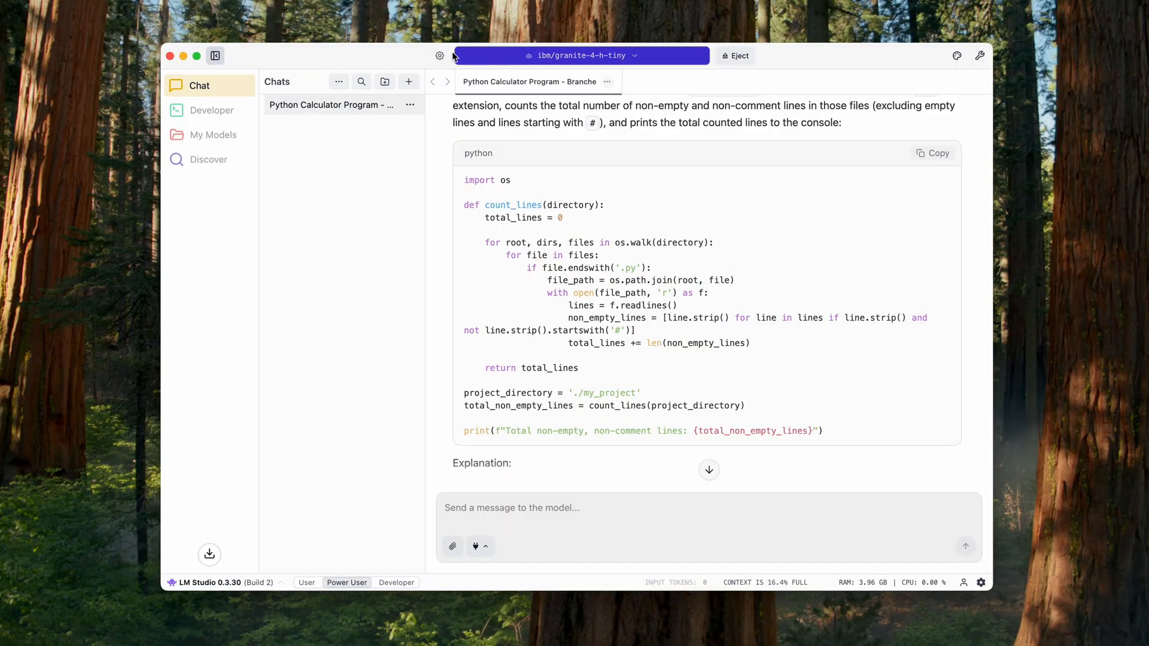
Review the terms page and reach the lmstudio.ai site in Safari.
left_click(439, 56)
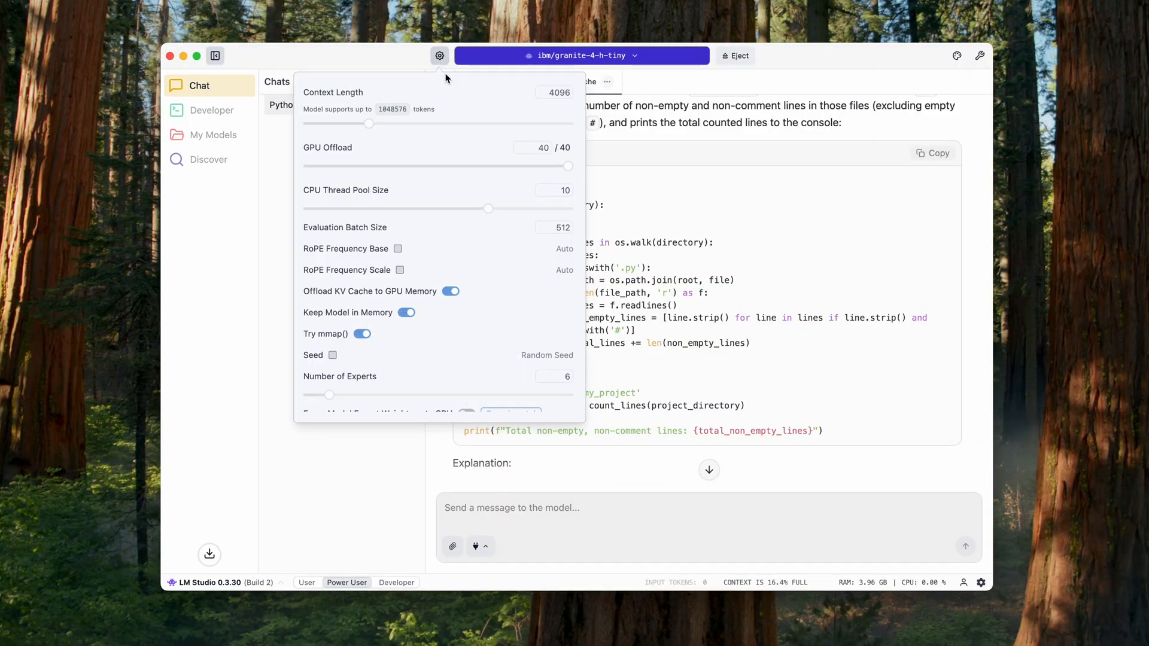
scroll("down", 3)
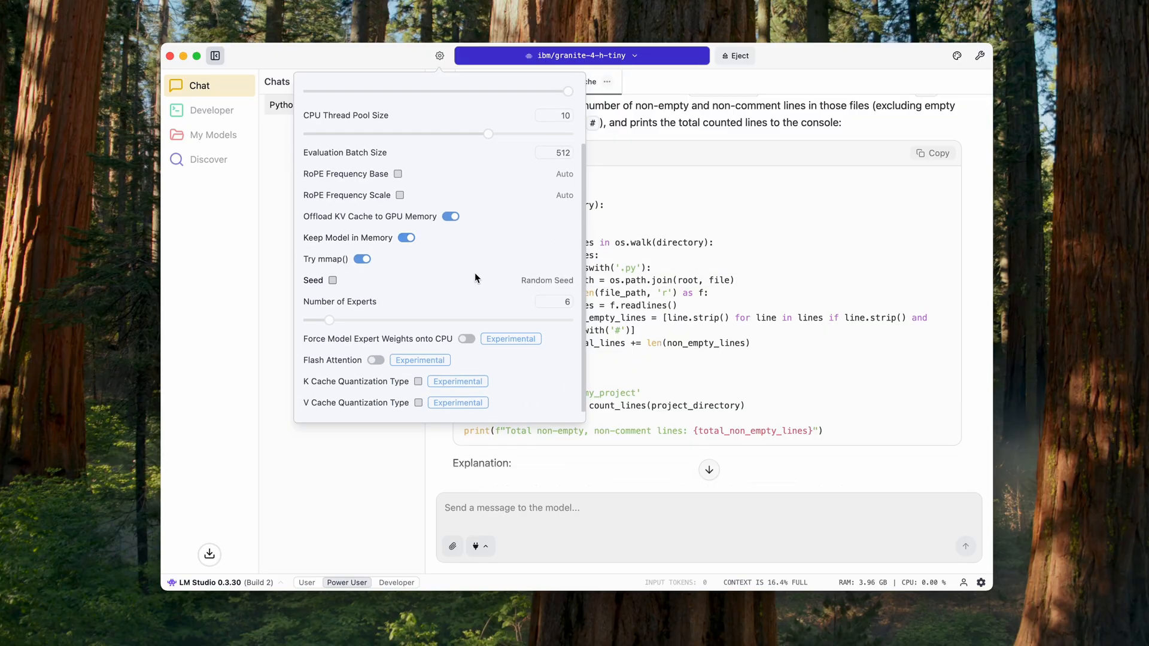
left_click(439, 56)
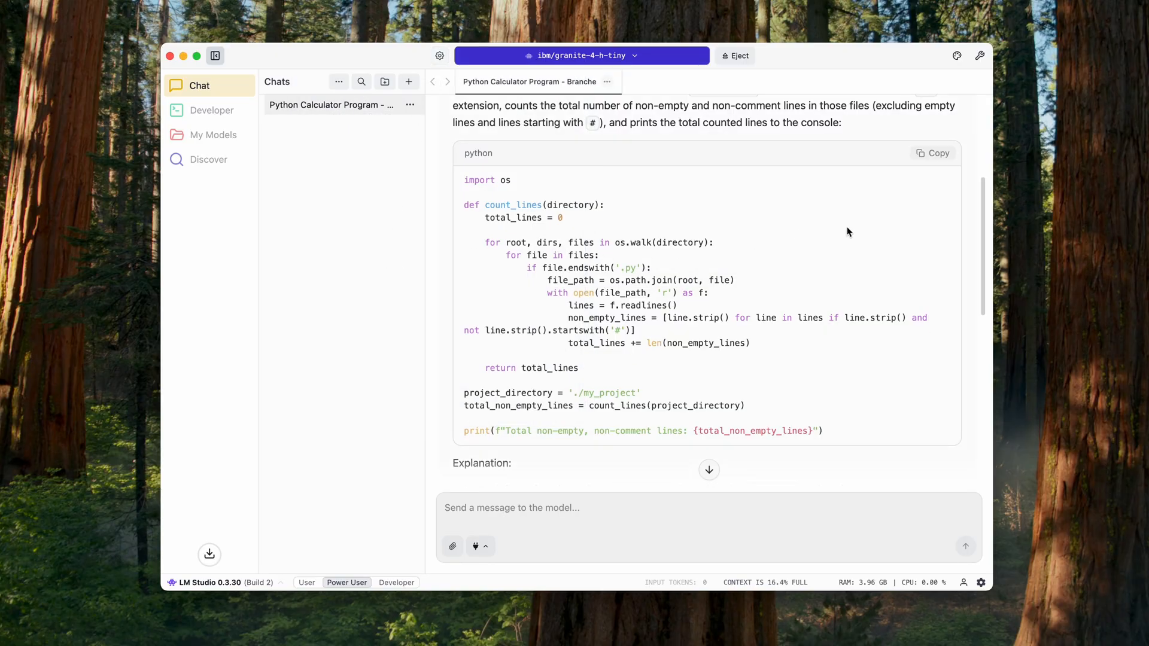
left_click(956, 56)
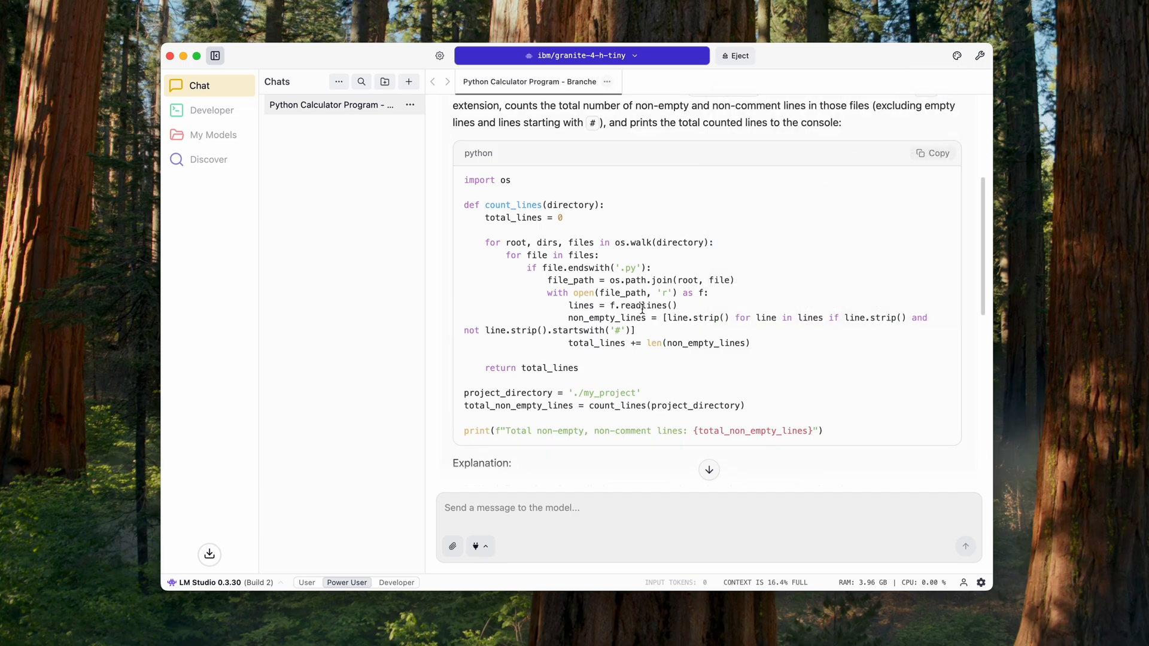
left_click(401, 582)
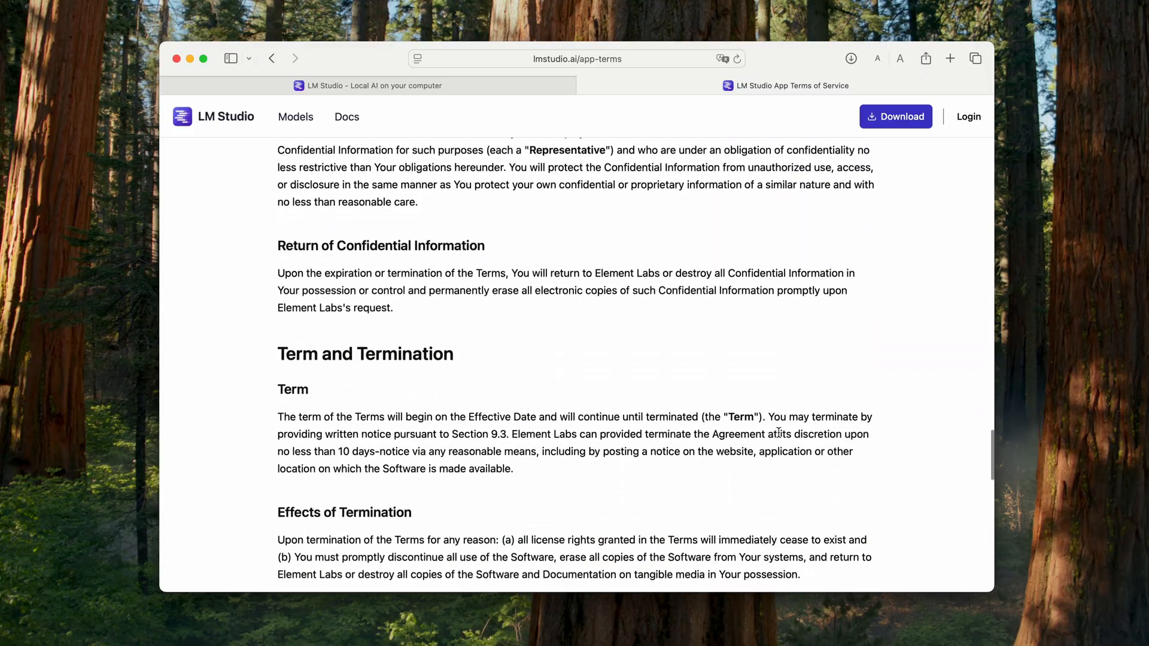
scroll("down", 3)
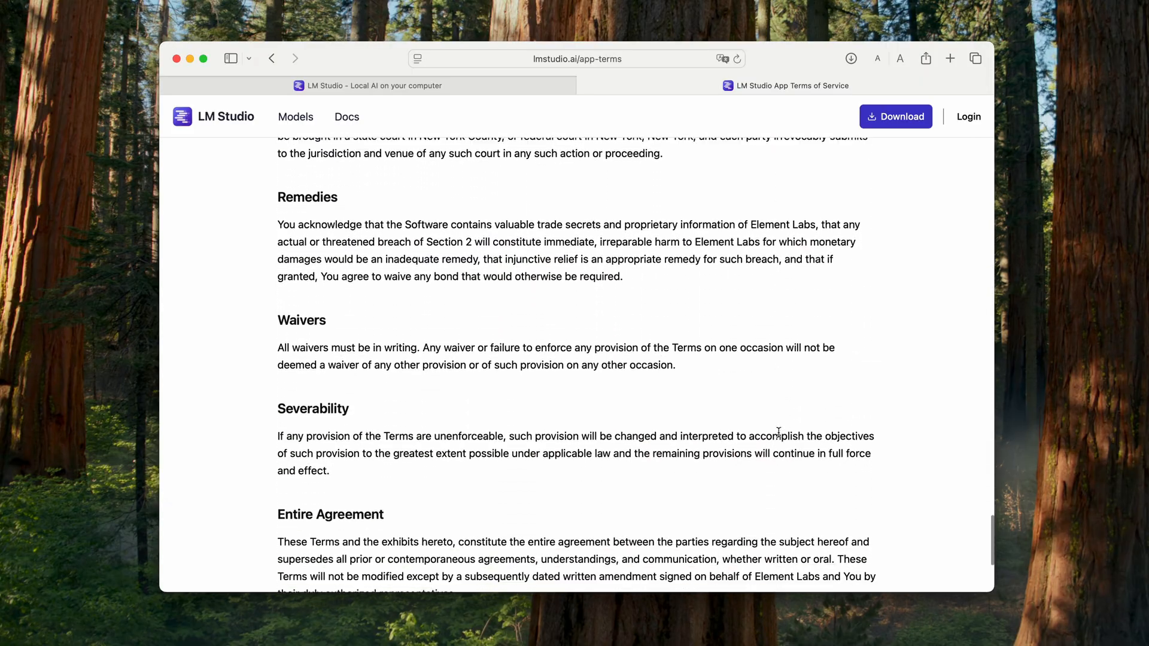
scroll("down", 3)
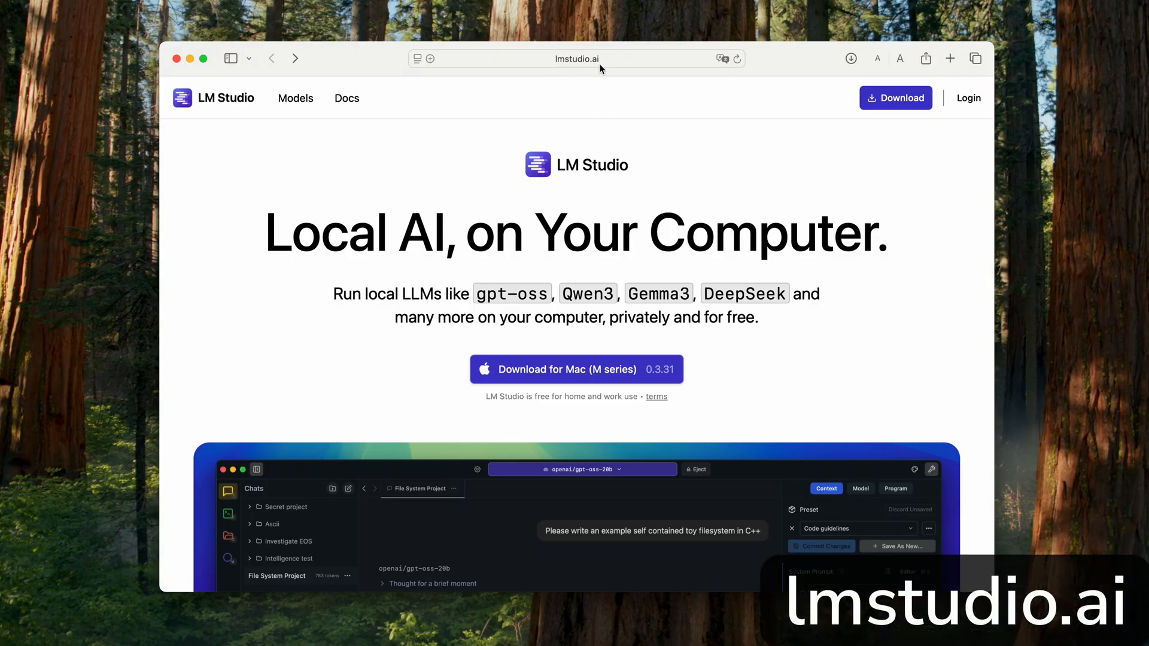
Download LM Studio 0.3.31 for macOS on M series from the download page.
left_click(895, 97)
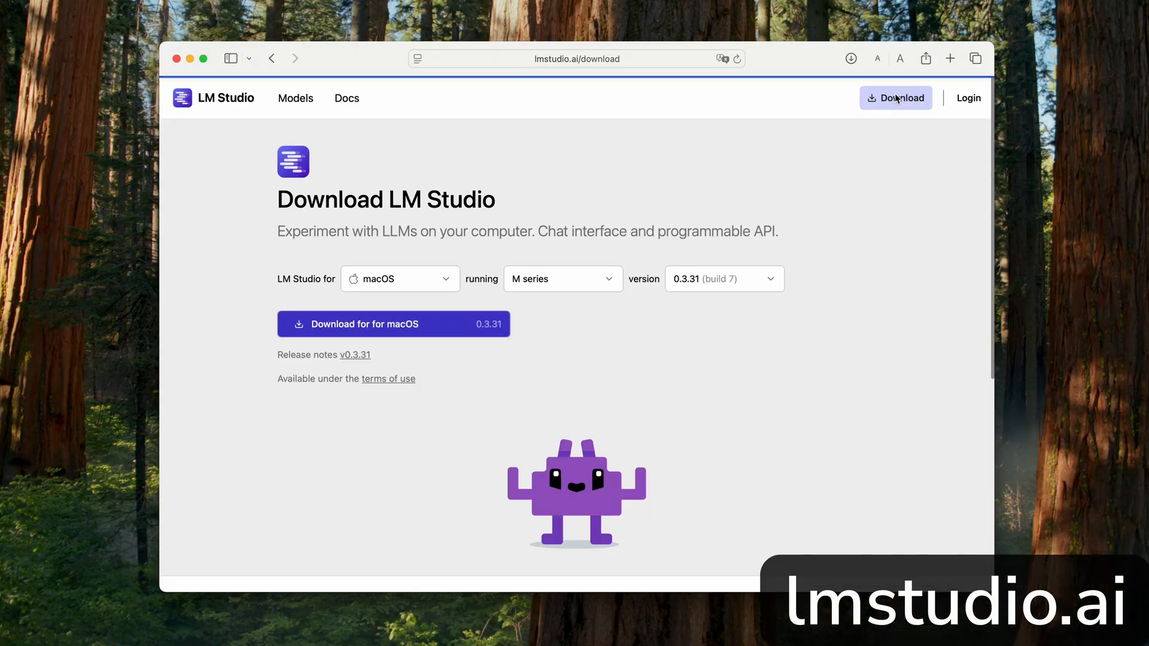
left_click(399, 279)
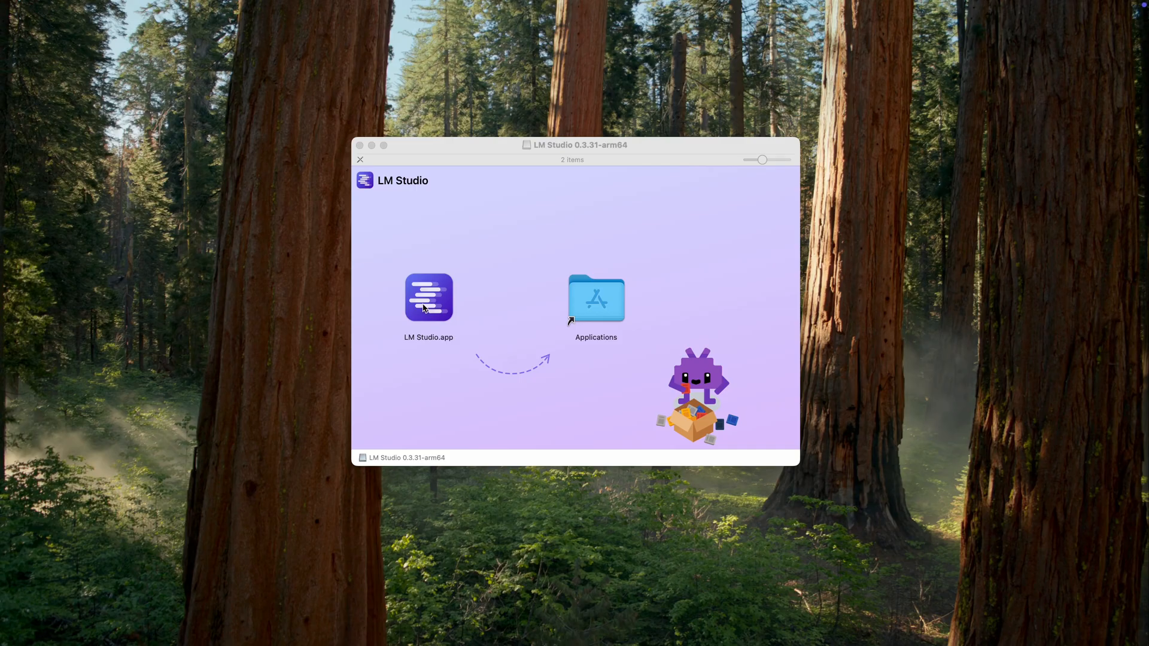
Launch LM Studio.app from the opened disk image.
double_click(428, 297)
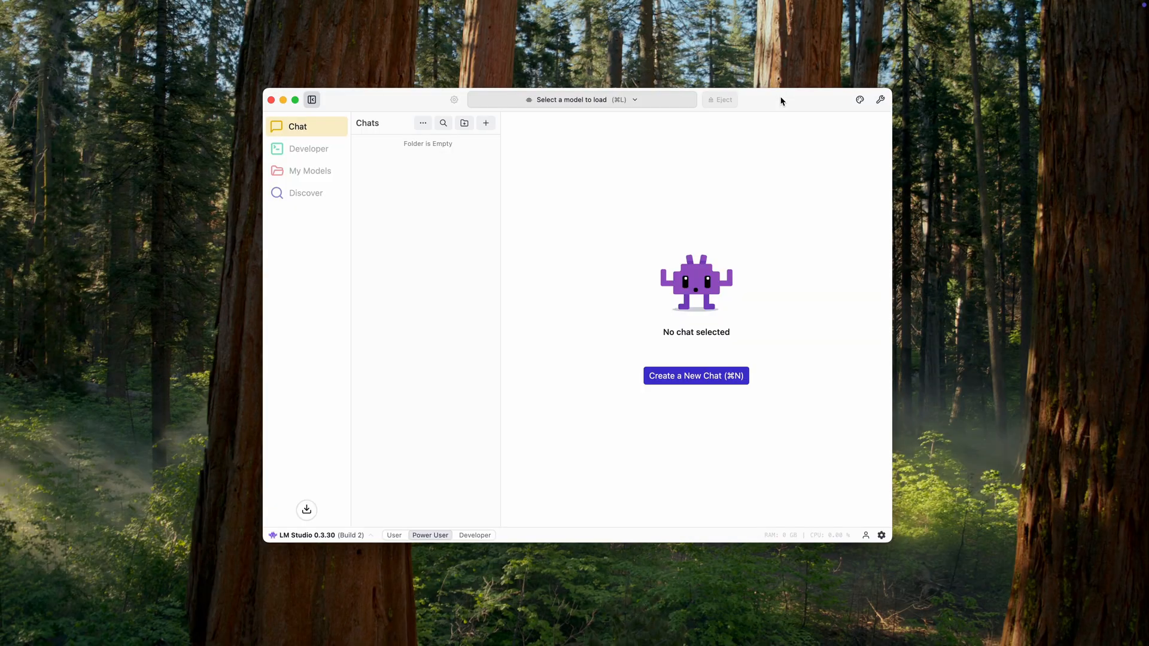
mouse_move(951, 348)
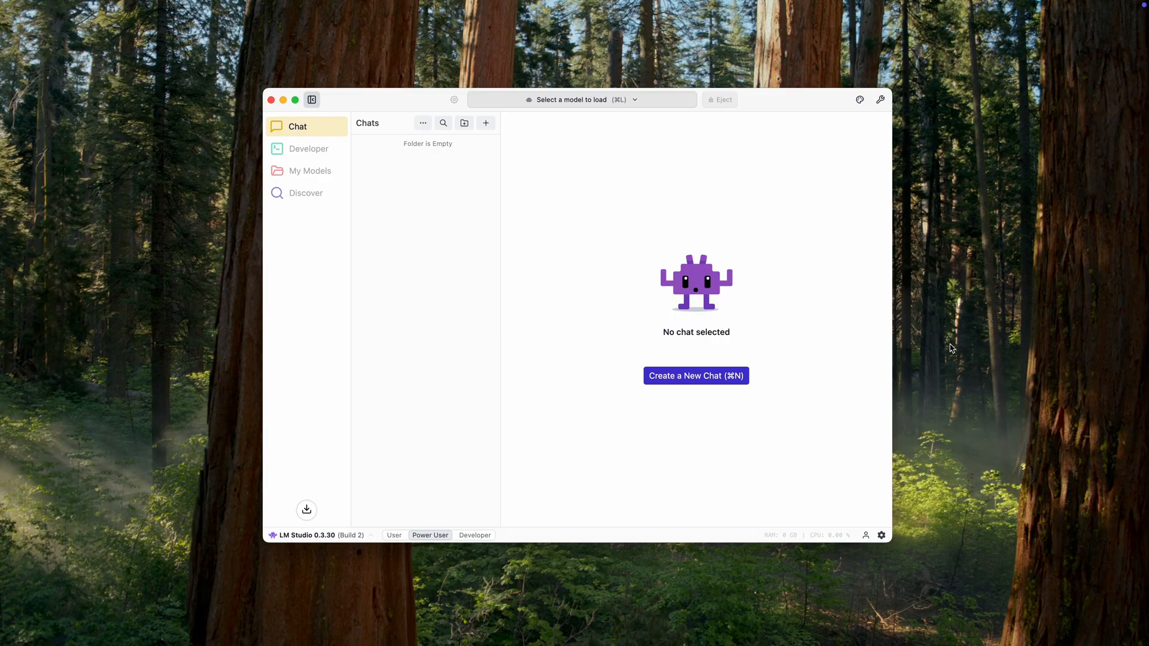
mouse_move(762, 260)
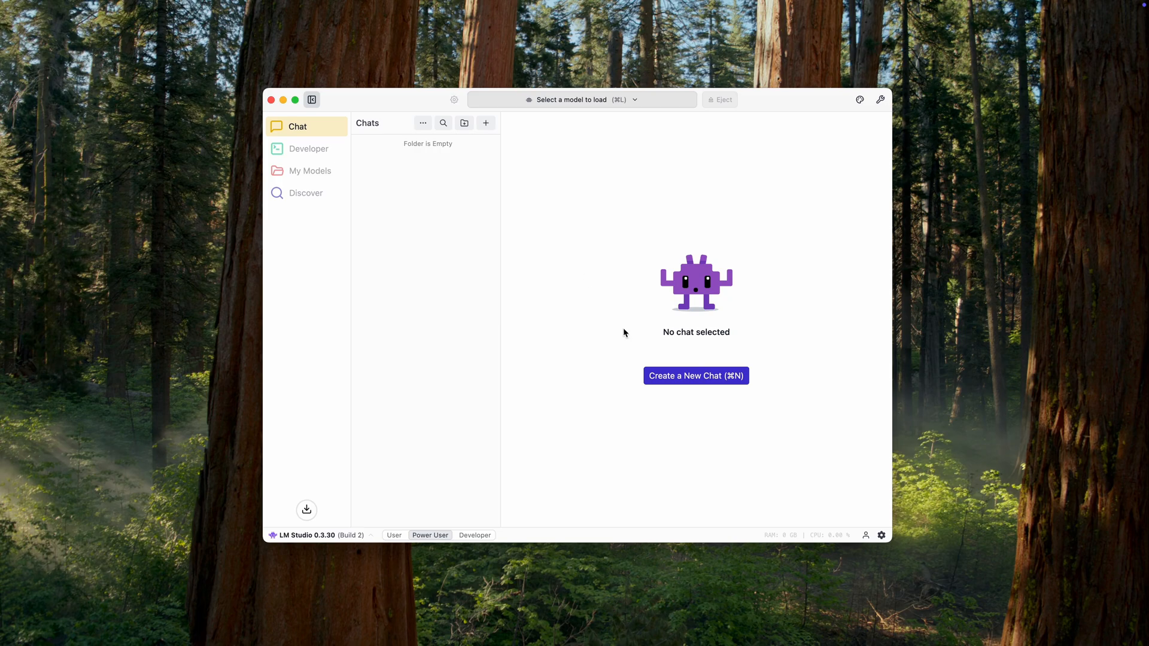
mouse_move(662, 393)
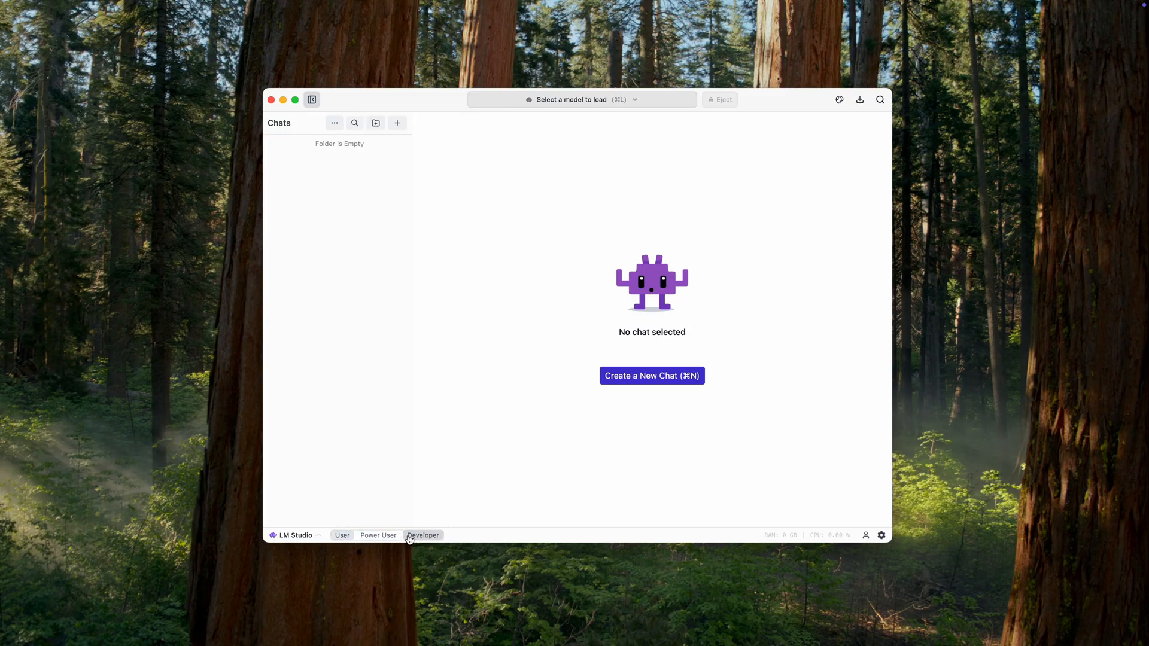
Start a new chat with the unsent message "Hi! Who are you?" and list models to load.
left_click(422, 534)
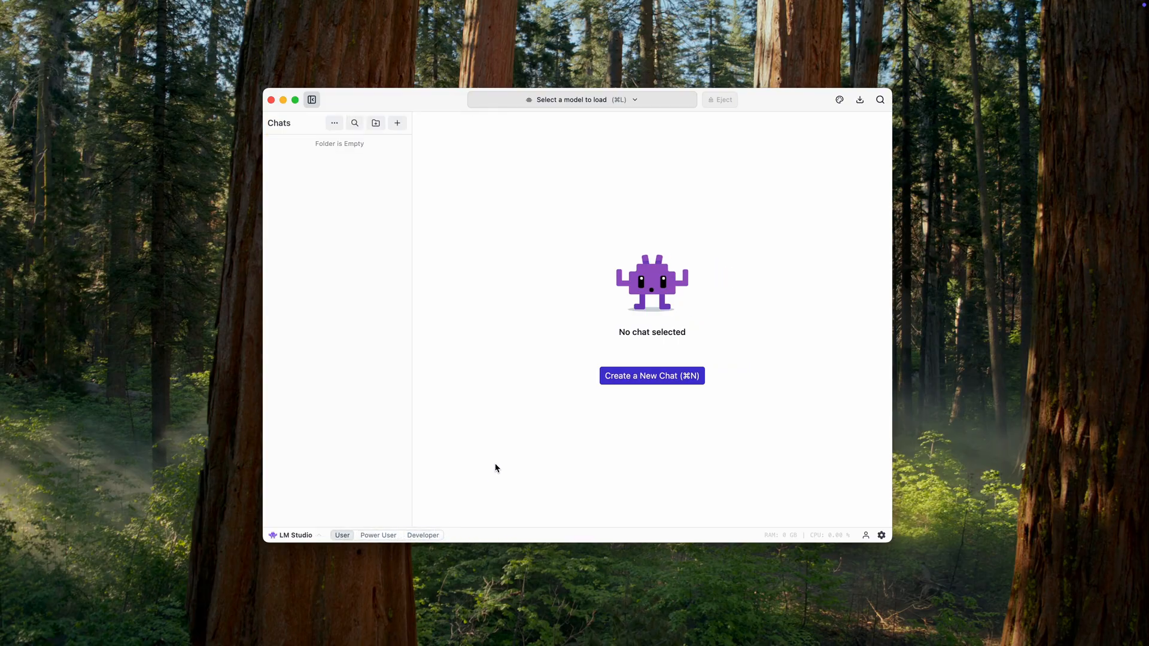
left_click(651, 375)
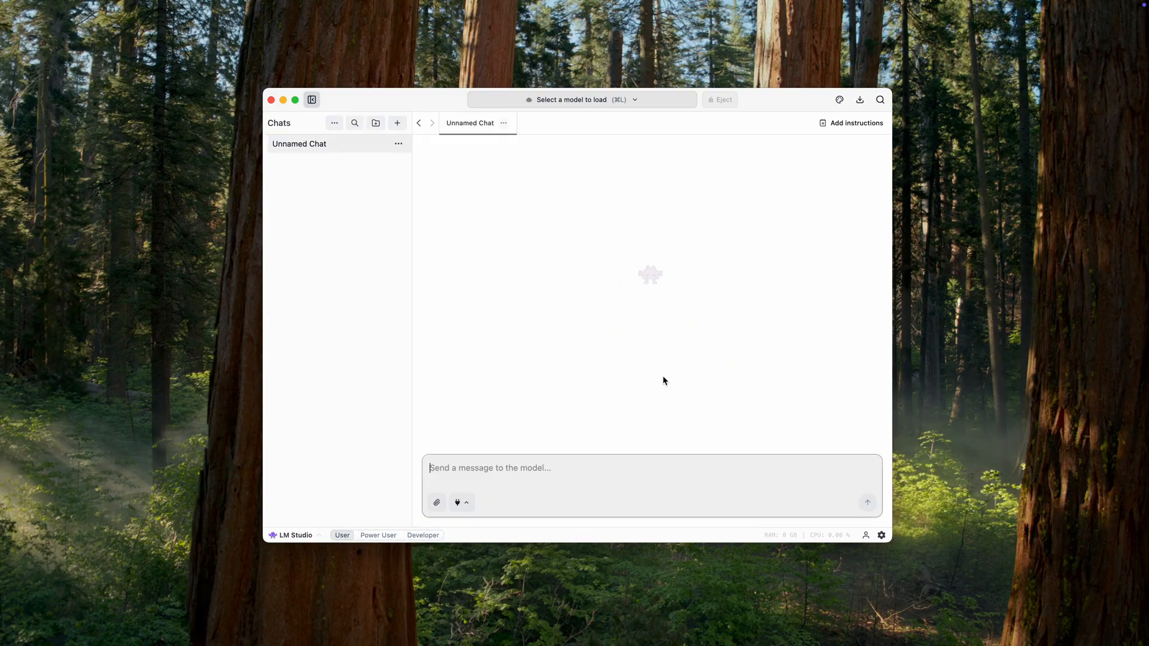
type("Hi! Who are you?")
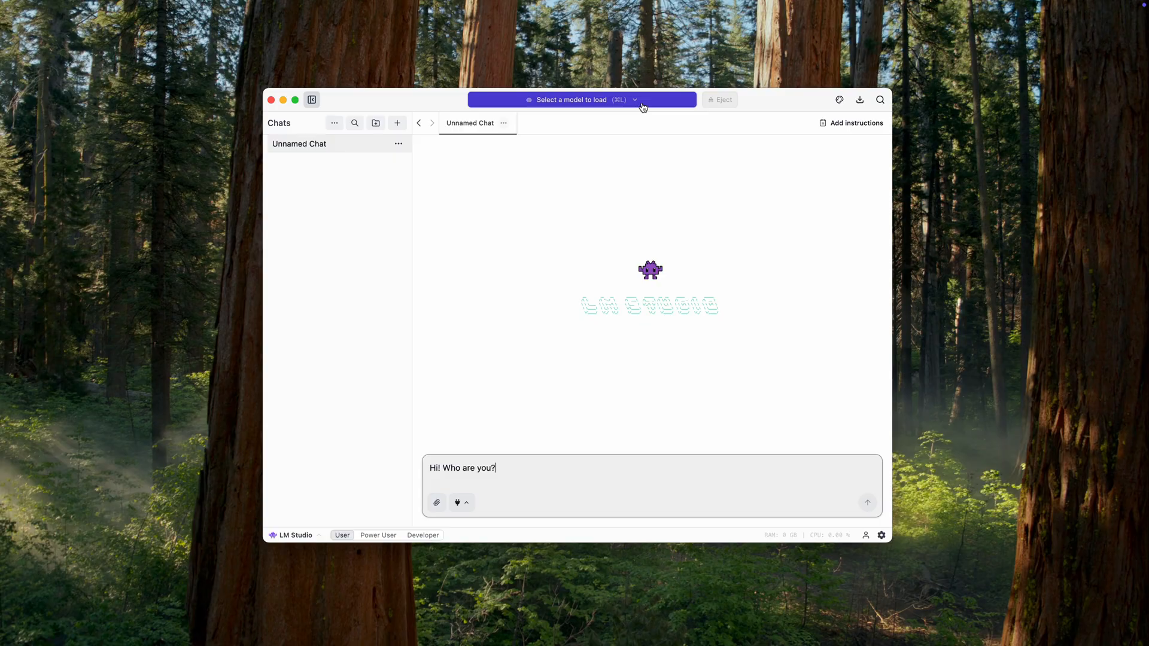
left_click(581, 99)
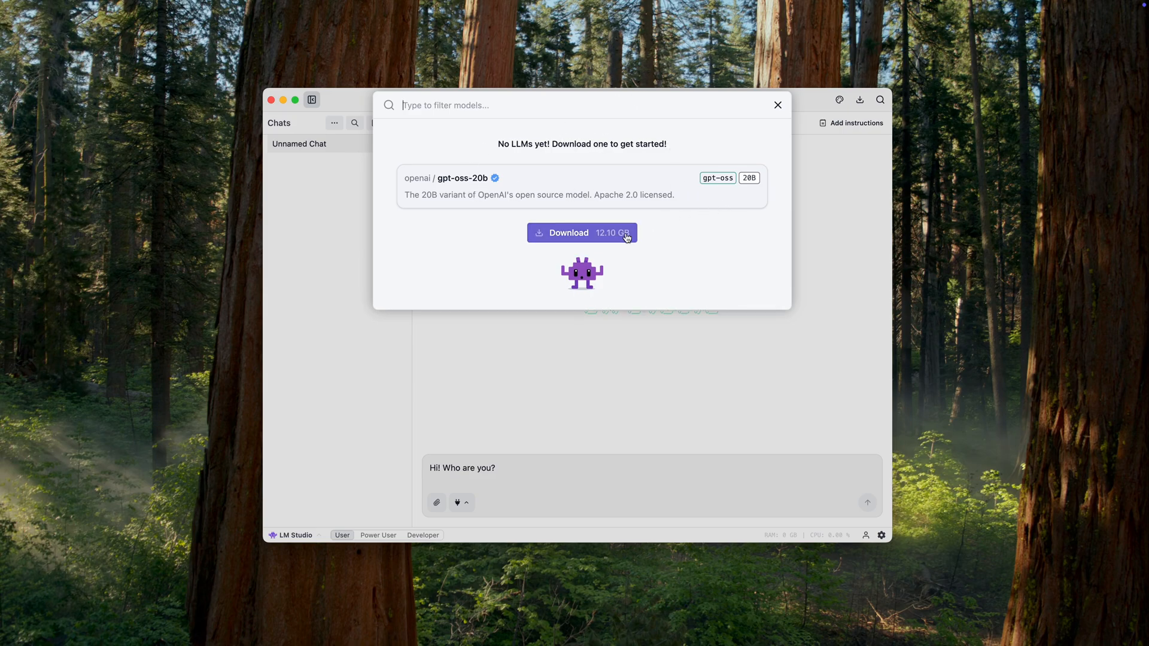
Download and load gpt-oss-20b, then send it "Hi! Who are you?".
left_click(581, 232)
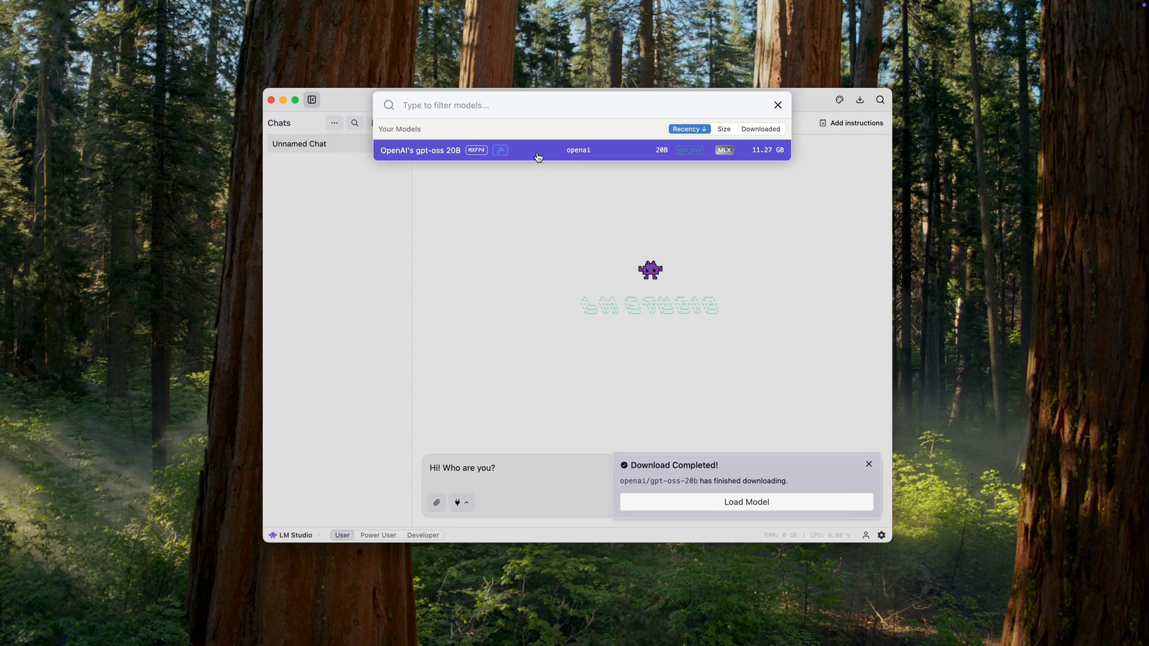
left_click(420, 150)
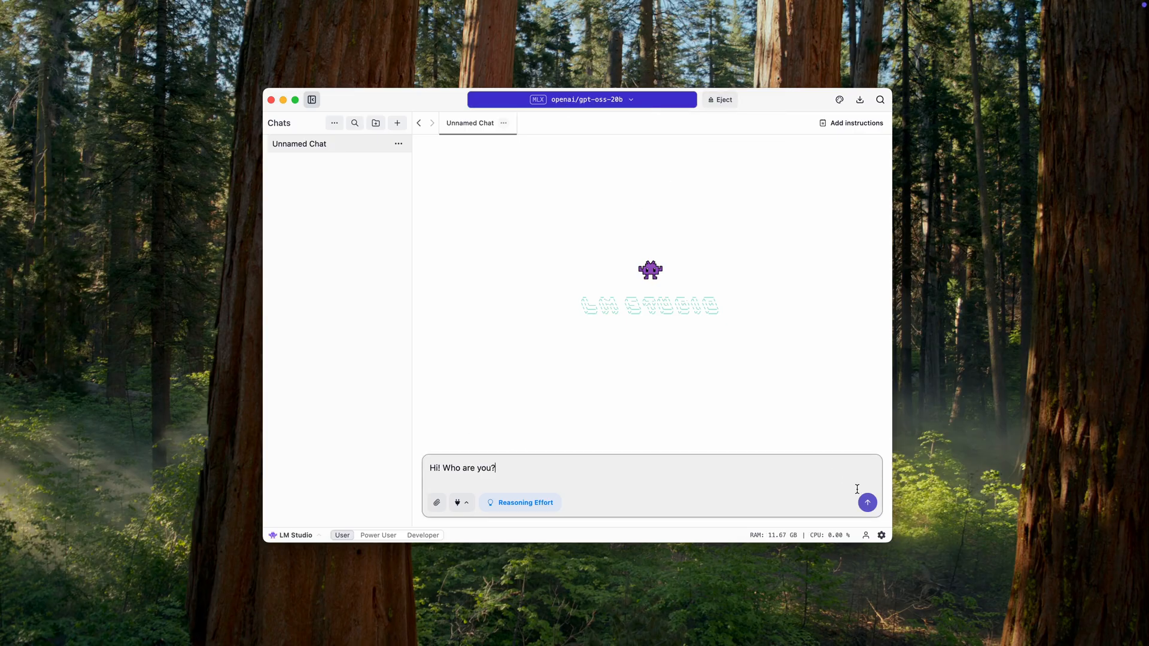
left_click(866, 501)
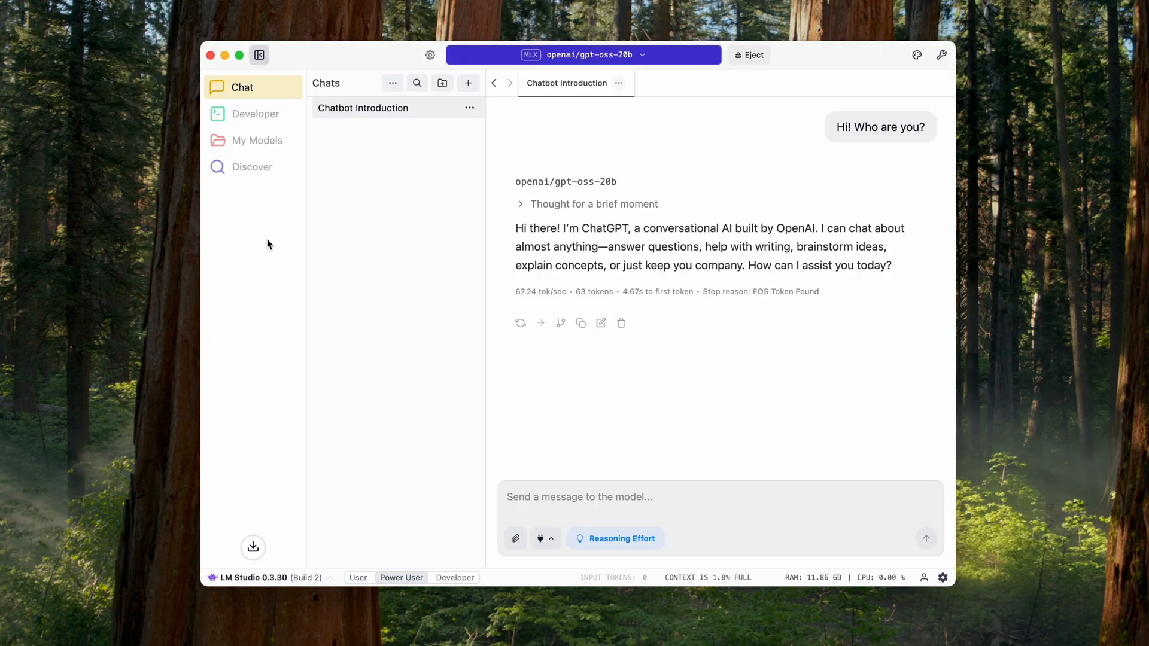
mouse_move(268, 171)
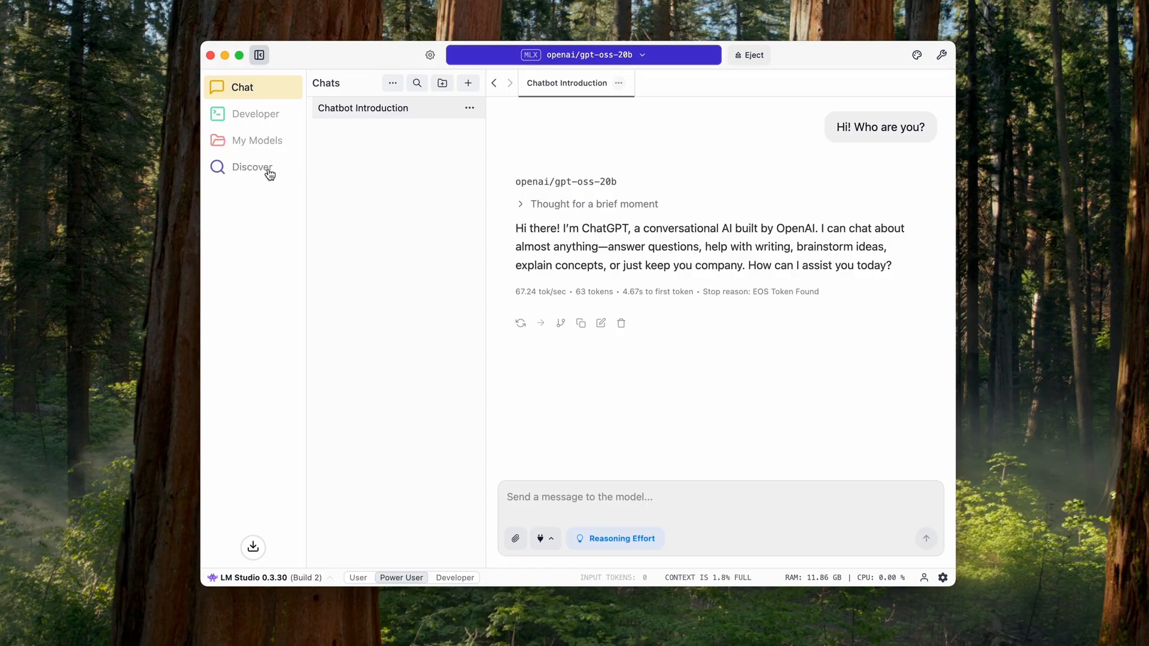
Check the running local server, then view My Models listing openai/gpt-oss-20b at 12.10 GB.
left_click(256, 114)
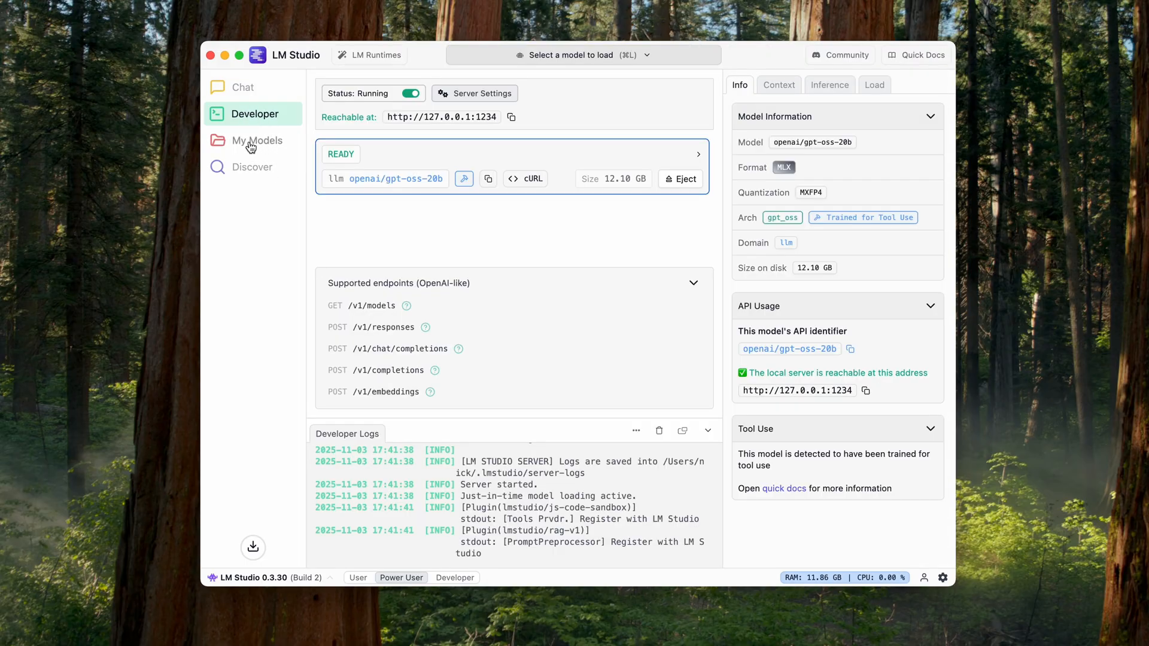
left_click(257, 140)
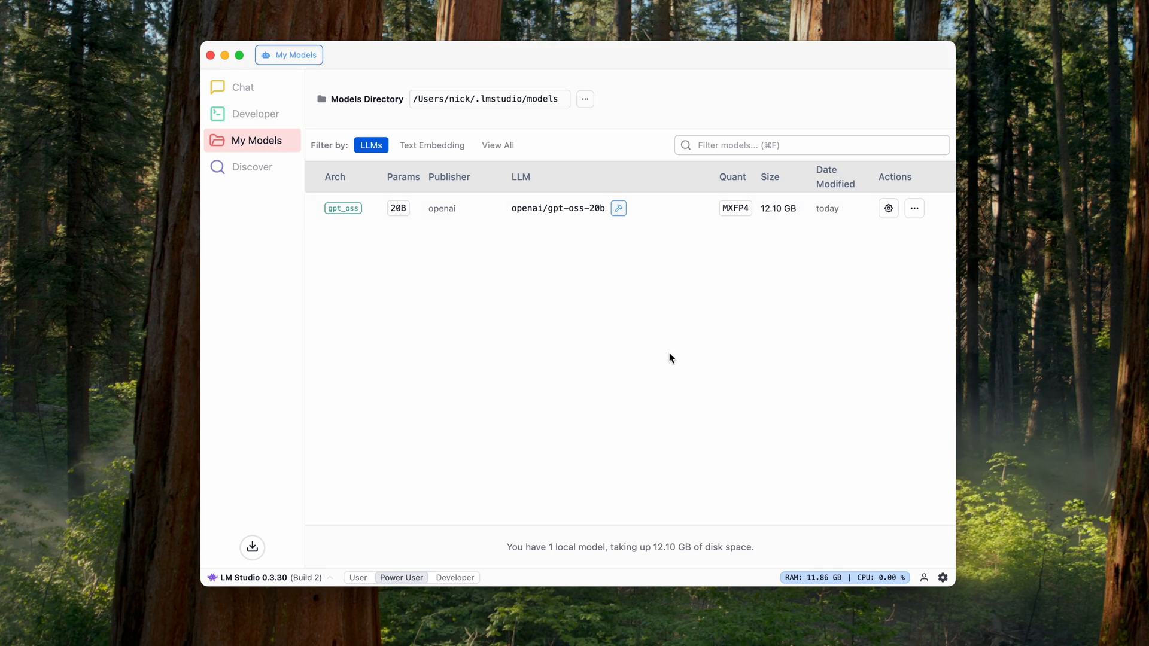
mouse_move(676, 234)
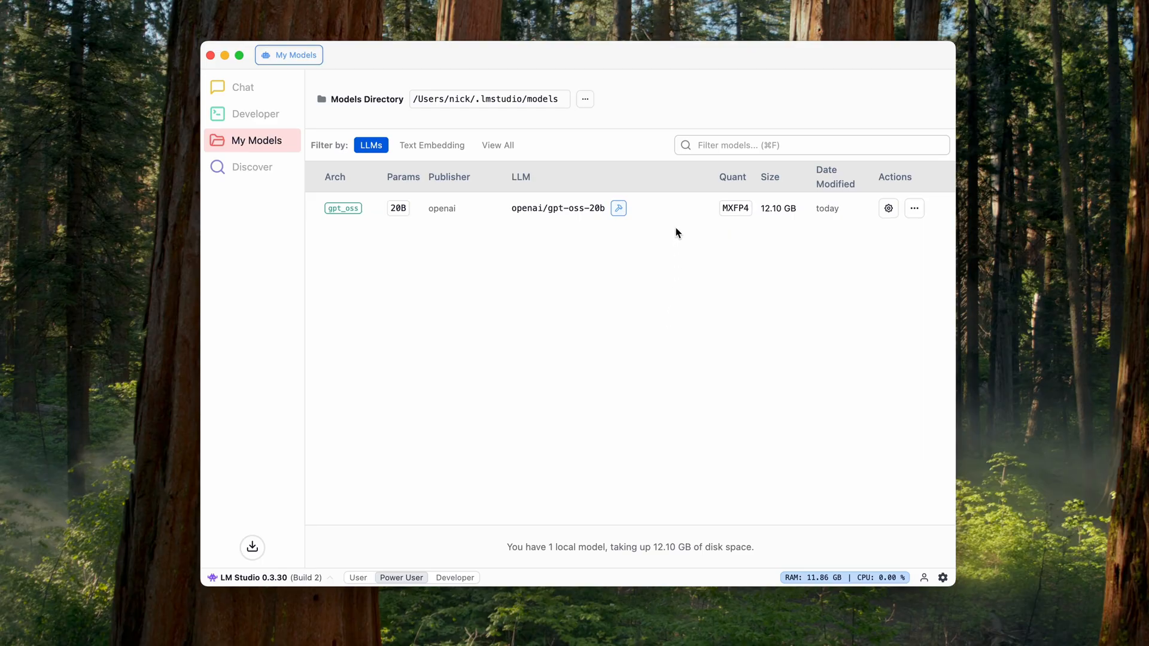
mouse_move(654, 213)
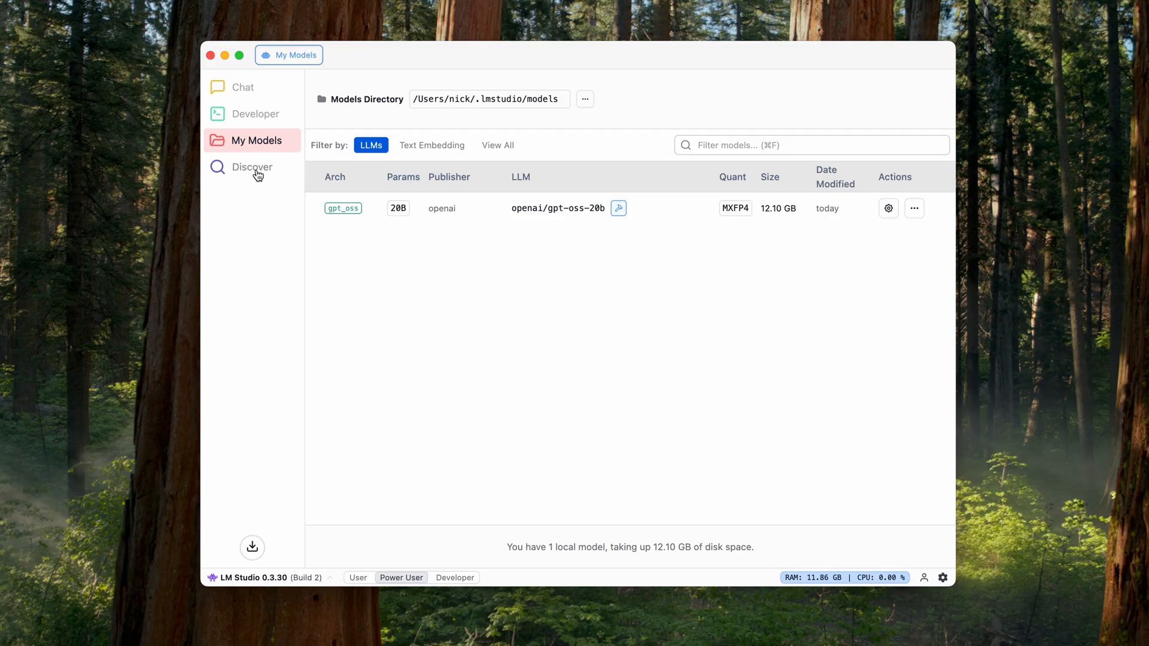
Search the model catalog for "phi" and review Phi 4 Mini Reasoning's details.
left_click(252, 168)
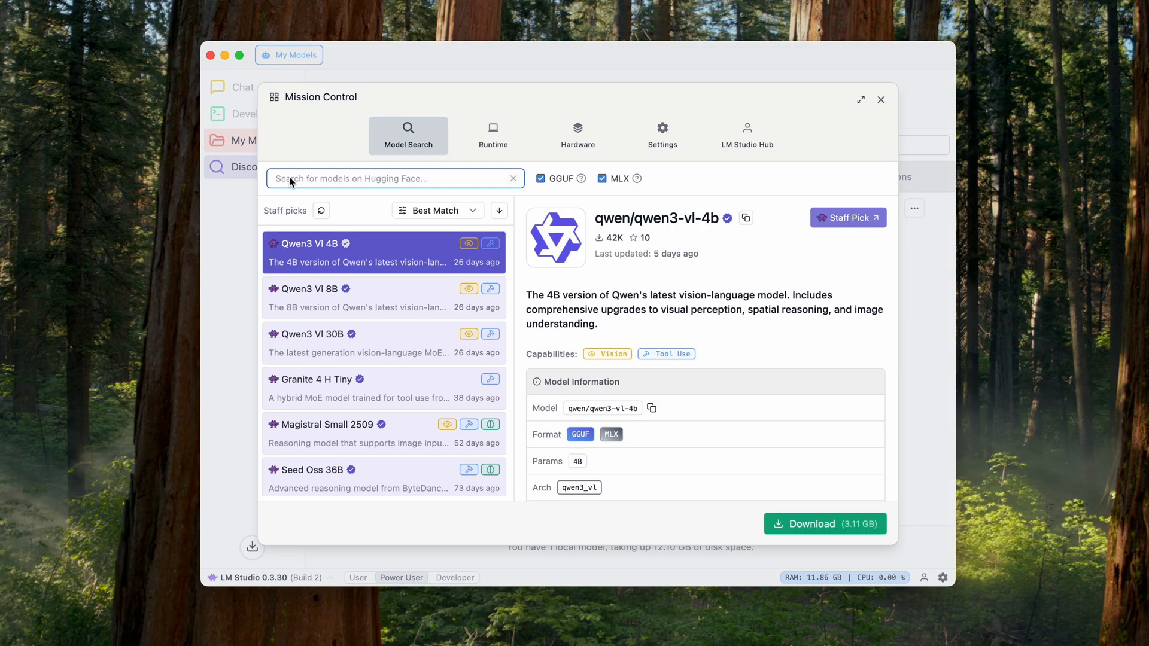
type("phi")
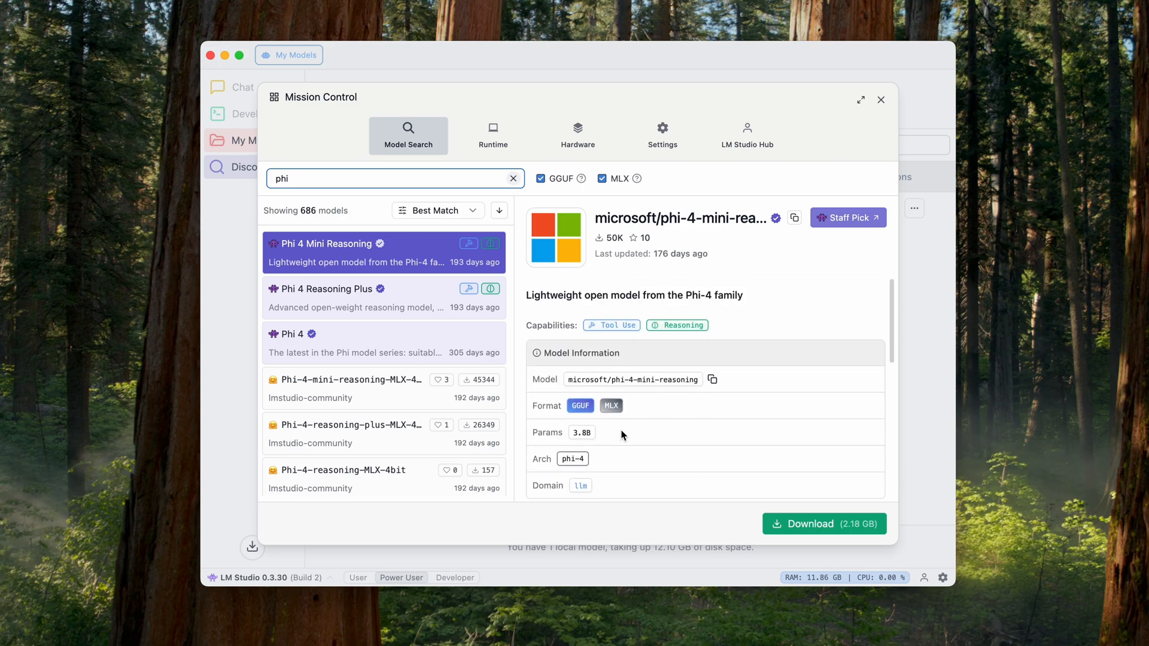
mouse_move(594, 435)
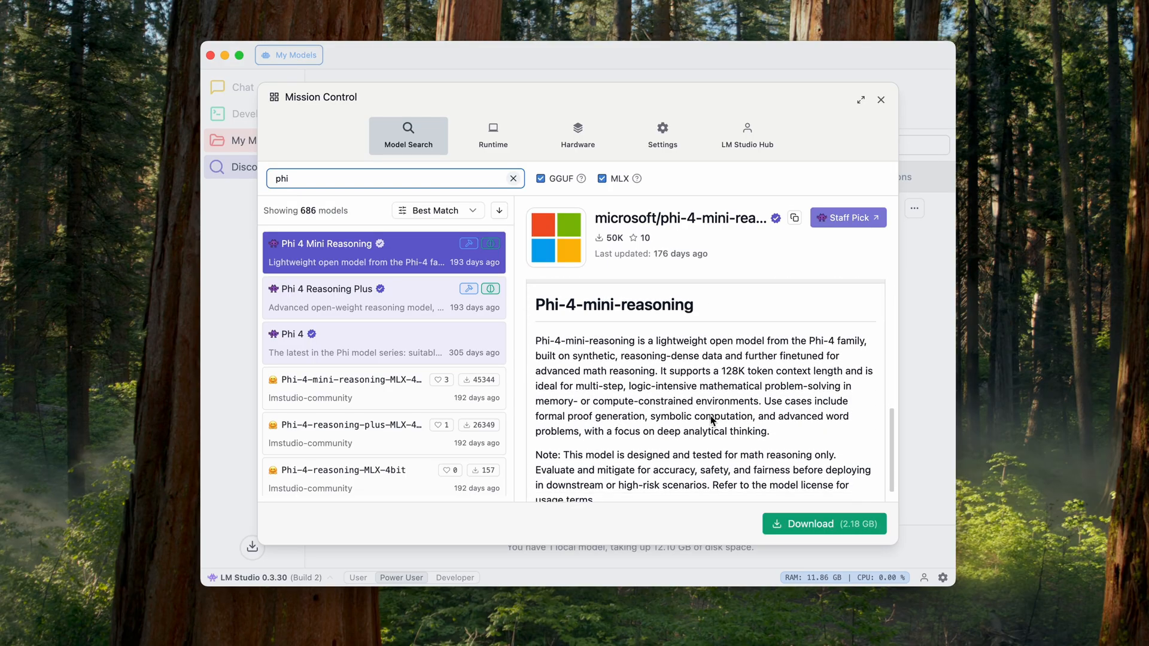
scroll("down", 3)
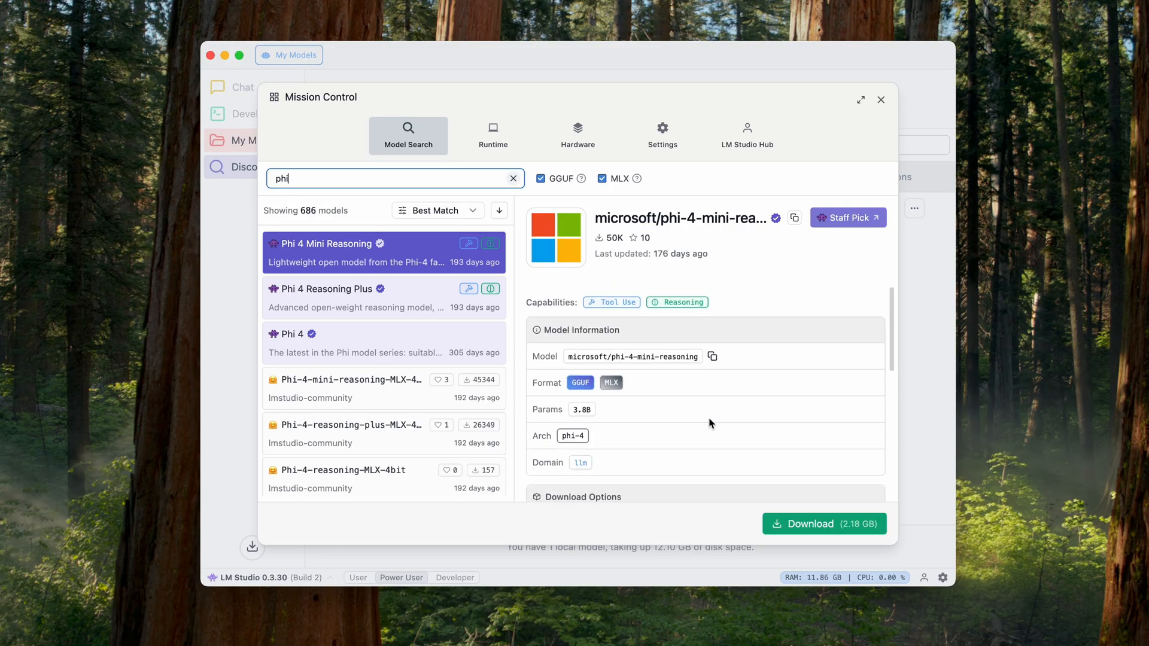
scroll("down", 3)
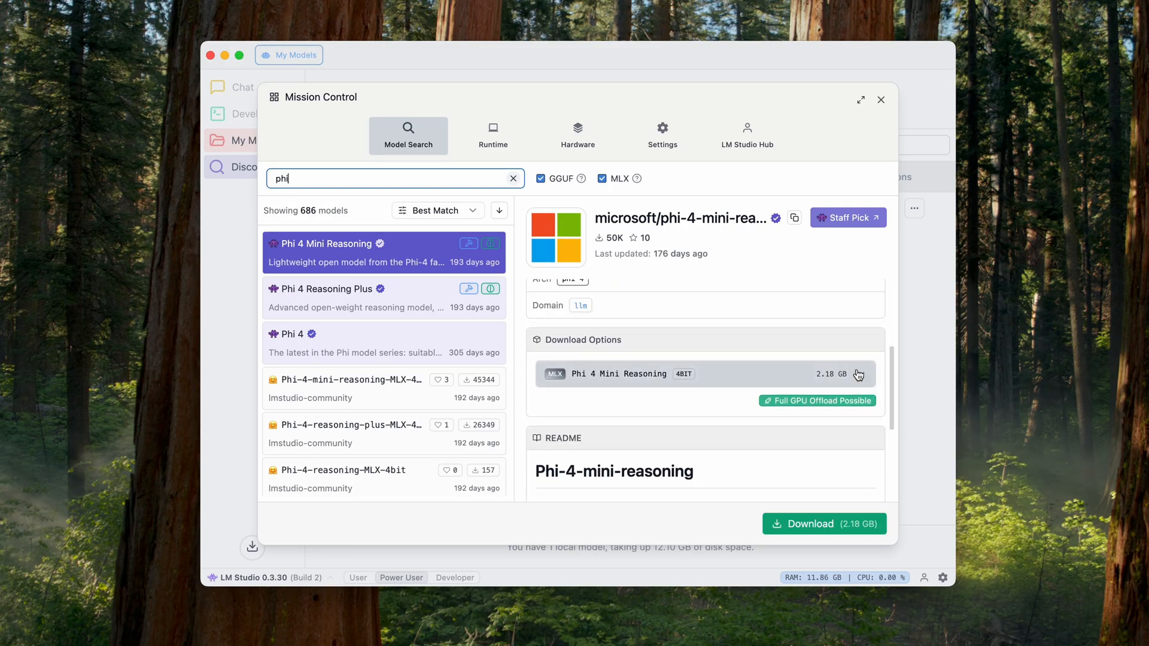
mouse_move(804, 400)
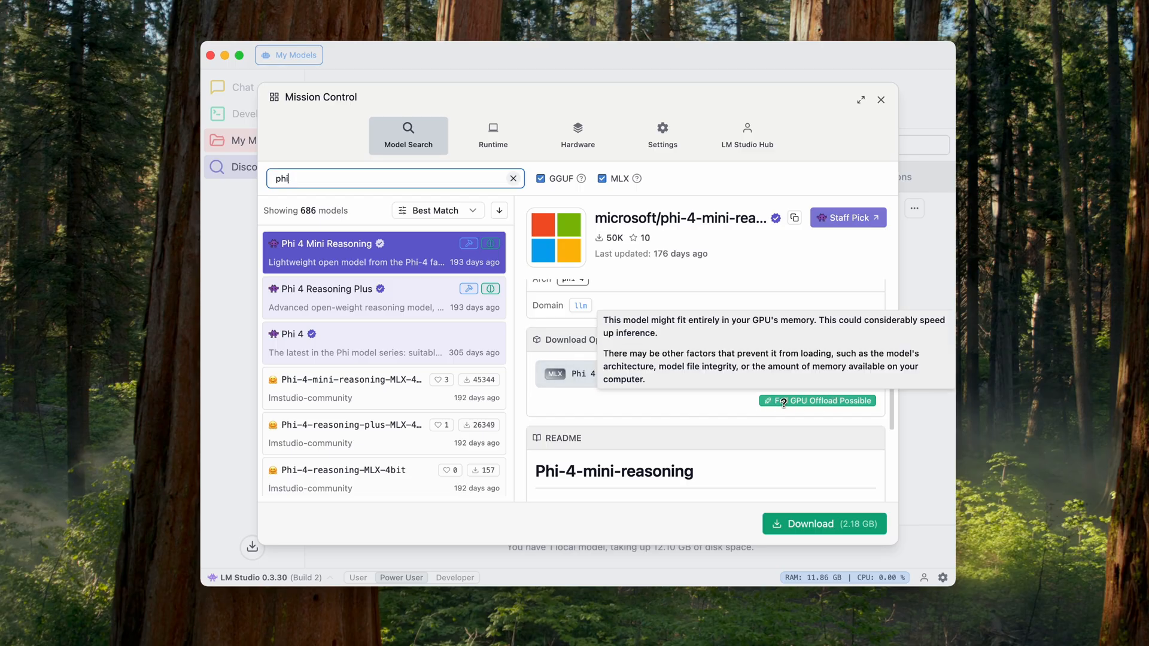
mouse_move(530, 184)
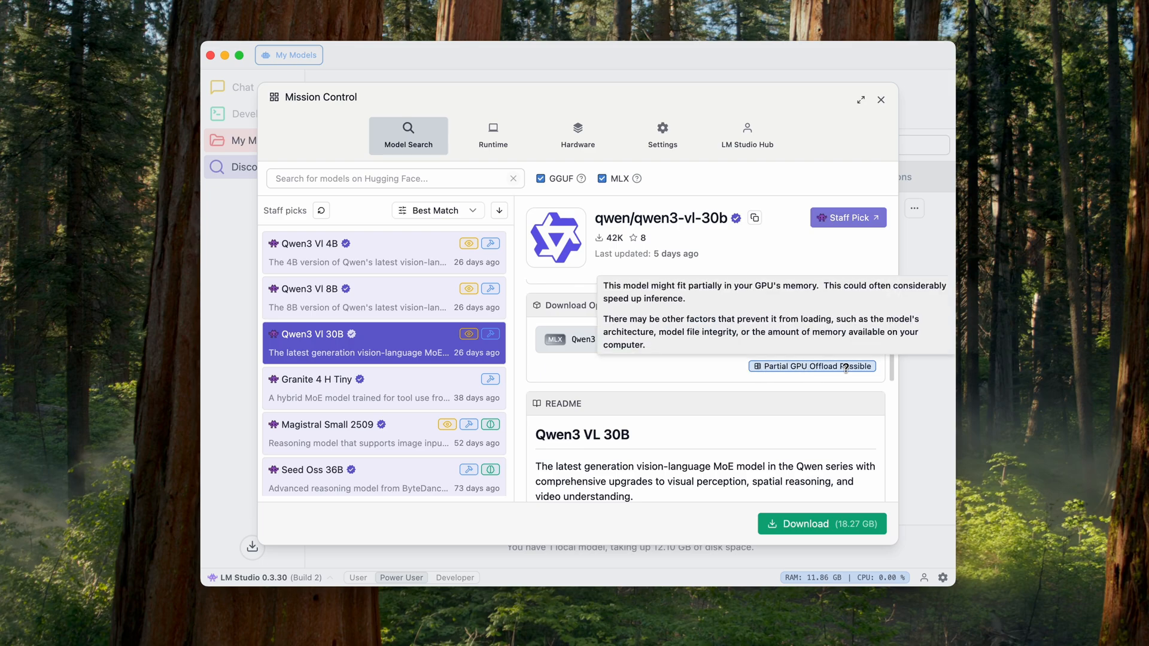
mouse_move(863, 366)
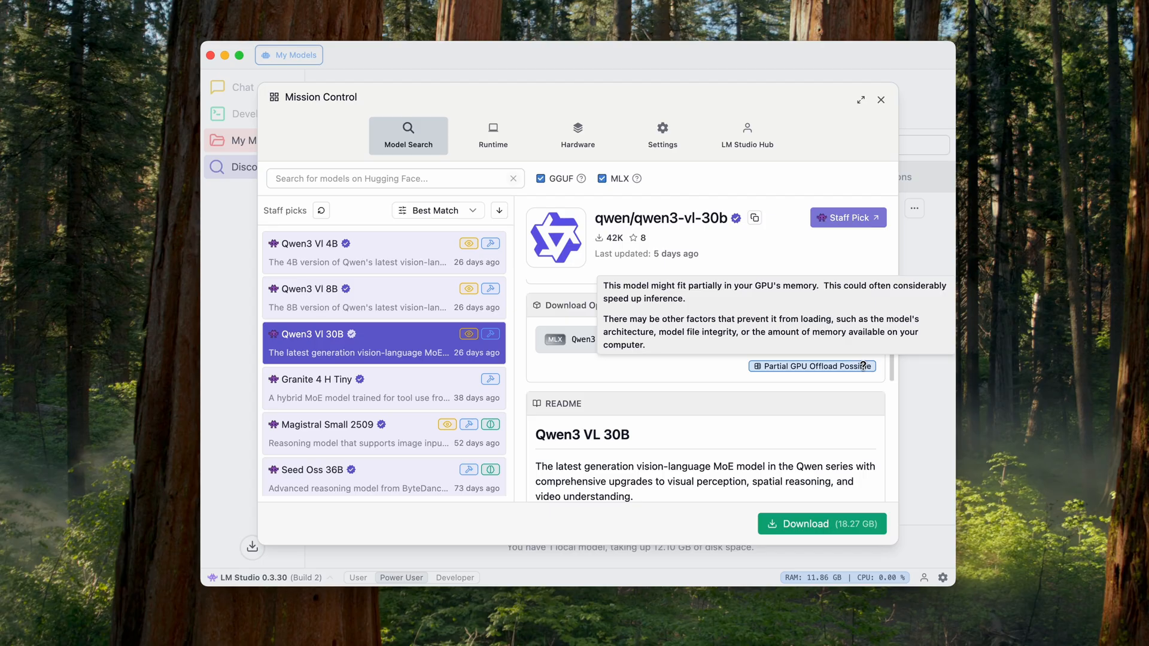
Search "llama" and view Llama-2-13B-chat-GGUF's details, then begin a new search.
left_click(331, 252)
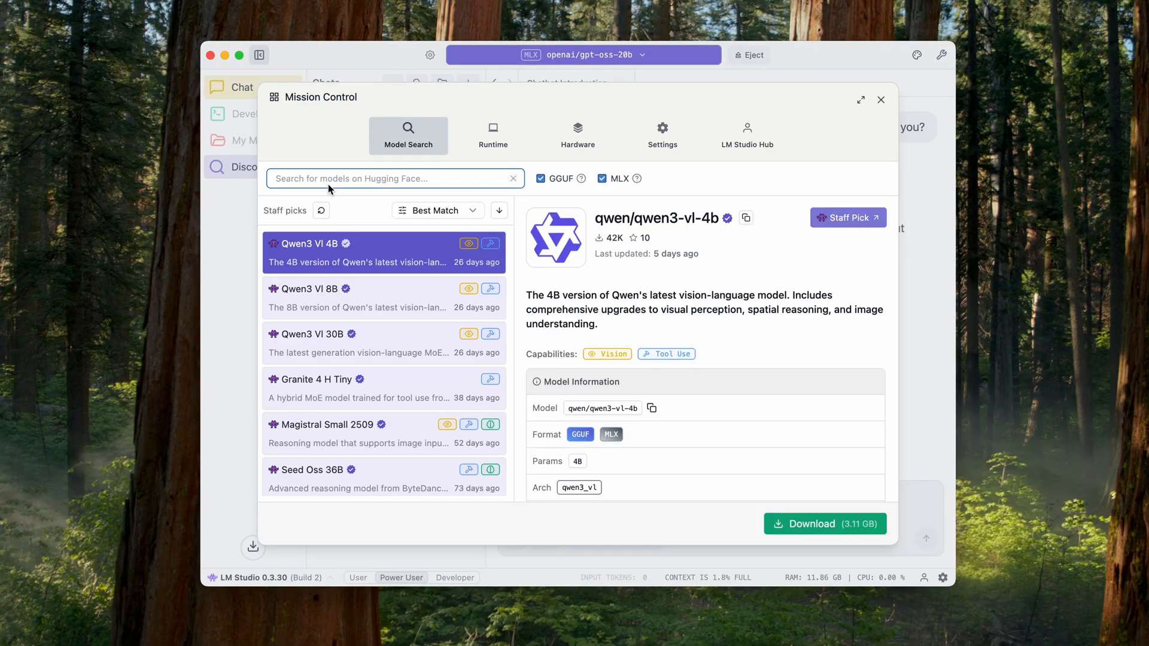
type("llama")
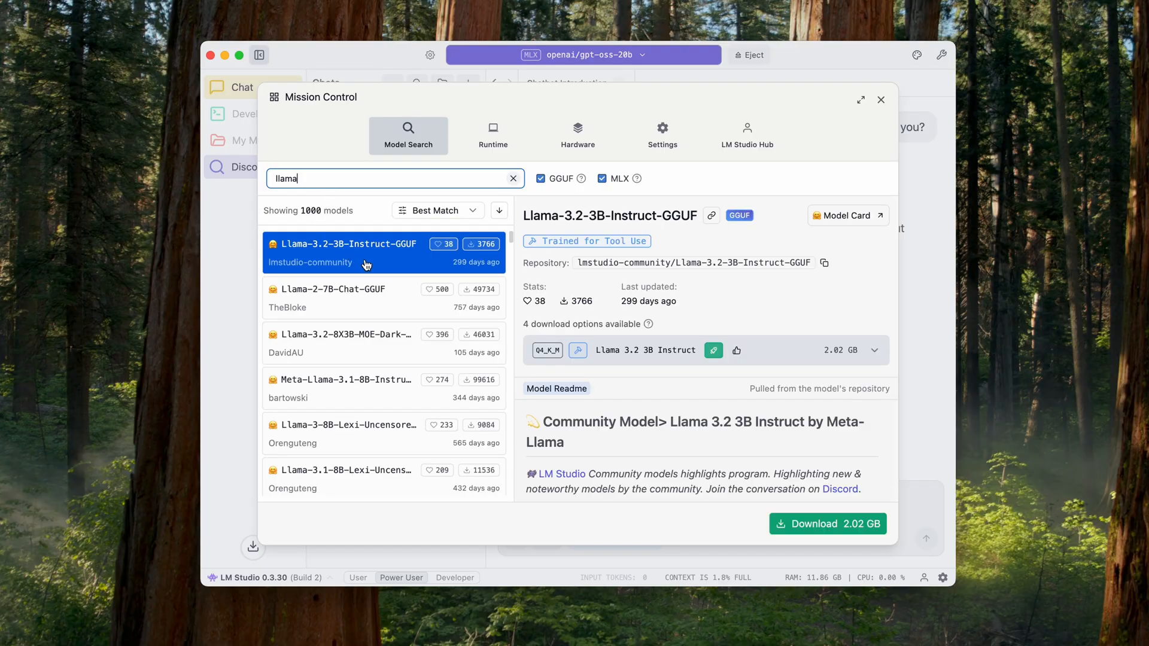
scroll("down", 3)
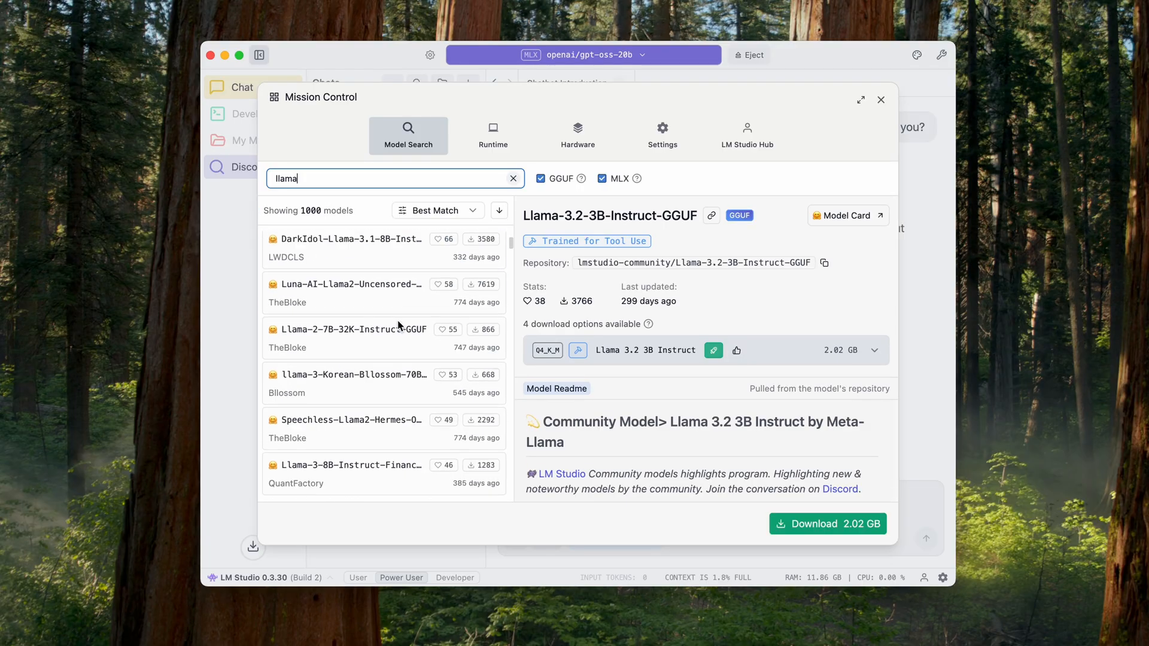
scroll("down", 3)
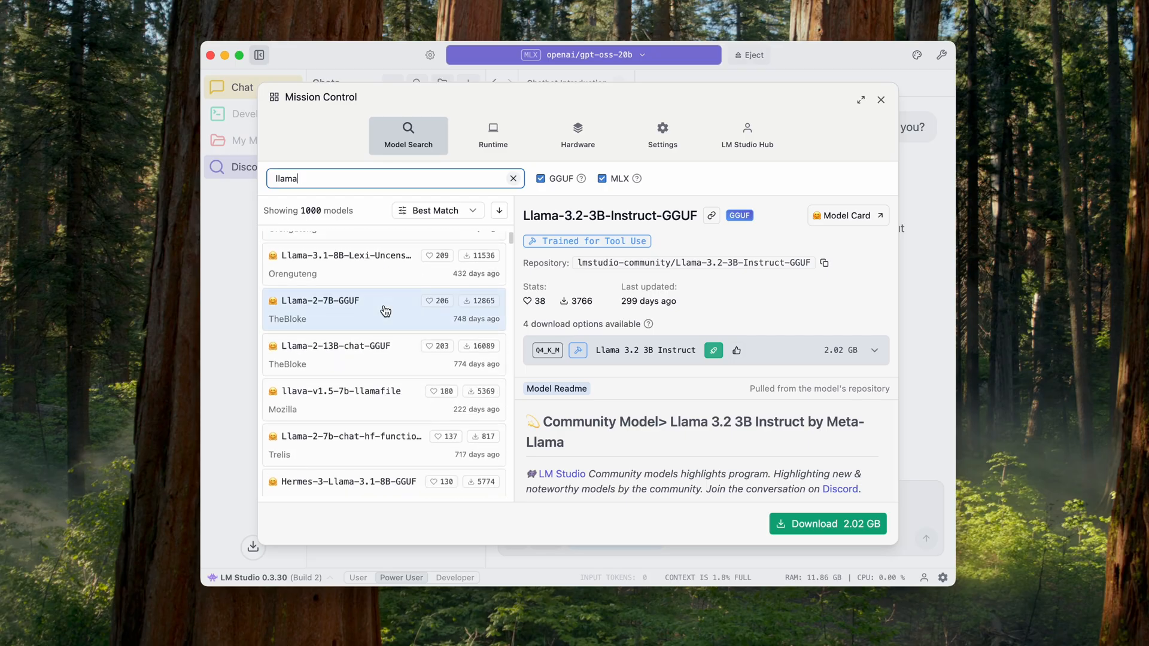
left_click(337, 346)
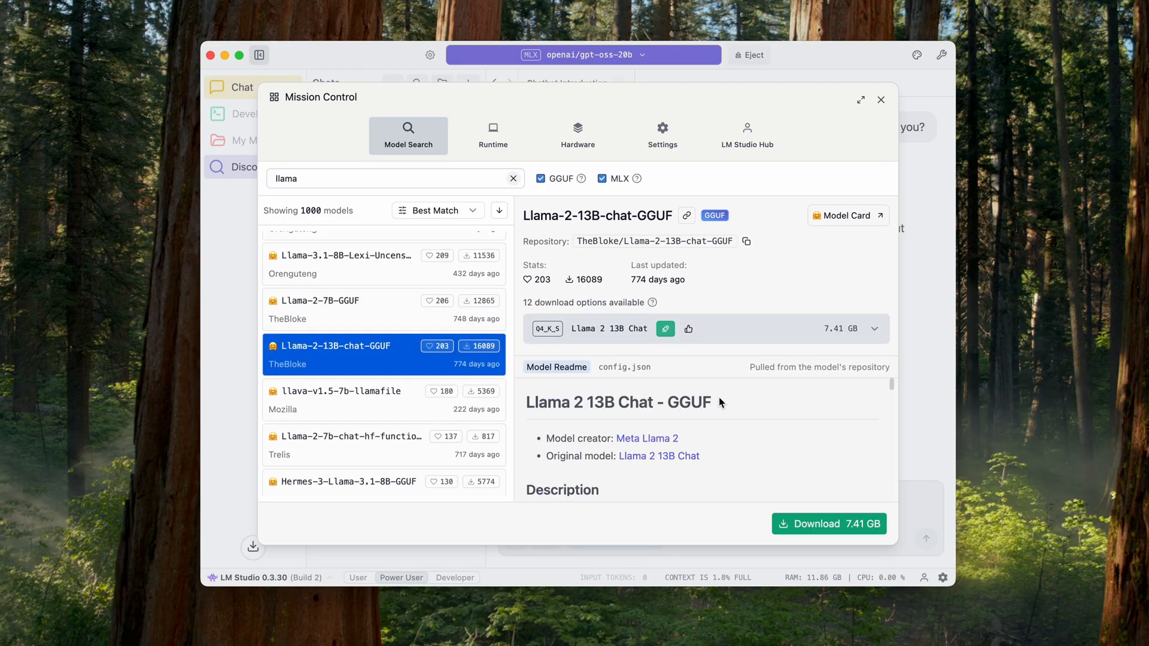
type("gl")
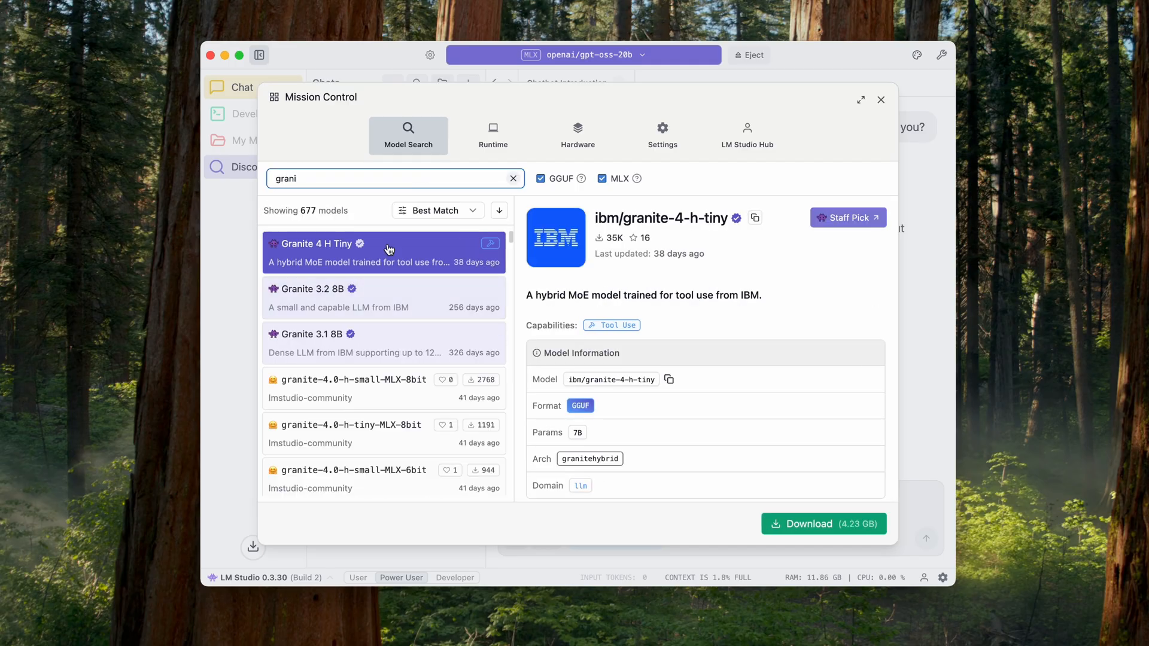
Start downloading the 4.23 GB Granite 4 H Tiny model from its Download Options.
scroll("down", 3)
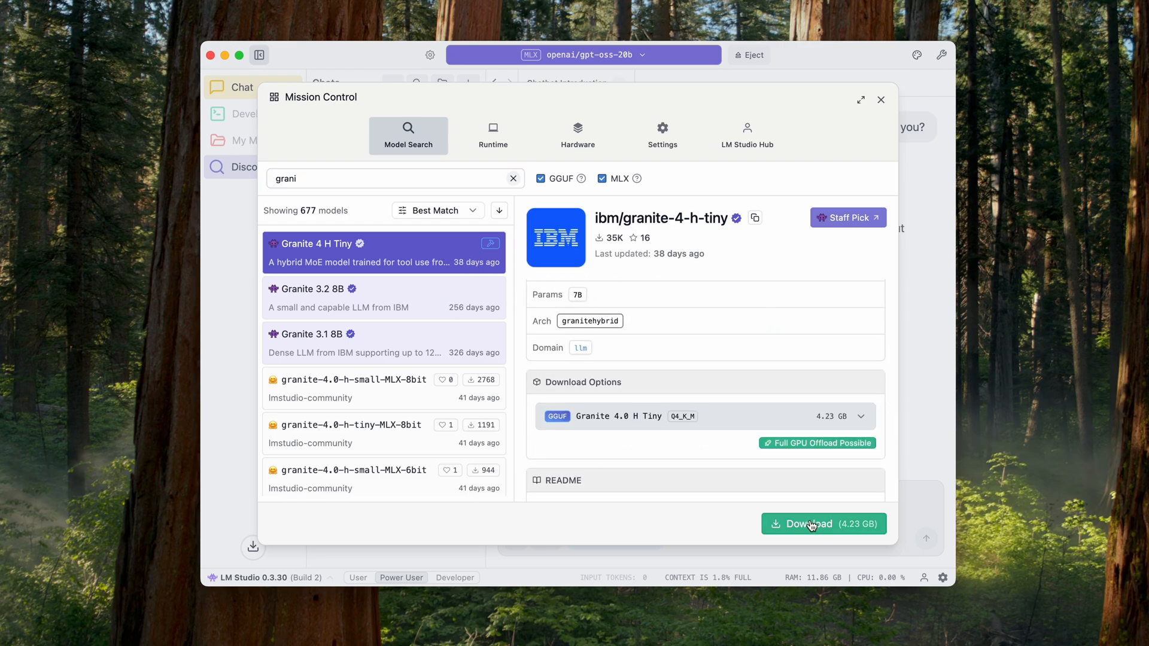
left_click(822, 523)
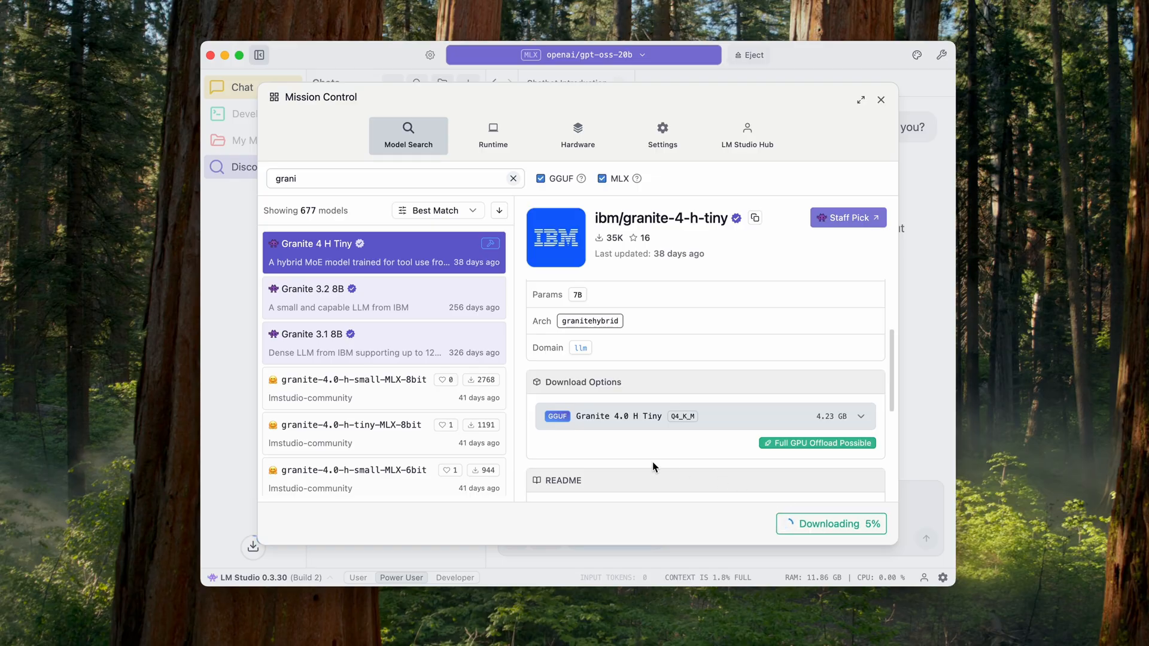
left_click(493, 135)
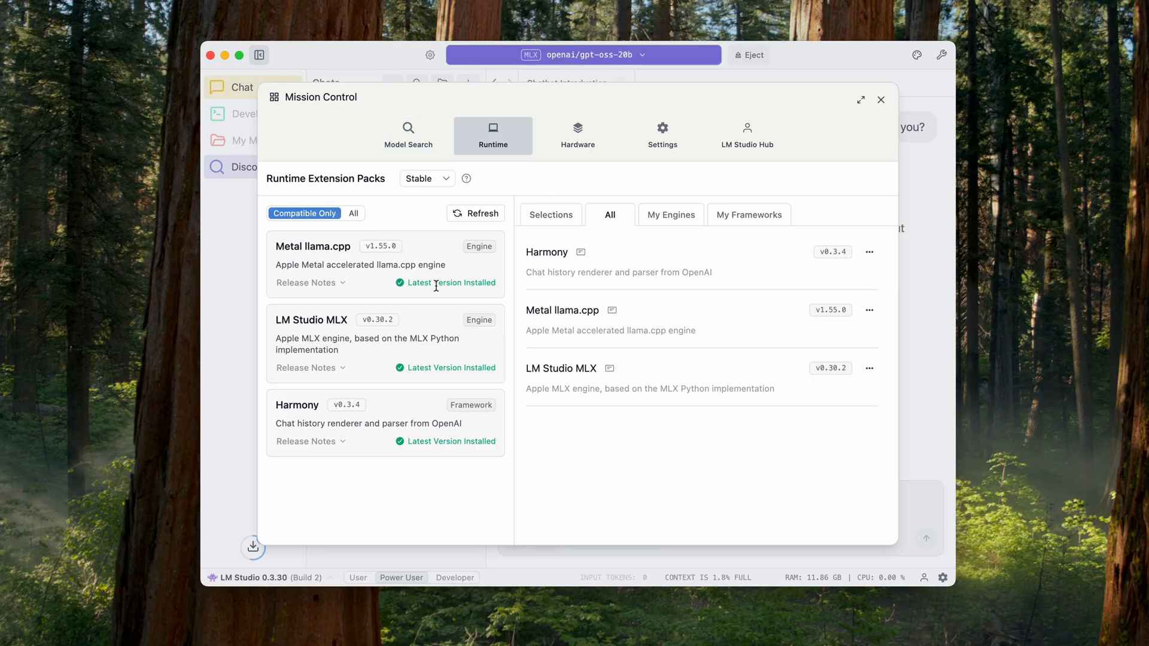
mouse_move(427, 307)
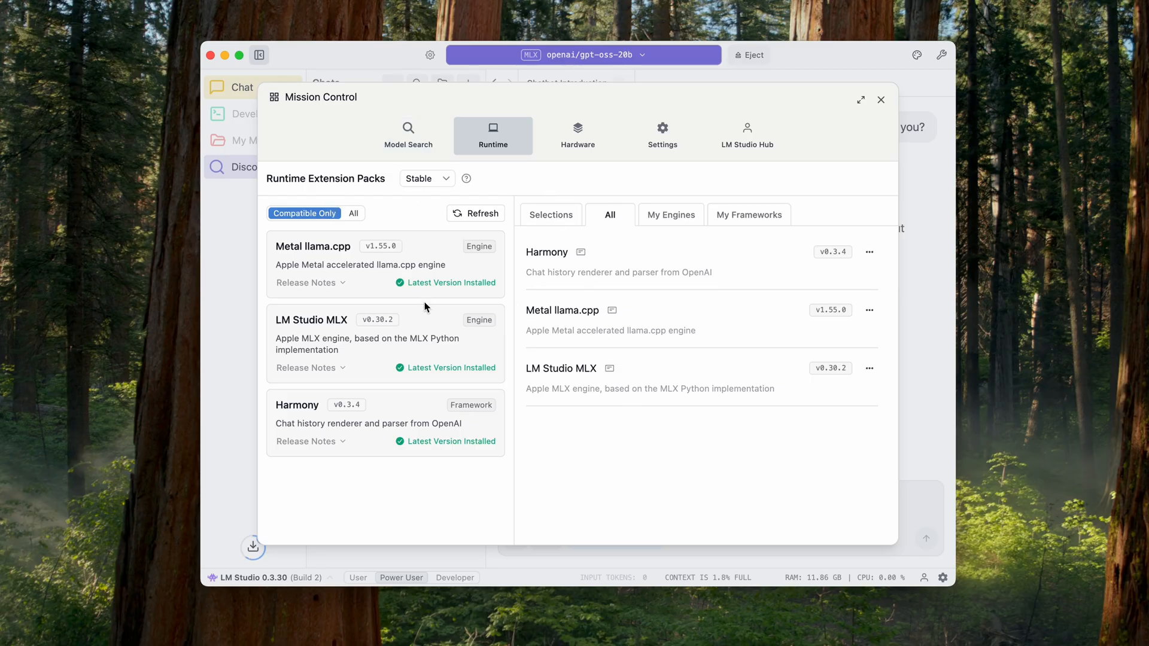
View runtime selections: Metal llama.cpp for GGUF and LM Studio MLX for MLX models.
left_click(550, 215)
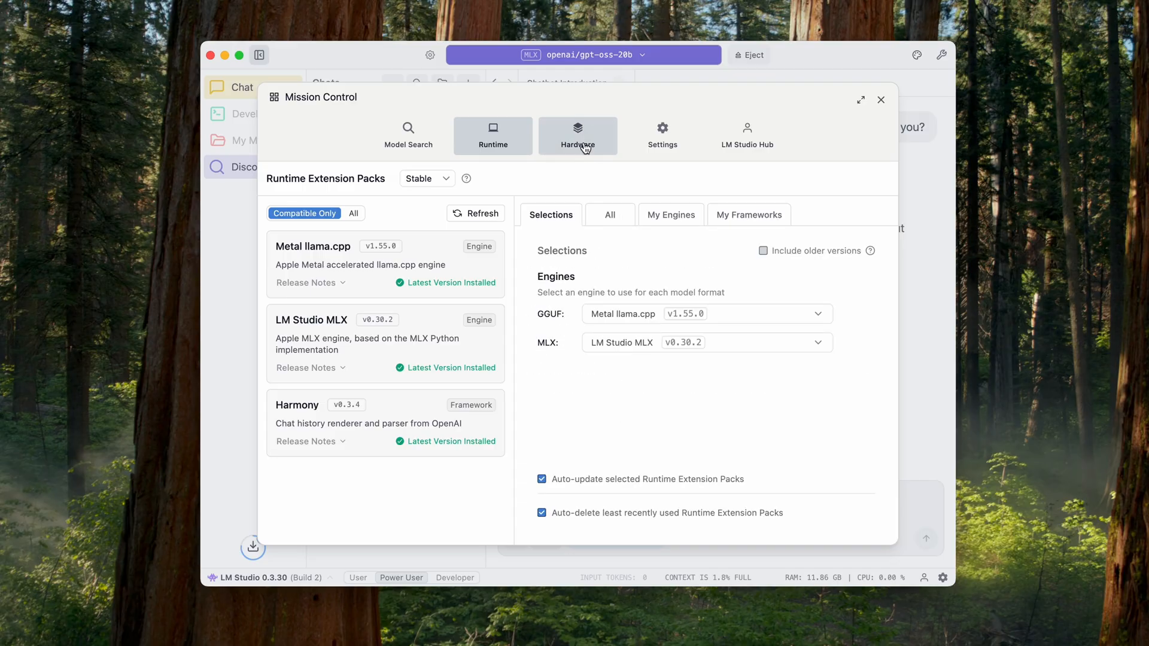
Review the hardware page (Apple M4 Pro, 24 GB RAM) and dismiss the download-complete notice.
left_click(577, 135)
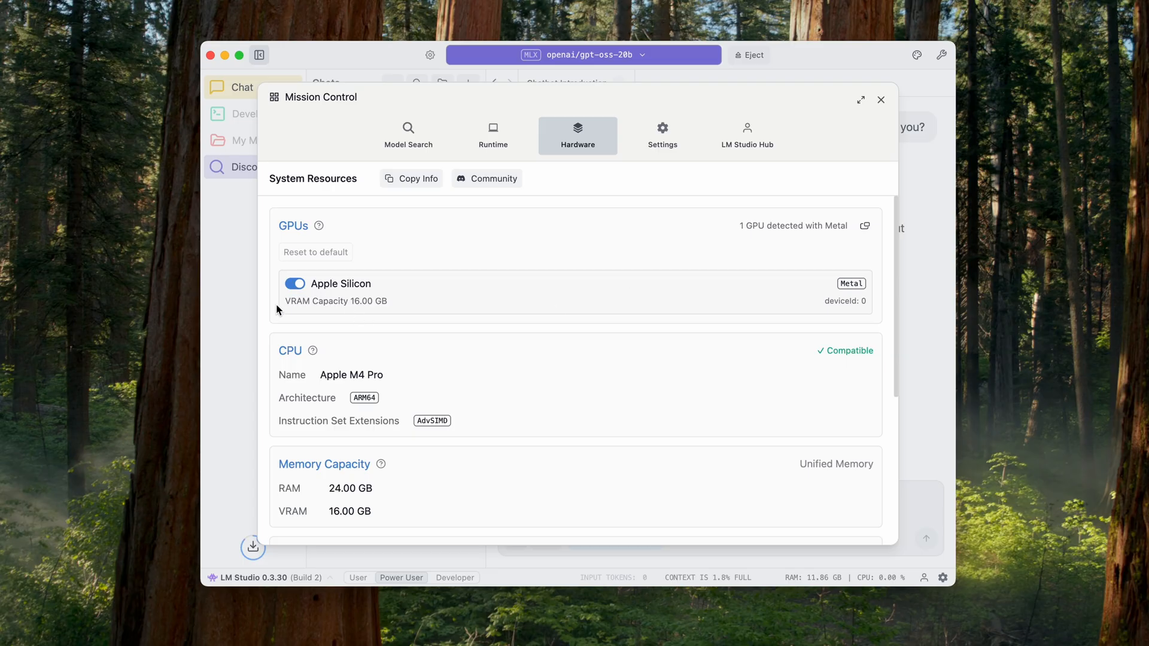
mouse_move(500, 275)
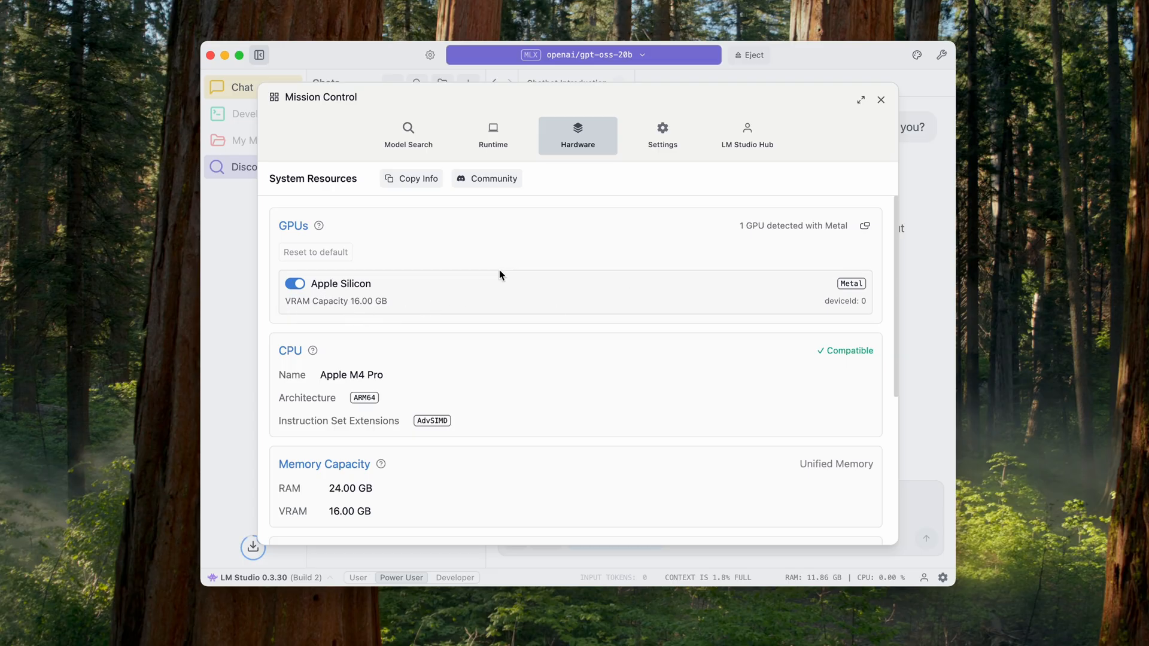
scroll("down", 3)
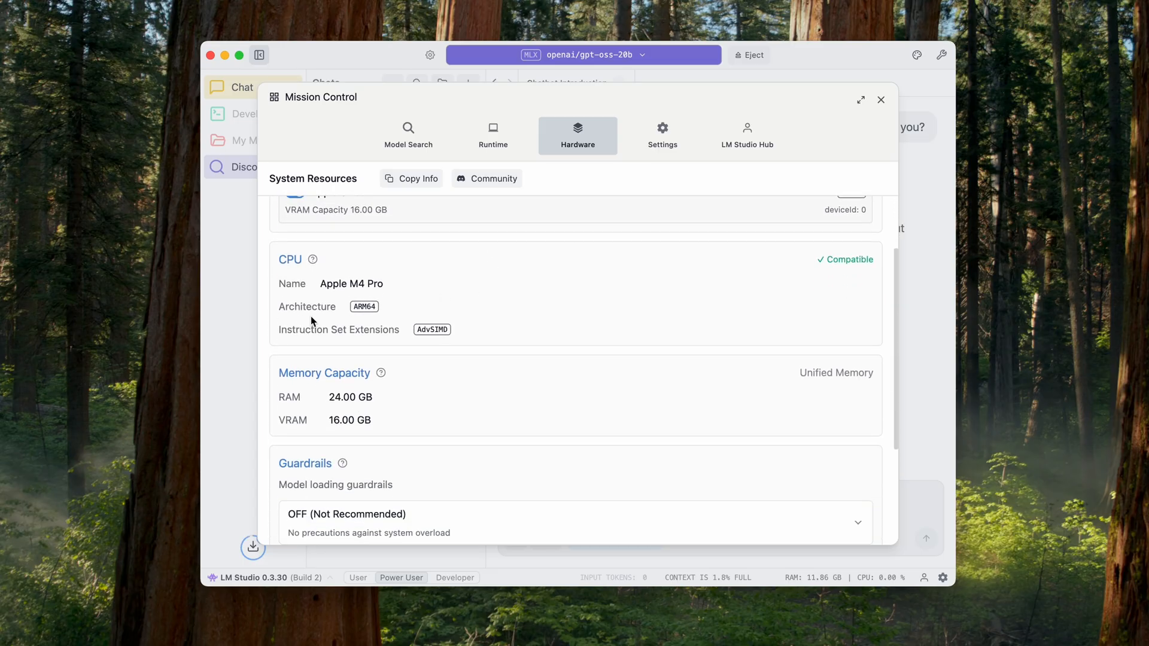
scroll("down", 3)
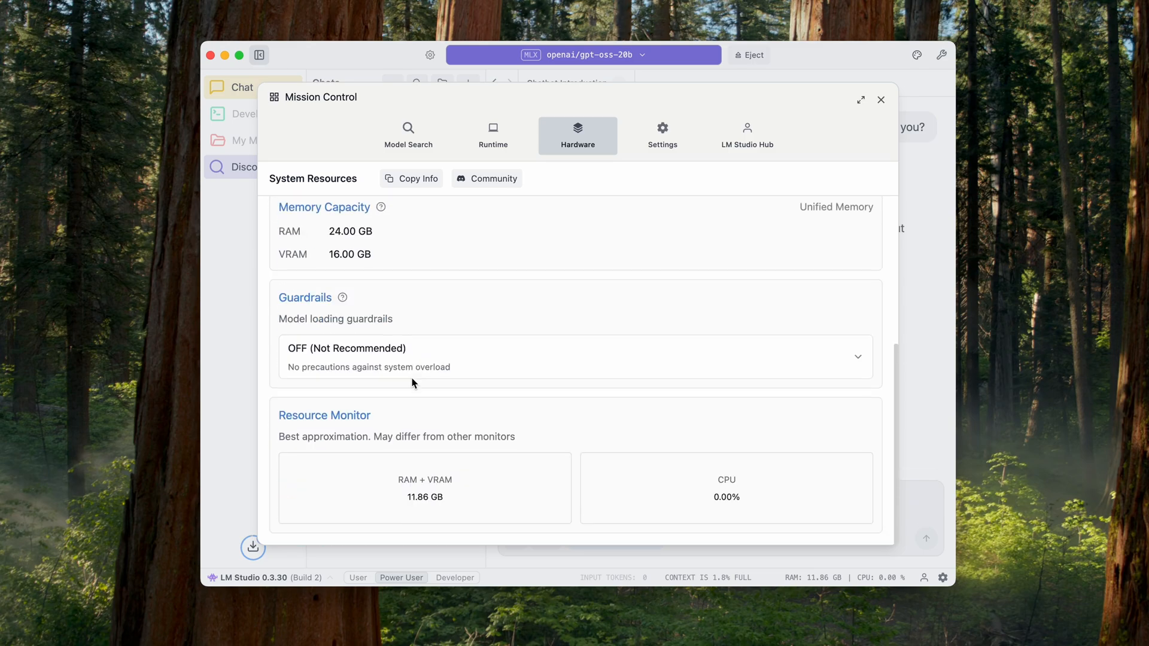
mouse_move(335, 430)
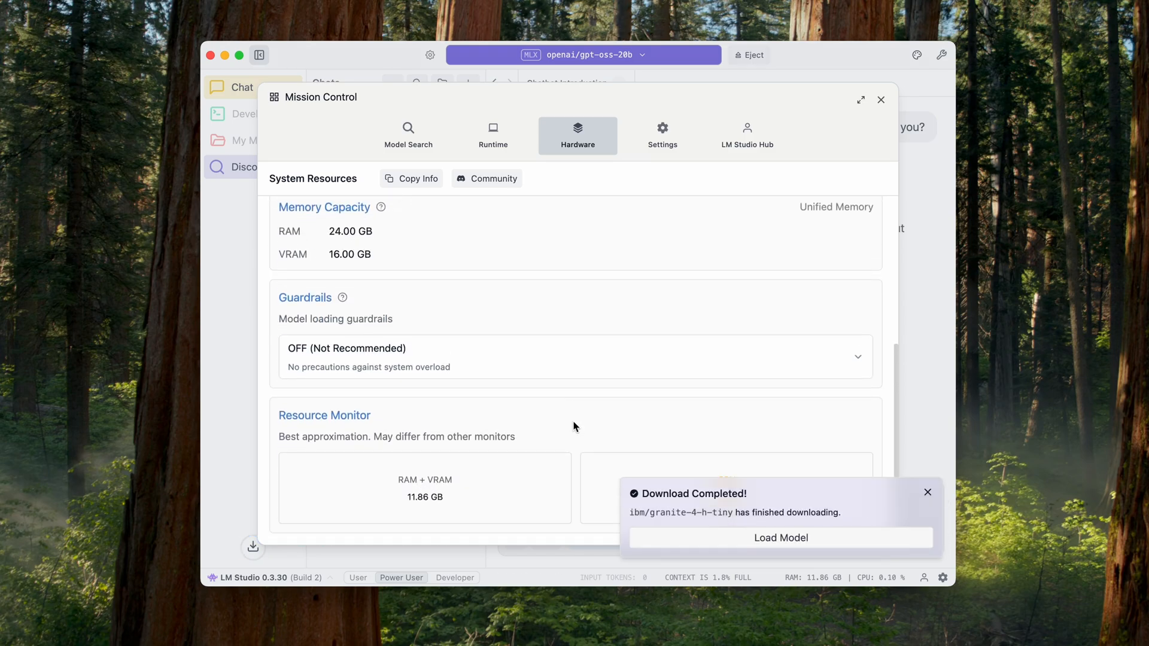
left_click(926, 491)
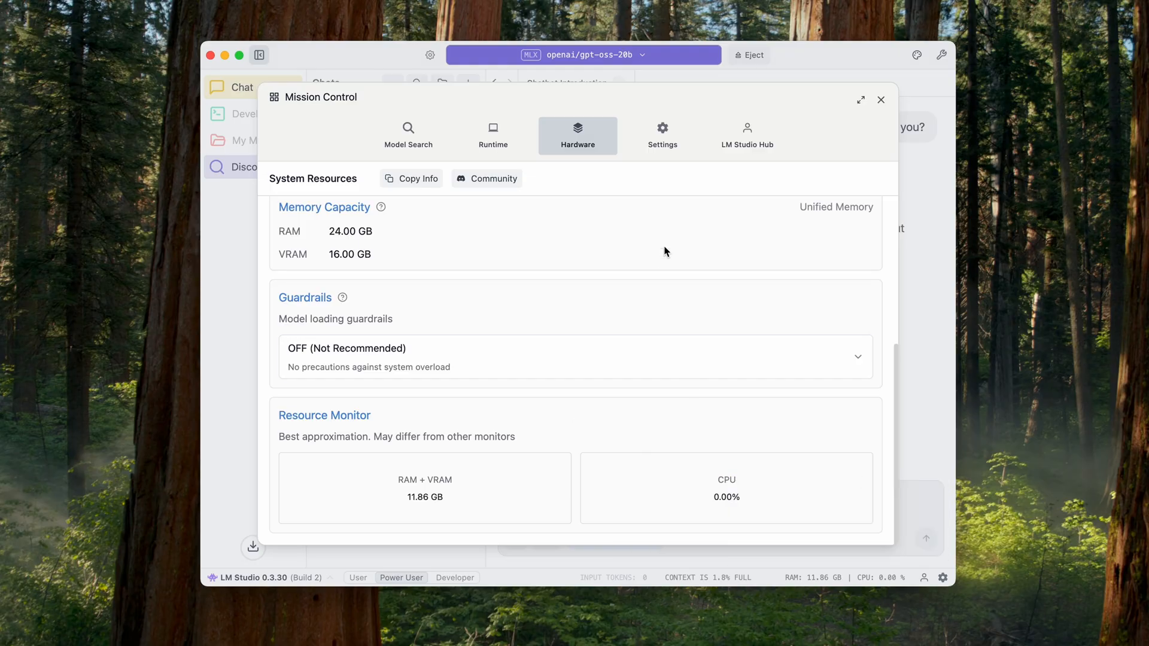
Review the app's Chat settings and the LM Studio Hub account page, then close Mission Control.
left_click(662, 135)
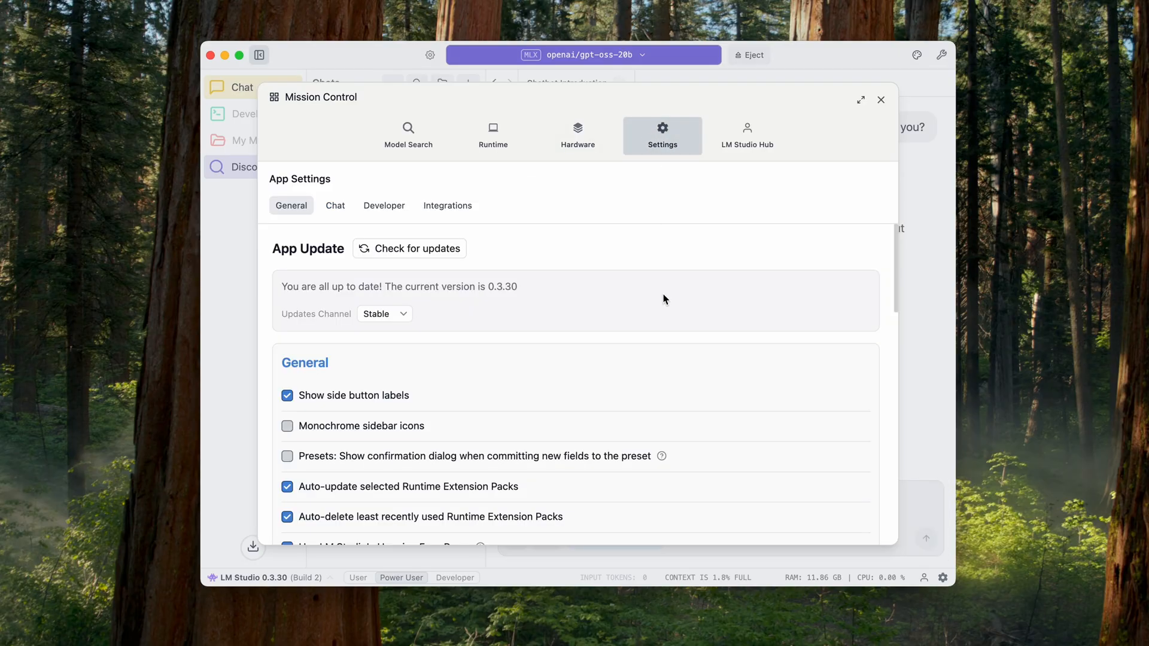
scroll("down", 3)
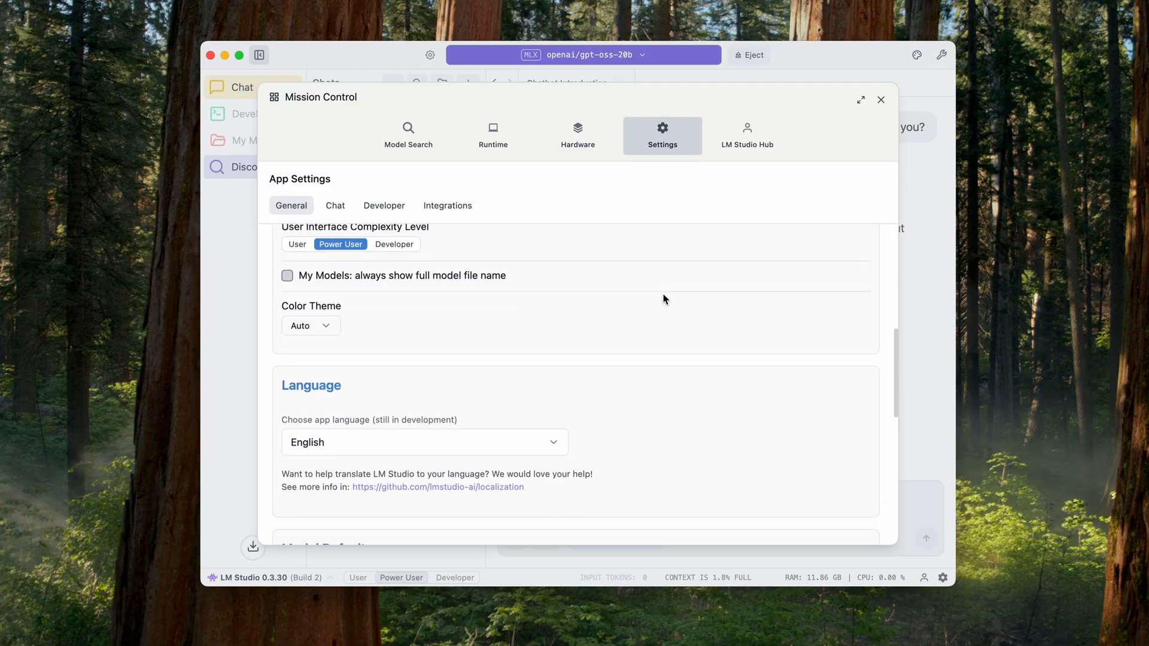
left_click(335, 204)
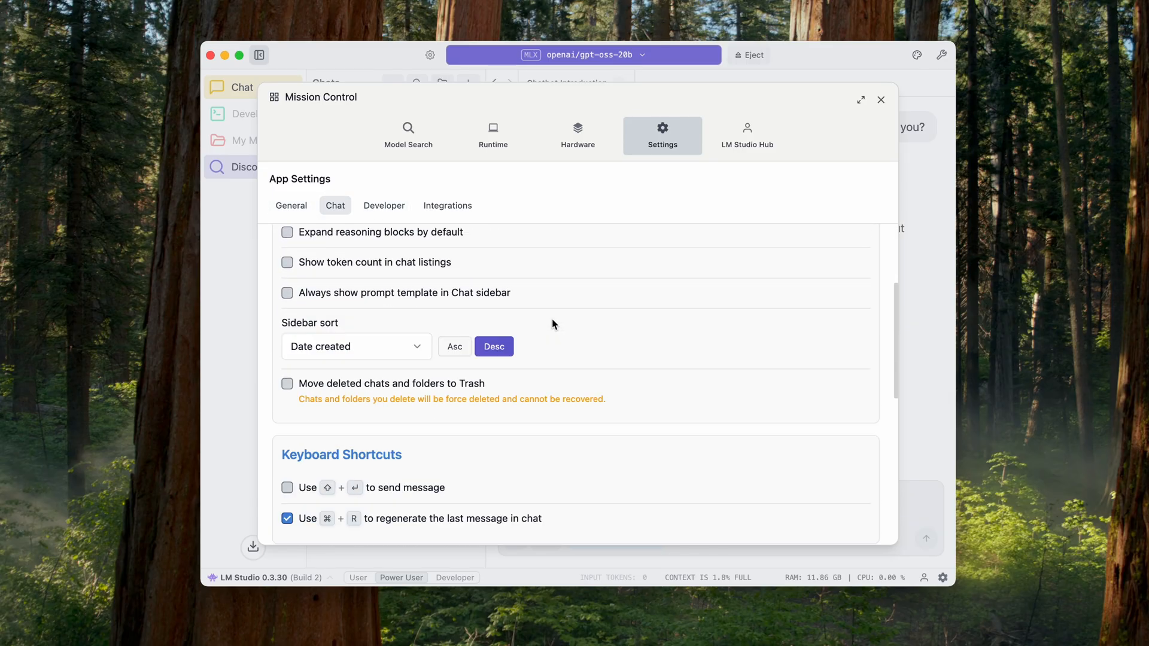
left_click(747, 135)
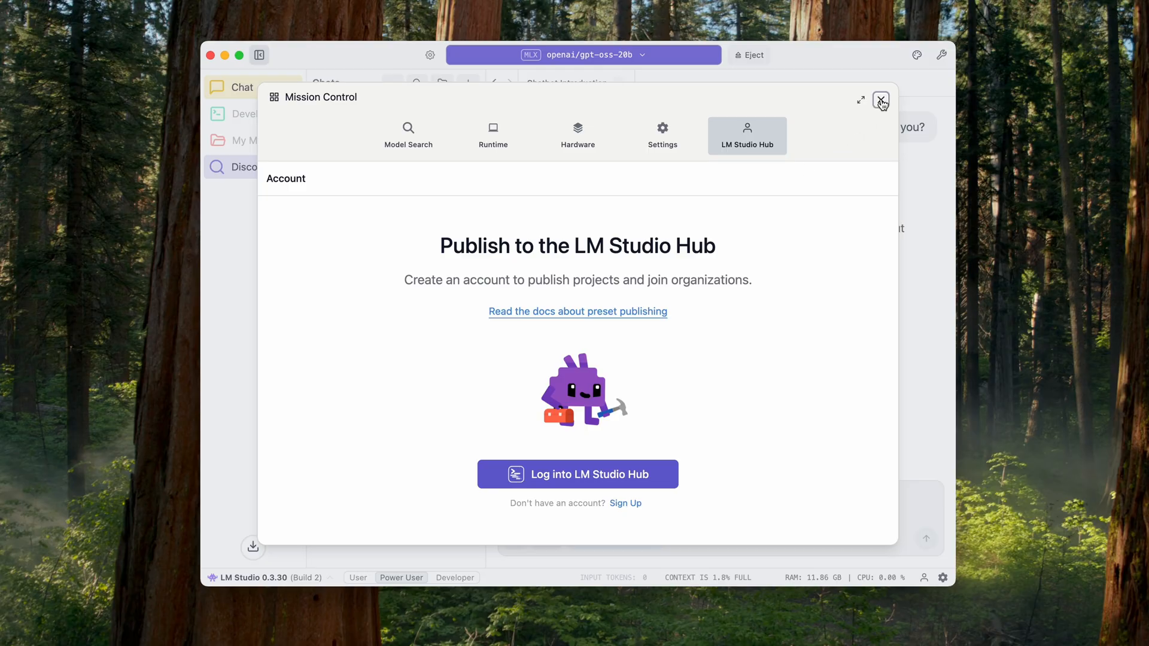
left_click(881, 100)
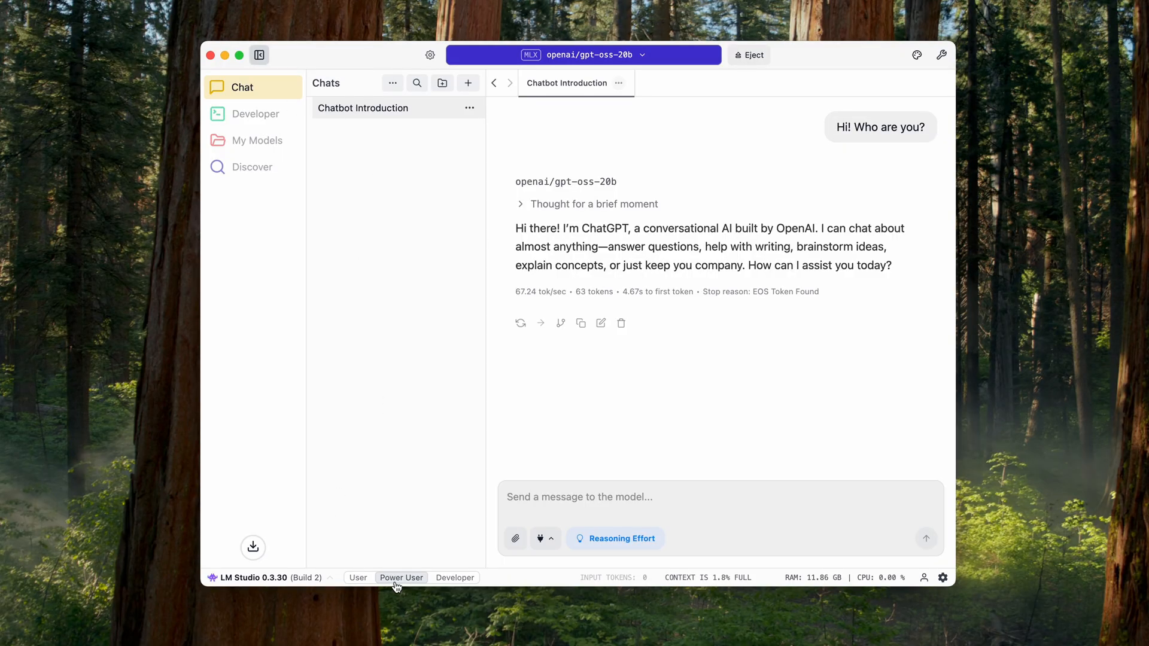
mouse_move(256, 89)
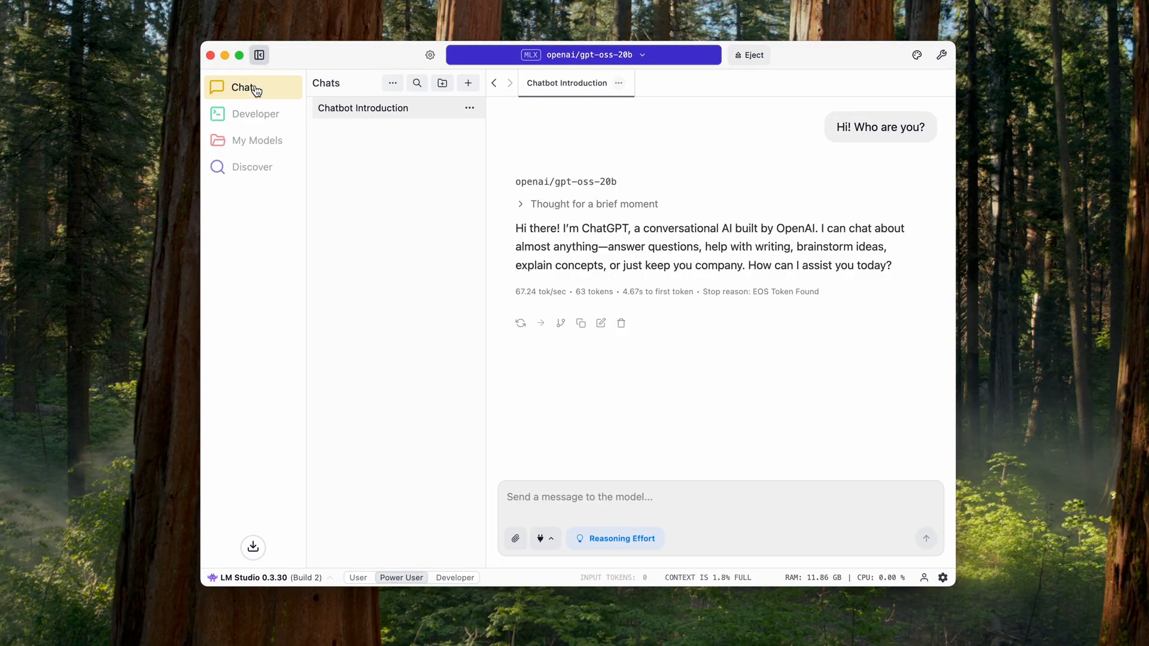
mouse_move(908, 131)
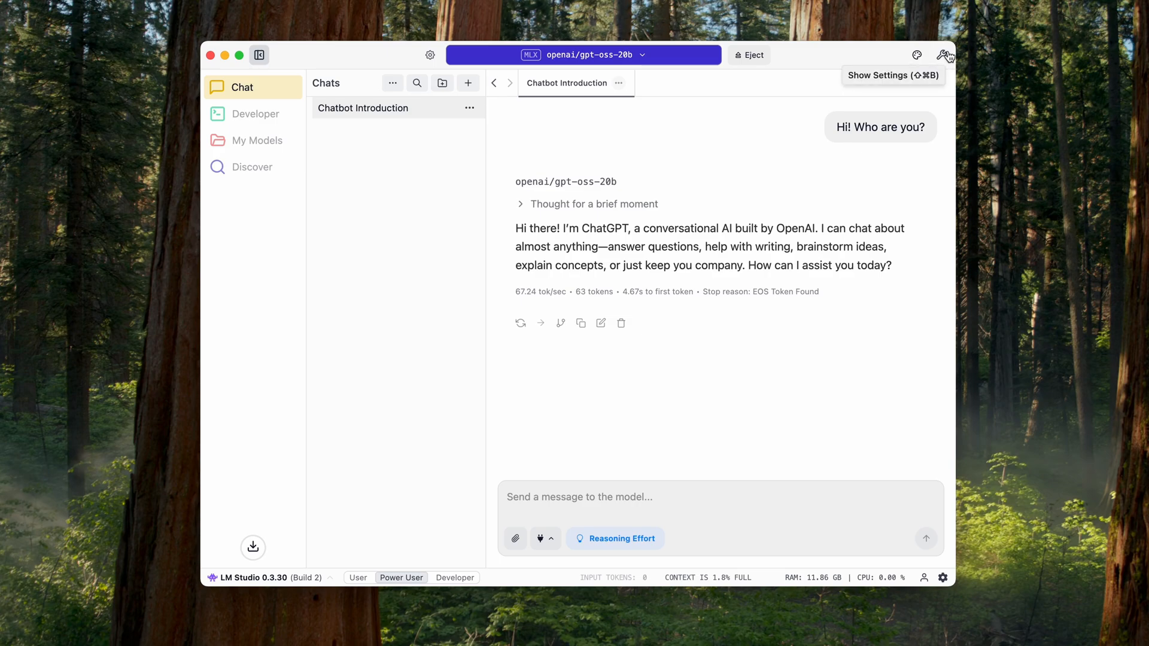
Show the gpt-oss-20b inference settings panel with the chats sidebar collapsed and the system prompt in view.
left_click(942, 55)
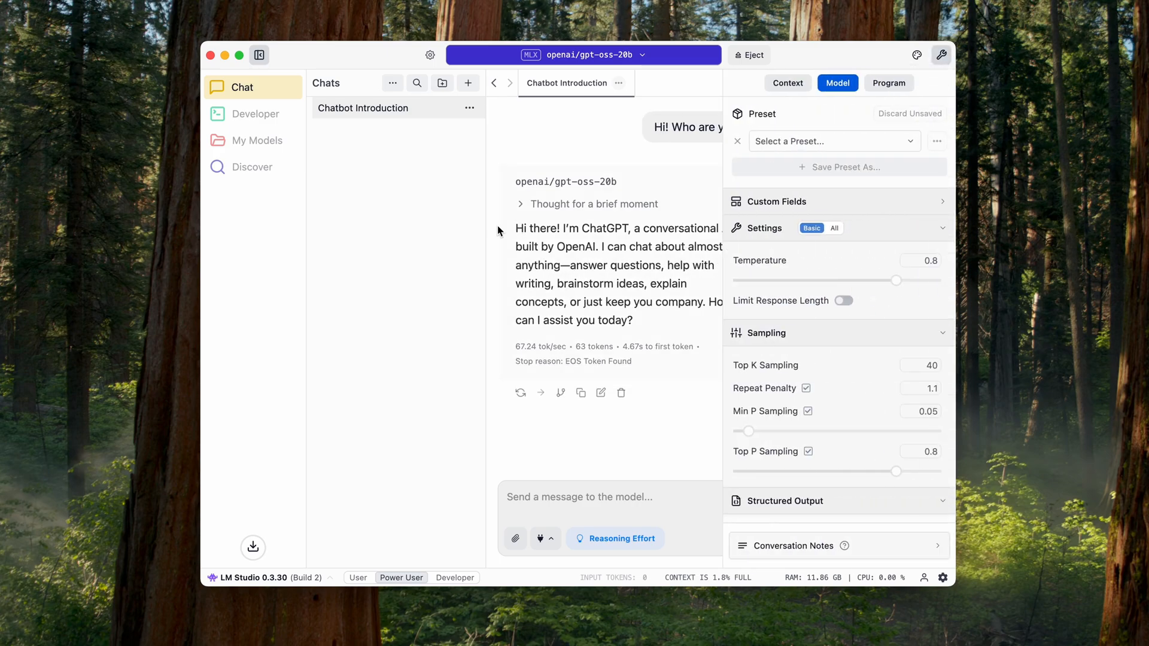
left_click(258, 55)
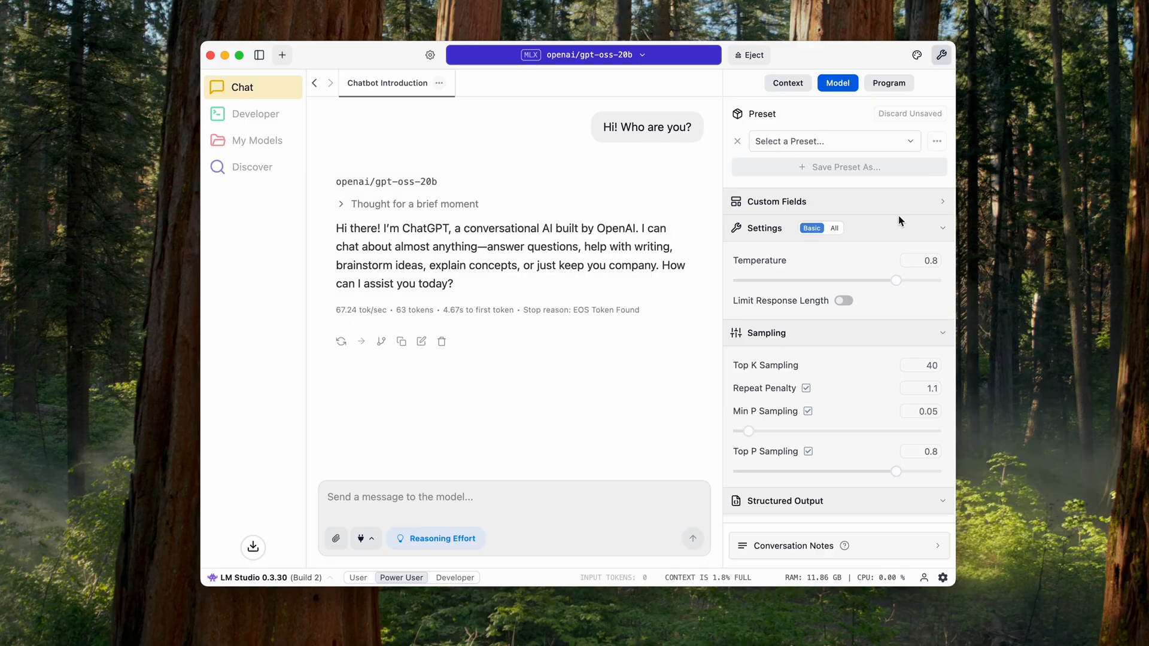
left_click(787, 83)
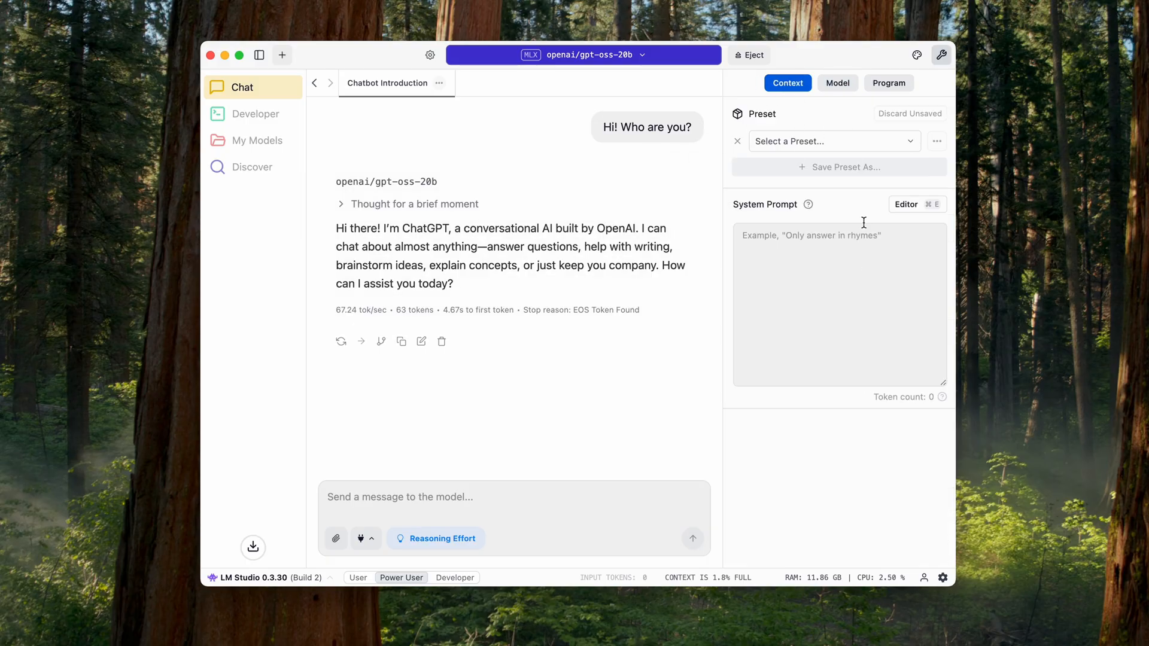
Review the plugins and sampling settings tabs, then close the settings panel.
left_click(888, 82)
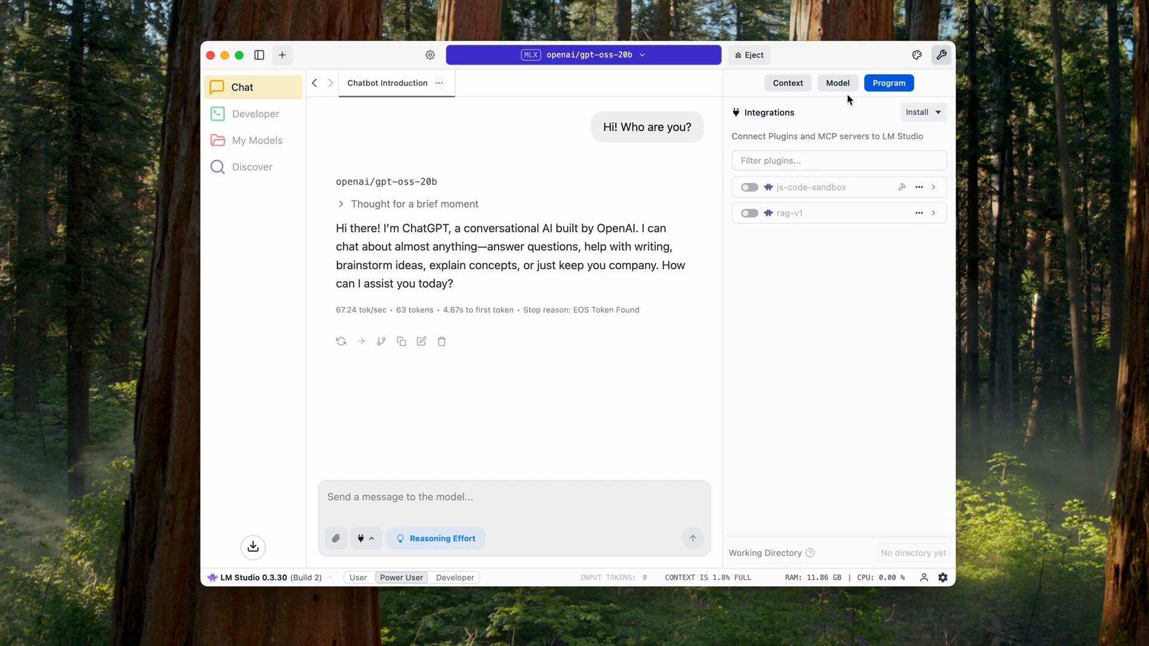
left_click(838, 82)
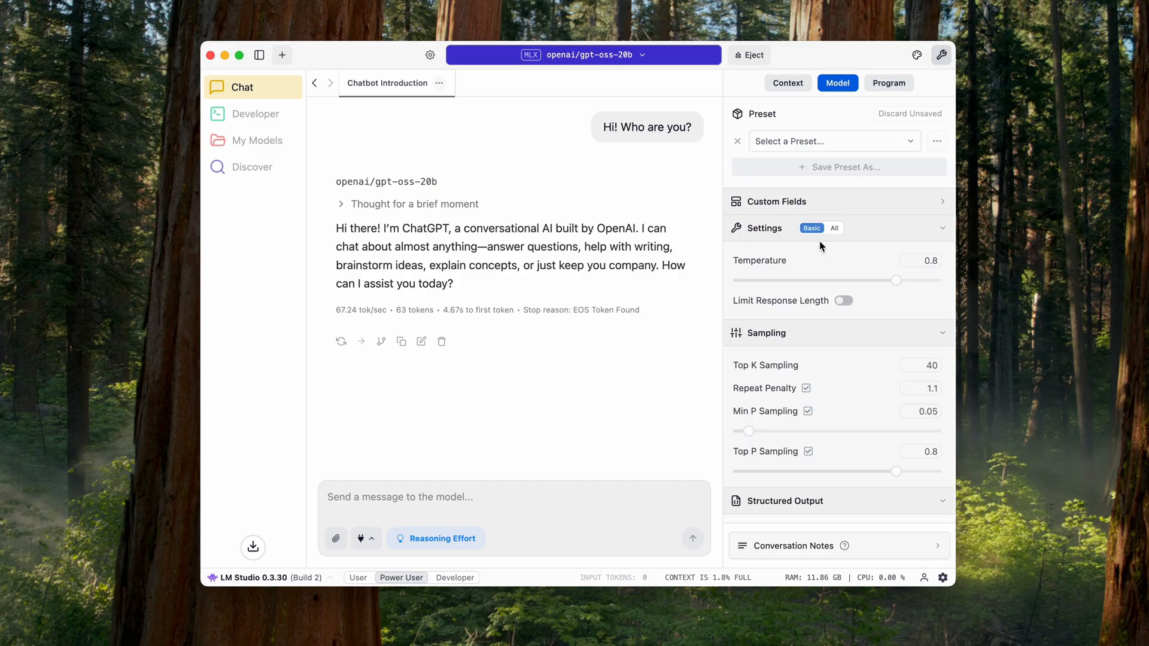
mouse_move(897, 280)
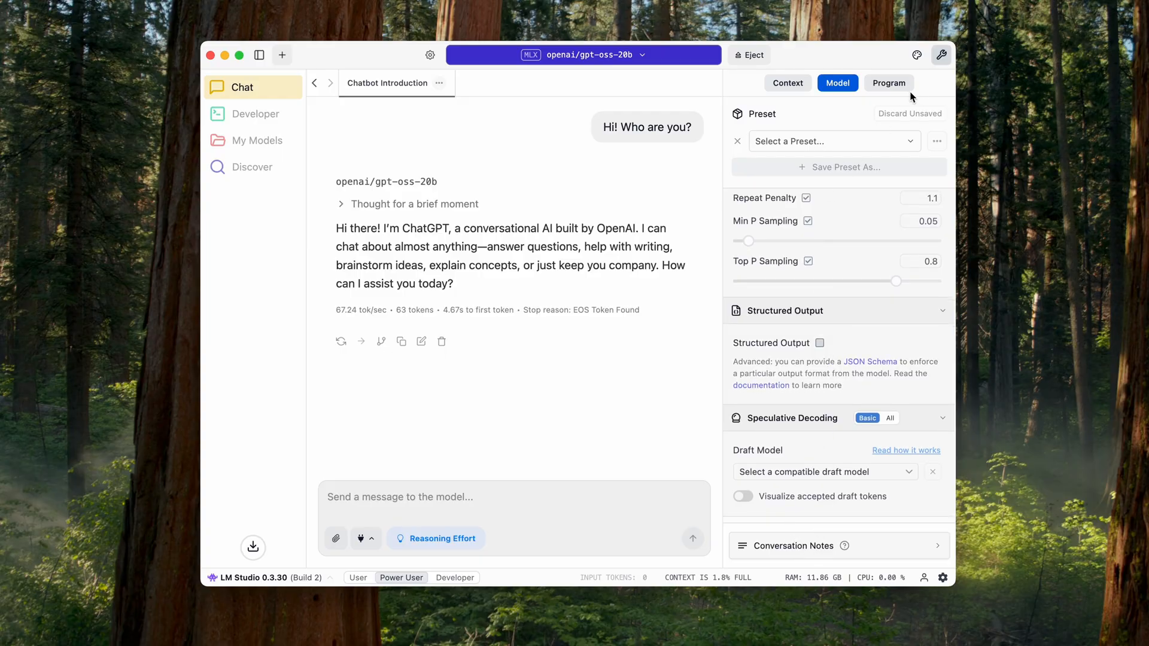
mouse_move(863, 260)
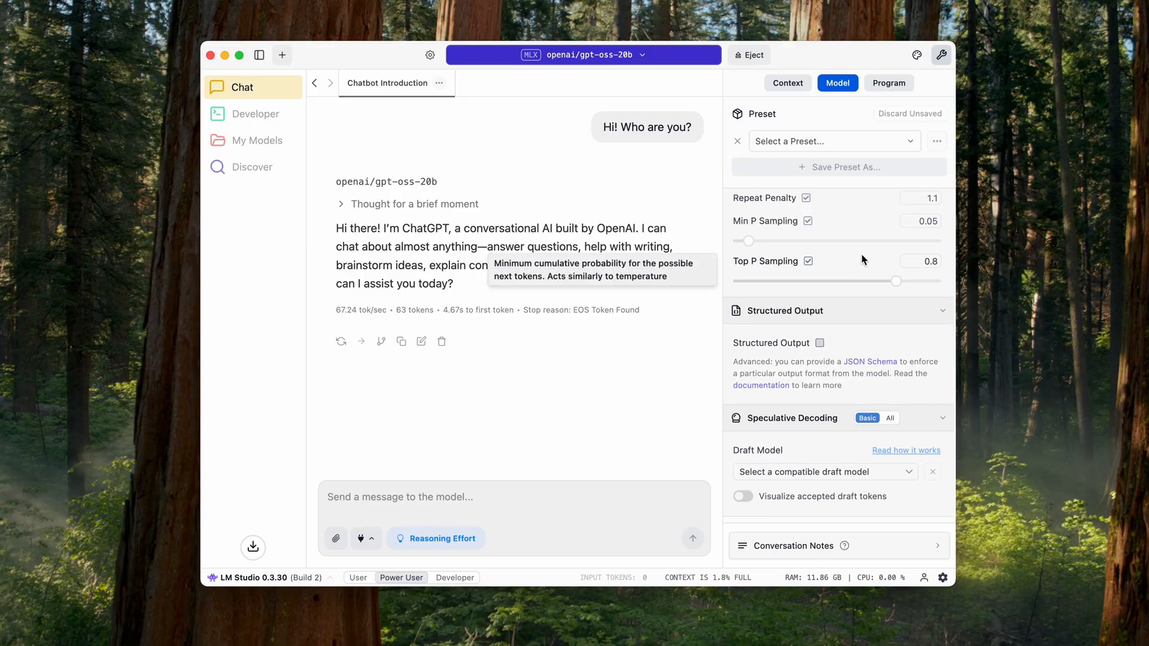
mouse_move(898, 61)
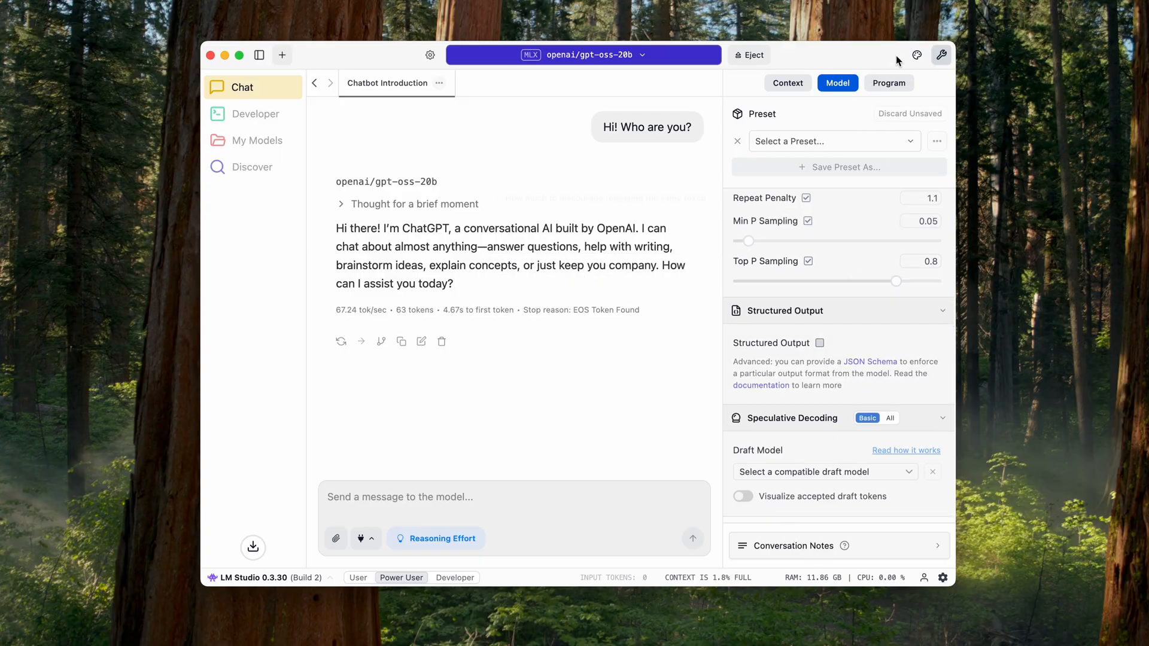
left_click(942, 54)
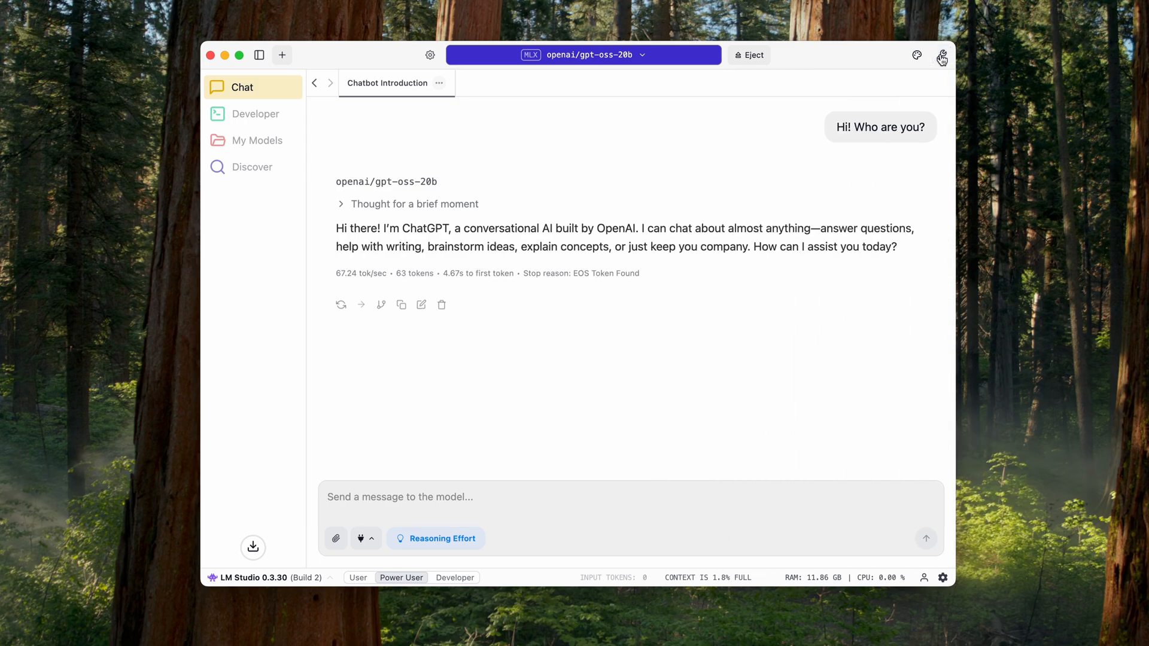
mouse_move(513, 406)
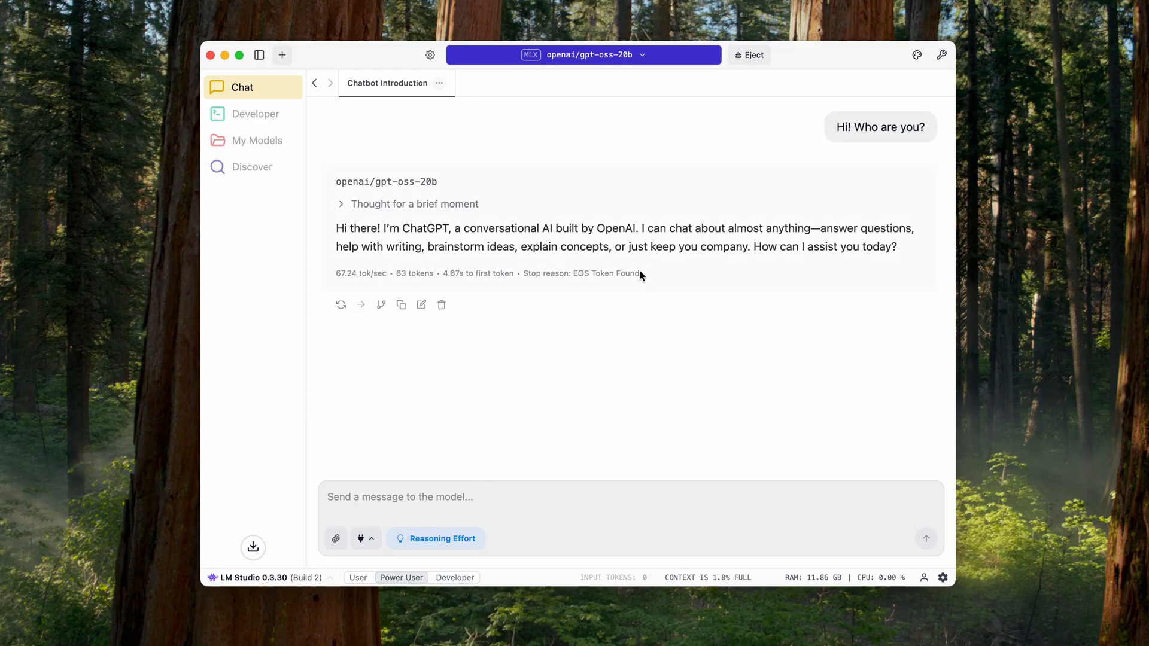
Bring up the model loading list showing gpt-oss-20b loaded and Granite 4 H Tiny available.
left_click_drag(335, 273, 639, 273)
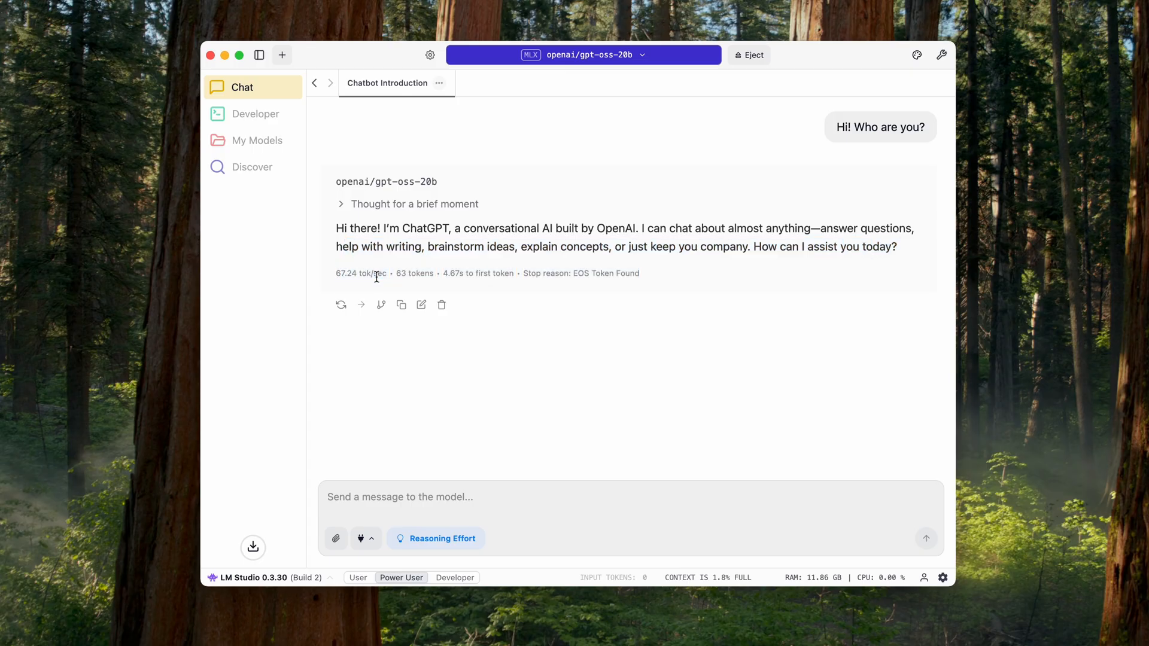
left_click(583, 54)
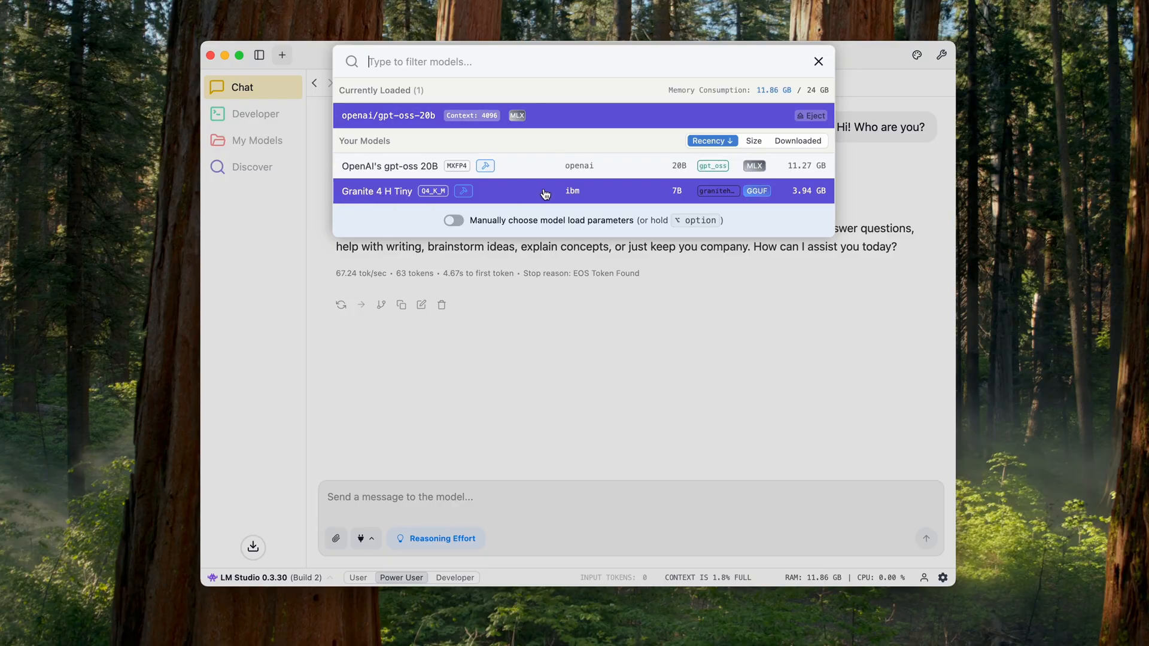
Load Granite 4 H Tiny and ask it 'What is the GIL in Python?'.
left_click(377, 192)
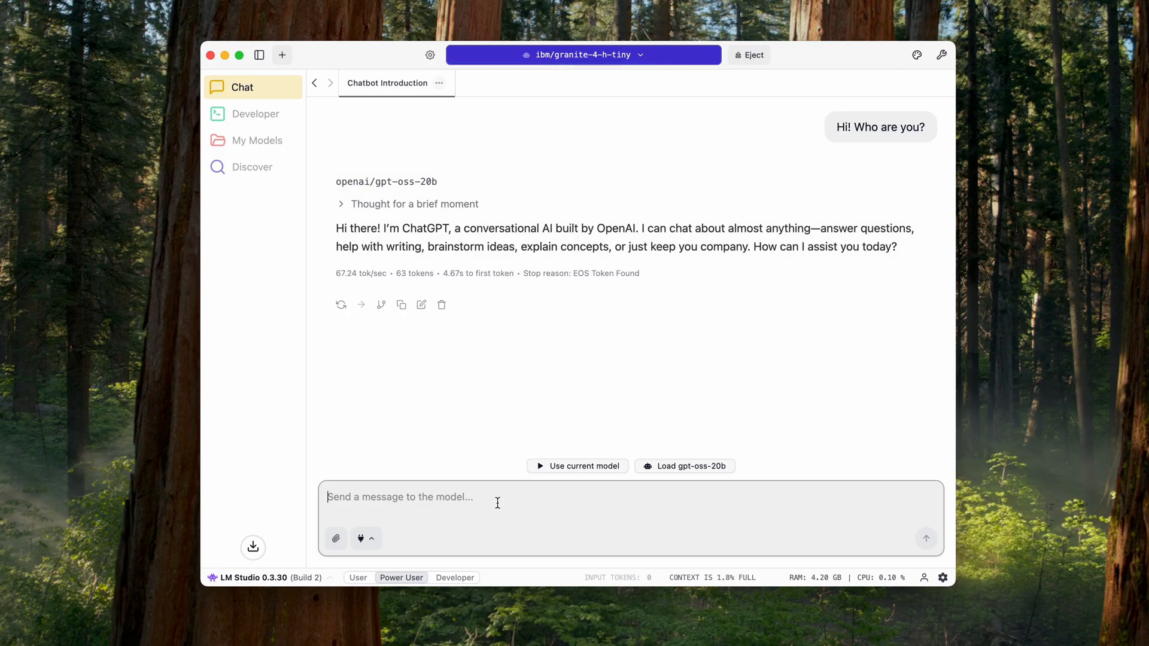
type("h")
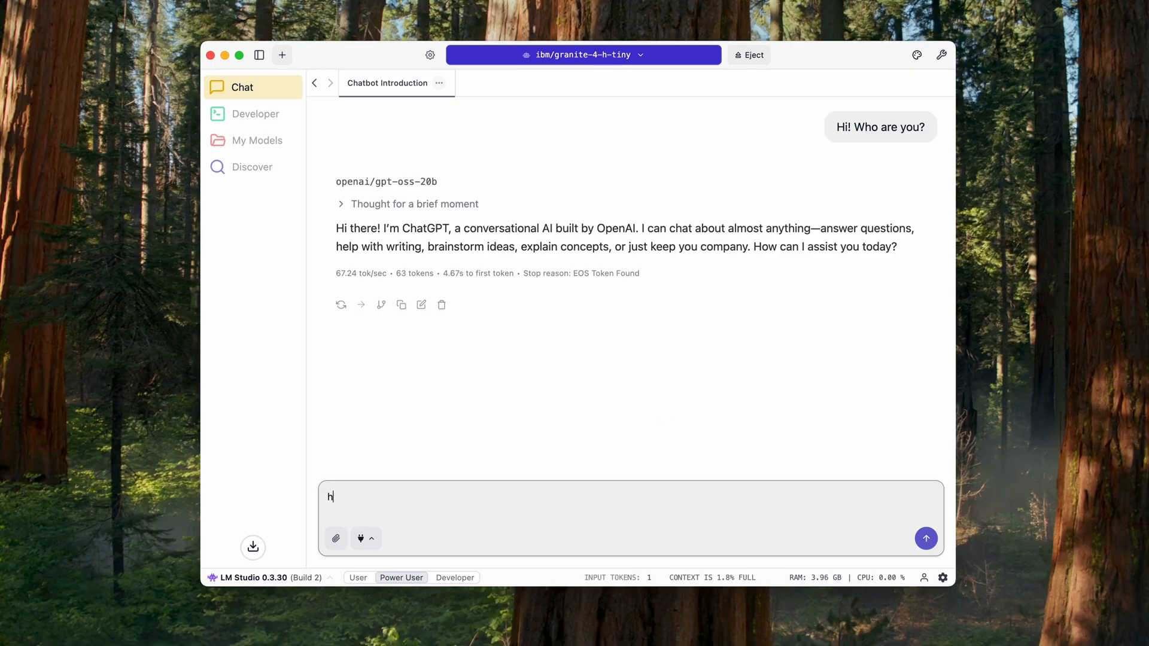
type("What is the Gi")
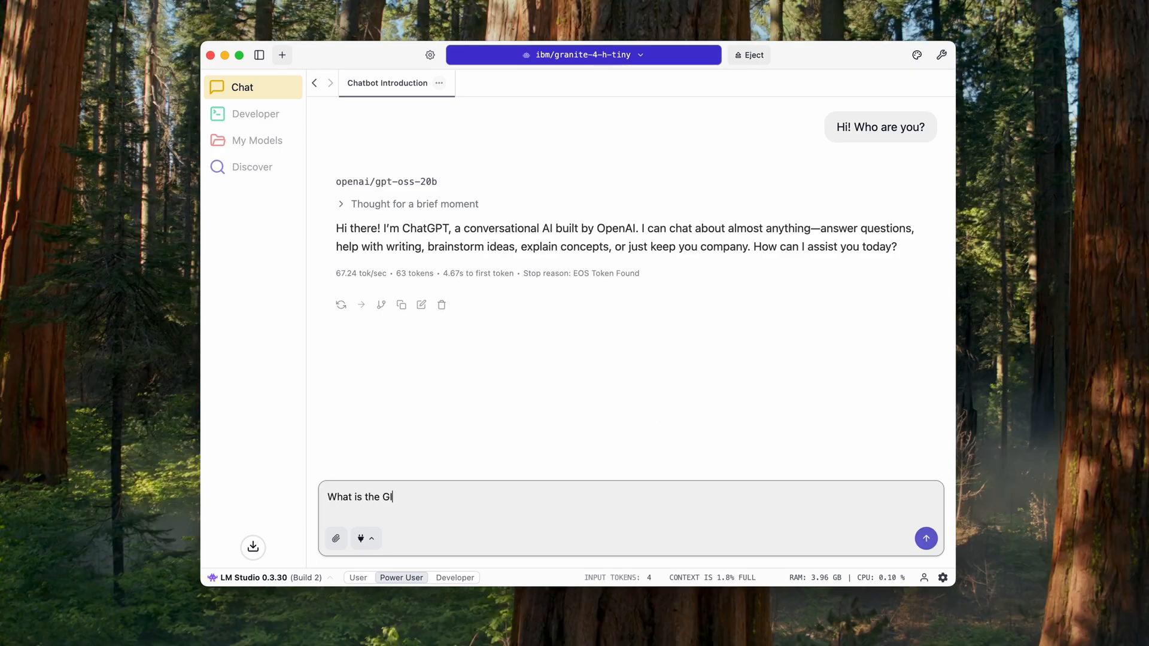
left_click(925, 537)
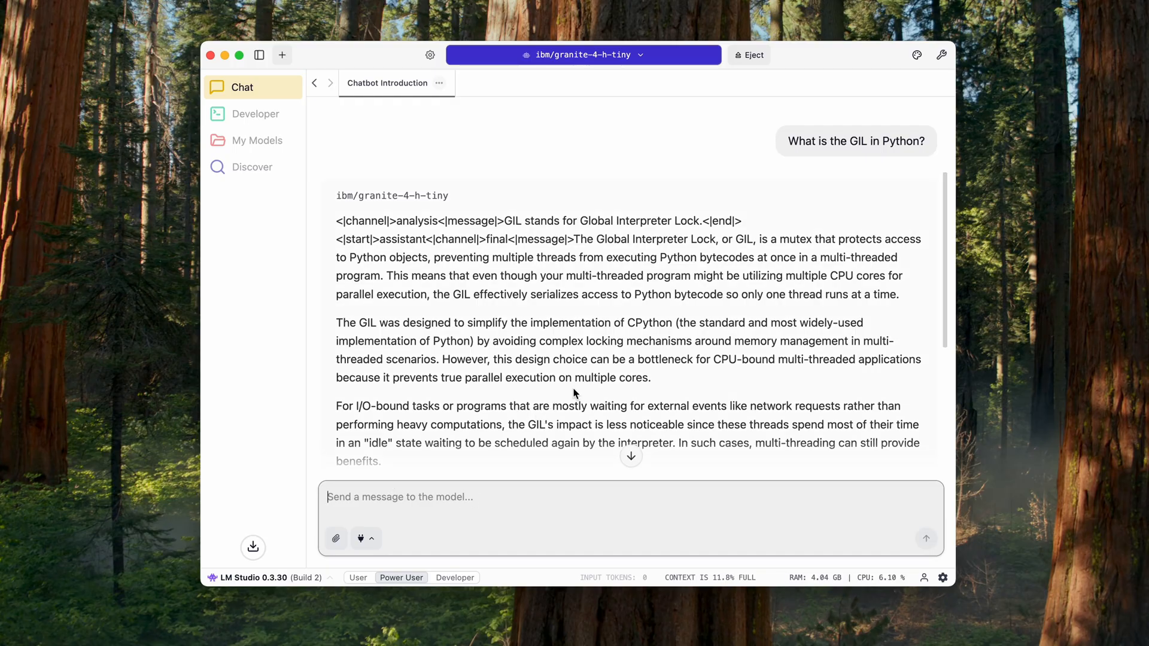
scroll("down", 3)
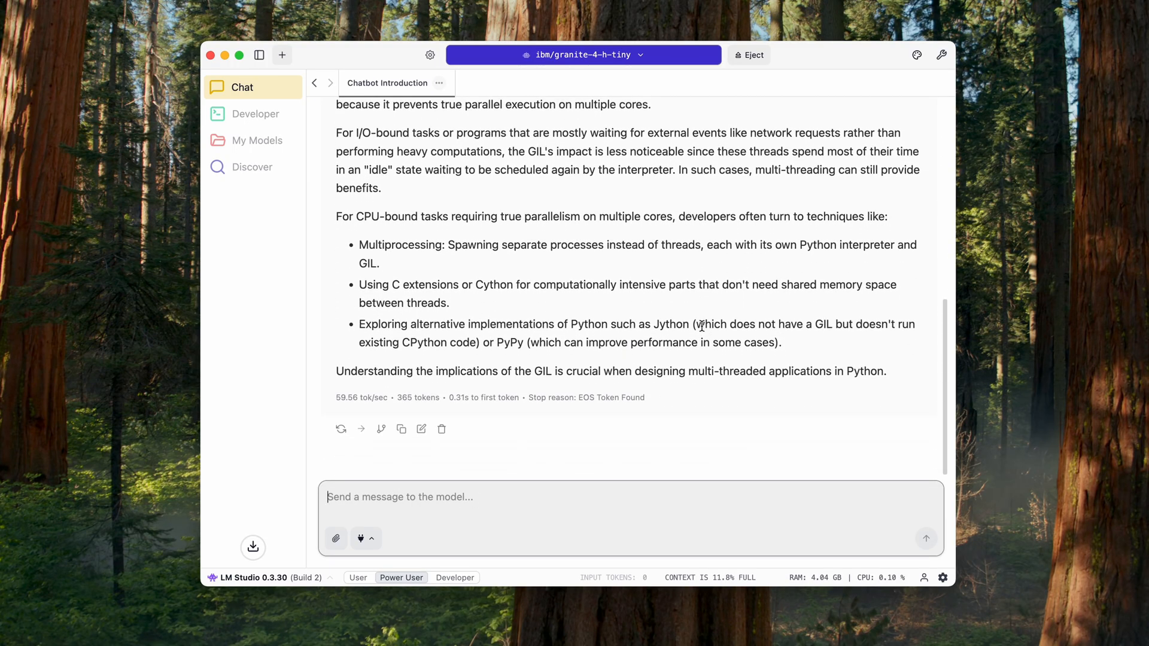
Ask Granite to 'Explain it more simple' and get ready to compose another message.
type("Explain")
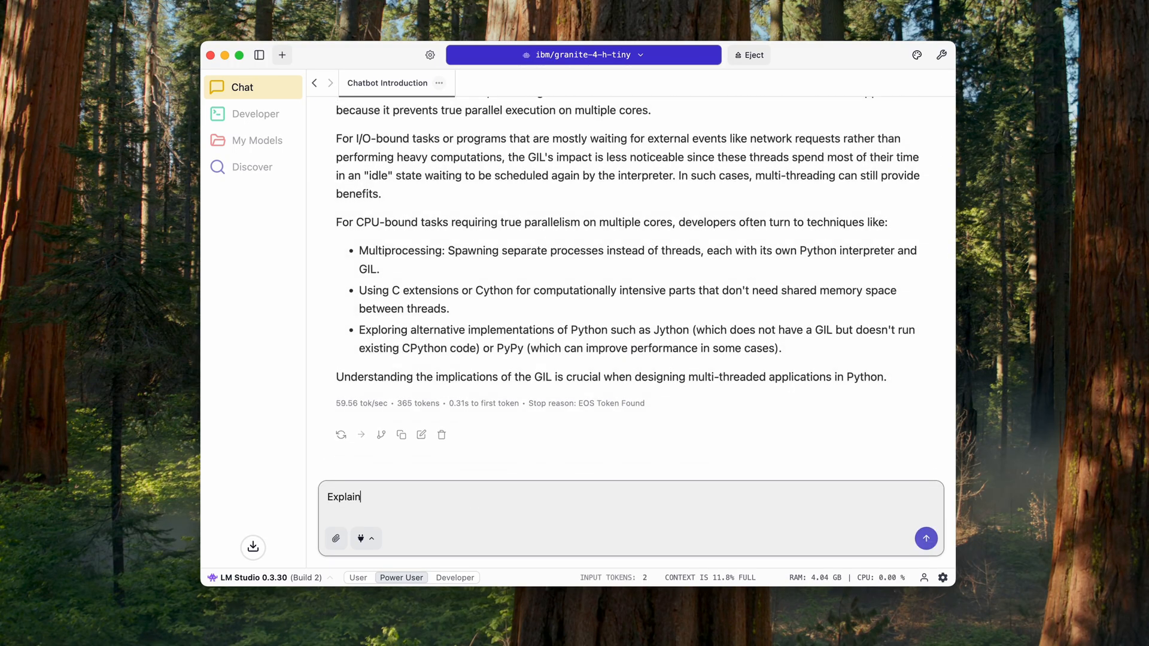
type("it more simle")
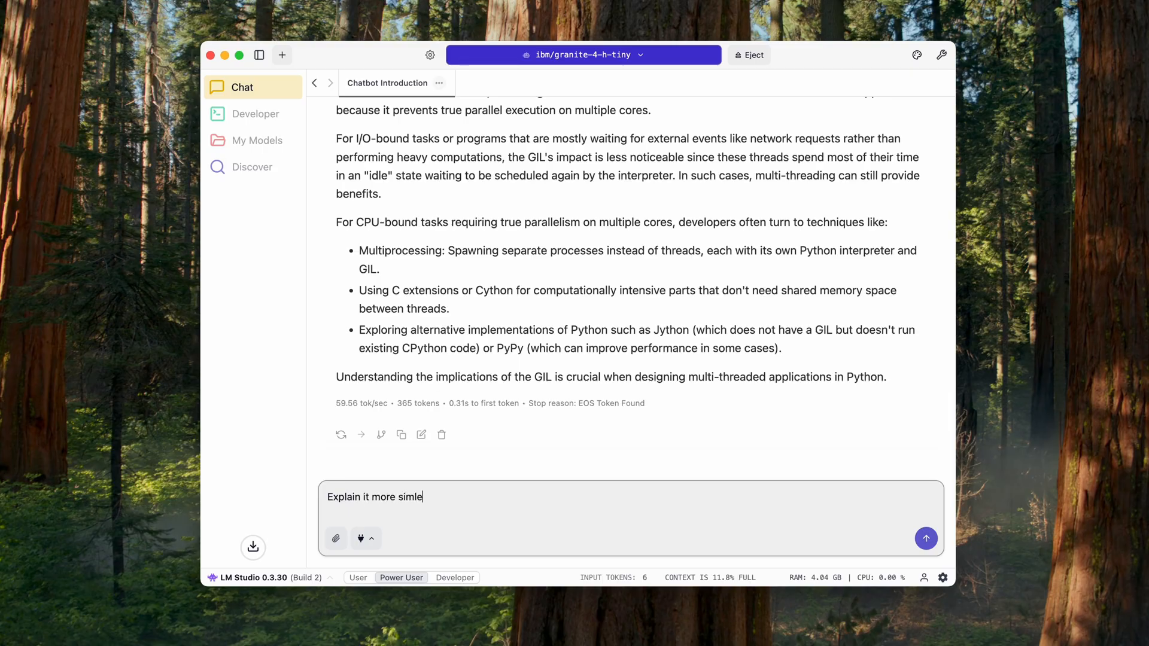
left_click(925, 539)
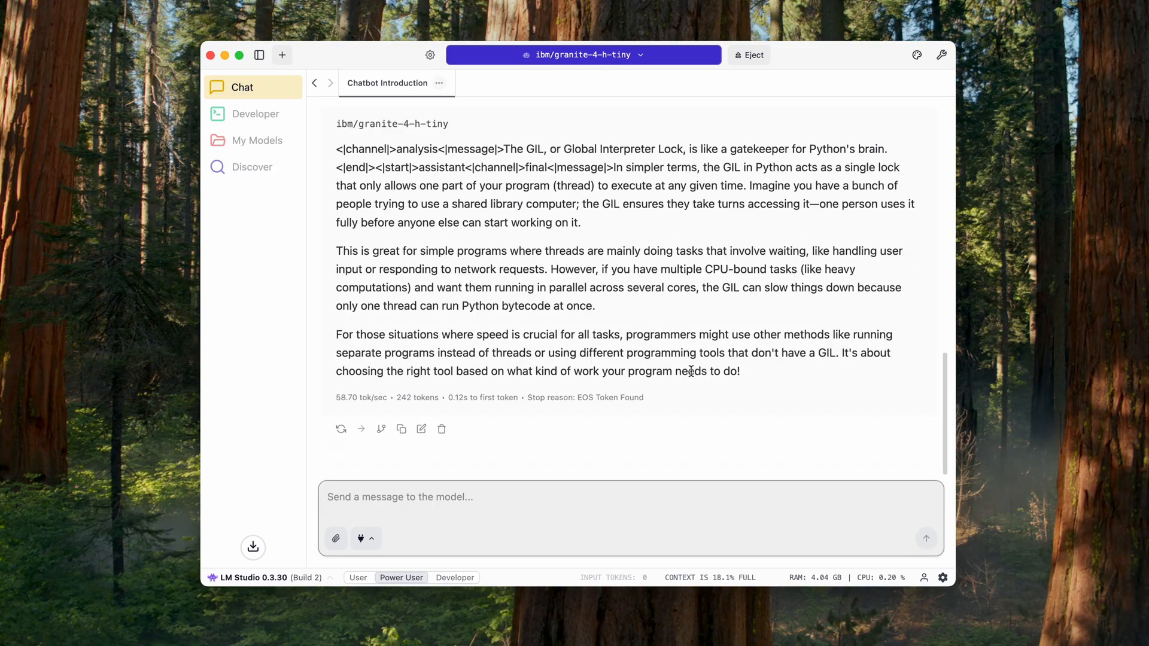
left_click(631, 497)
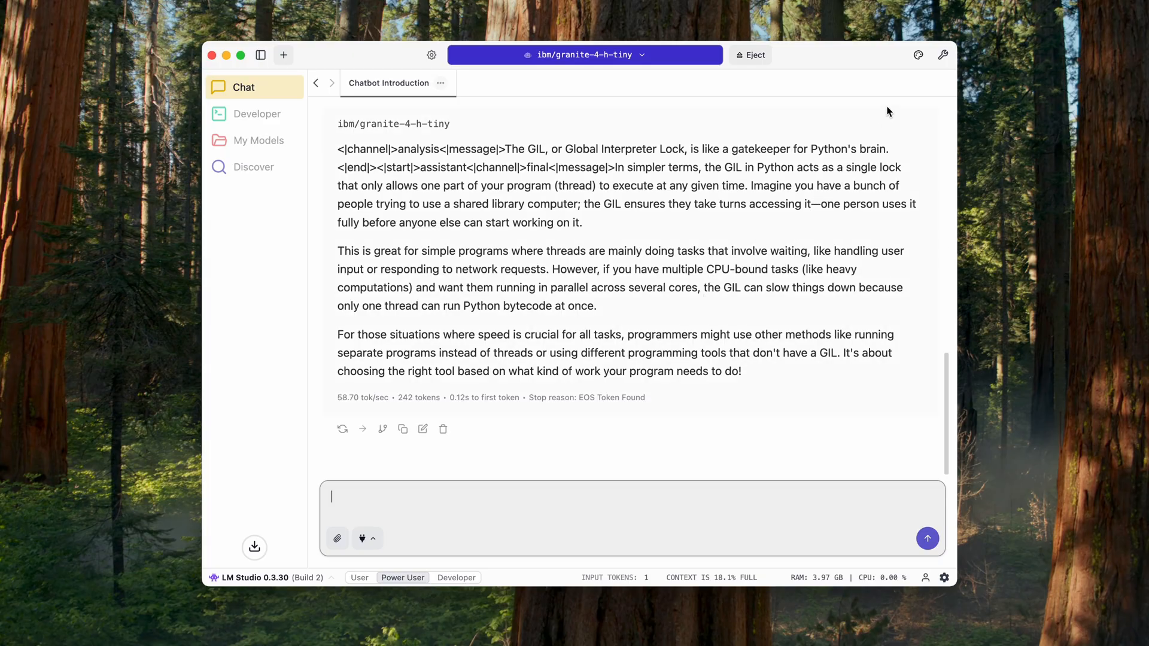
left_click(917, 55)
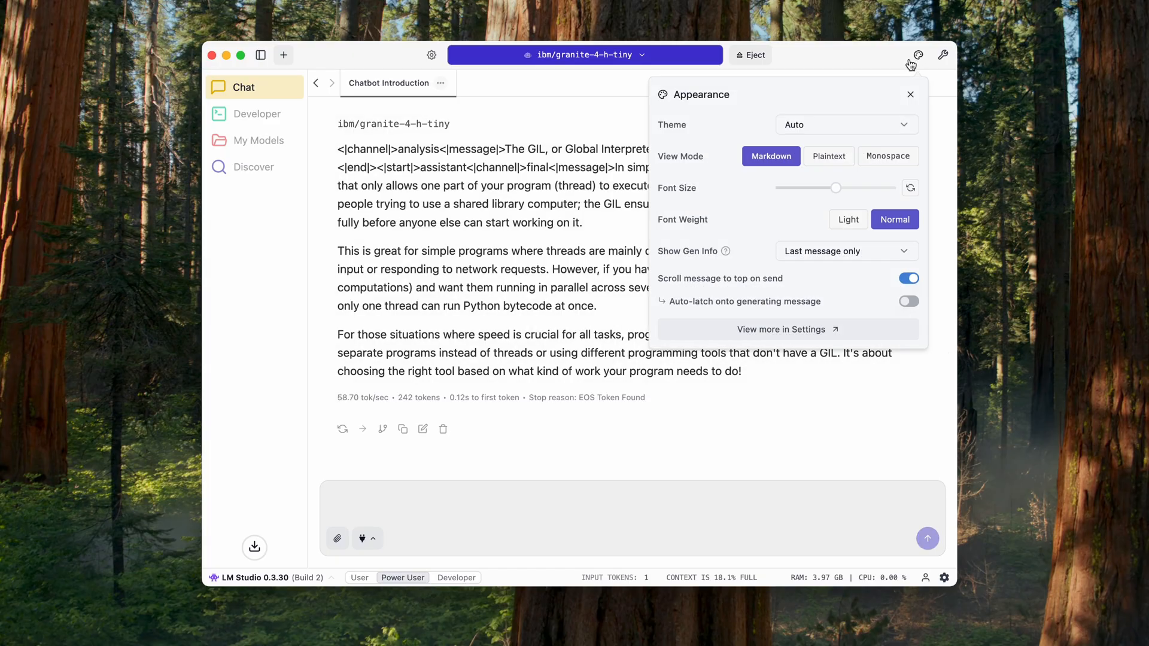
left_click(846, 125)
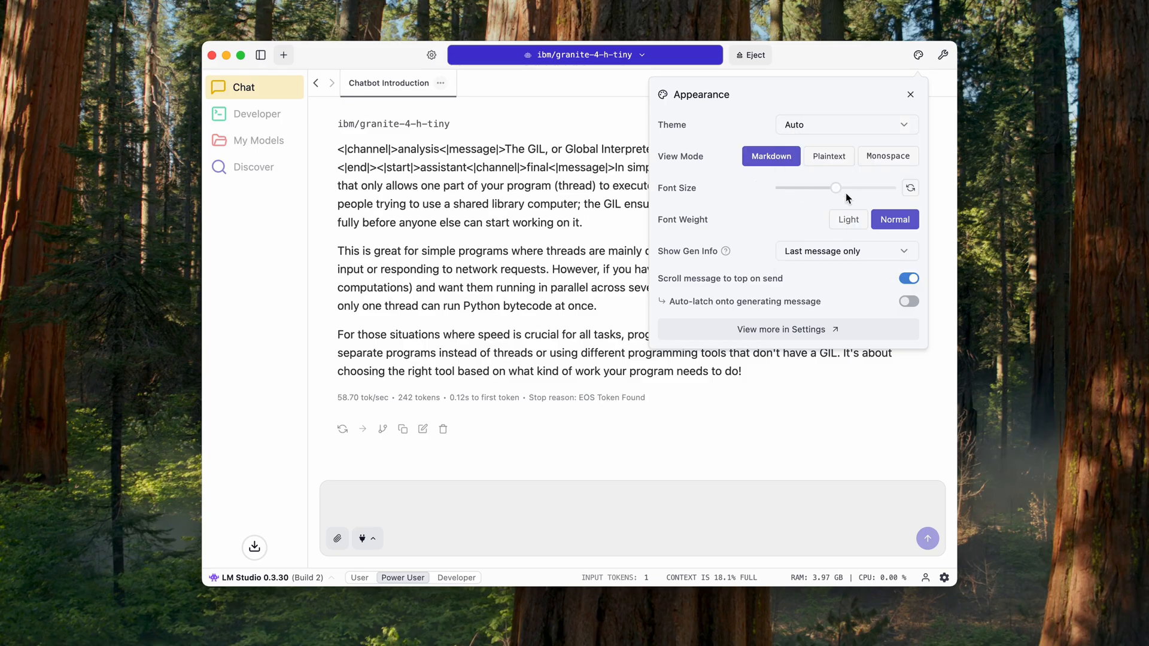
left_click(918, 55)
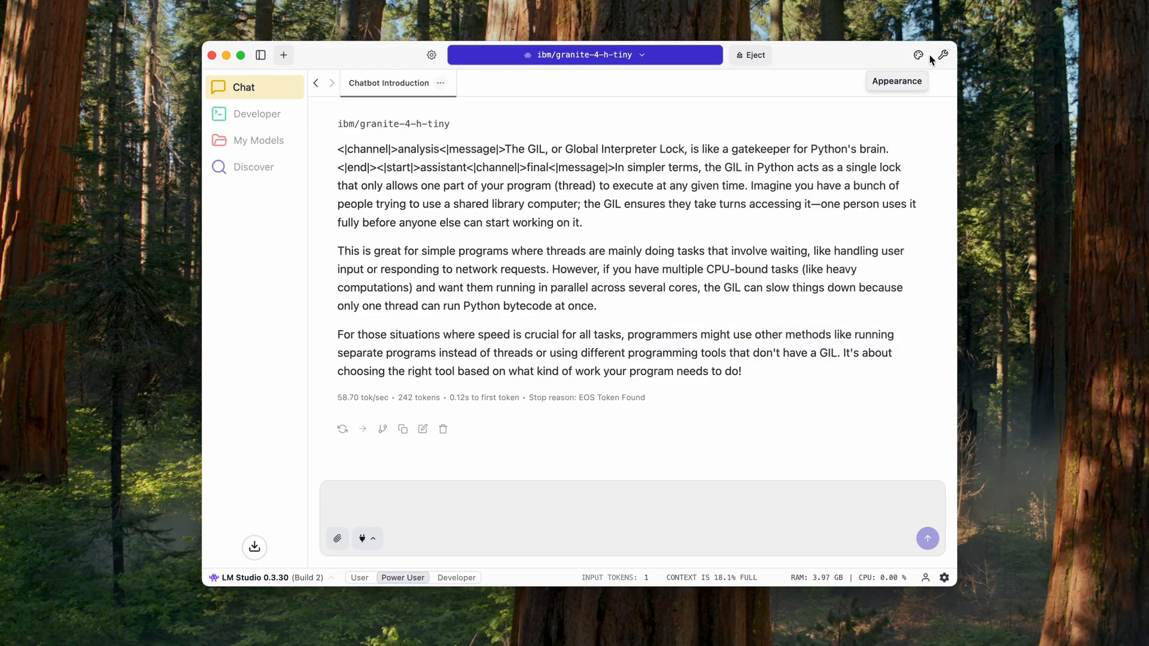
left_click(432, 55)
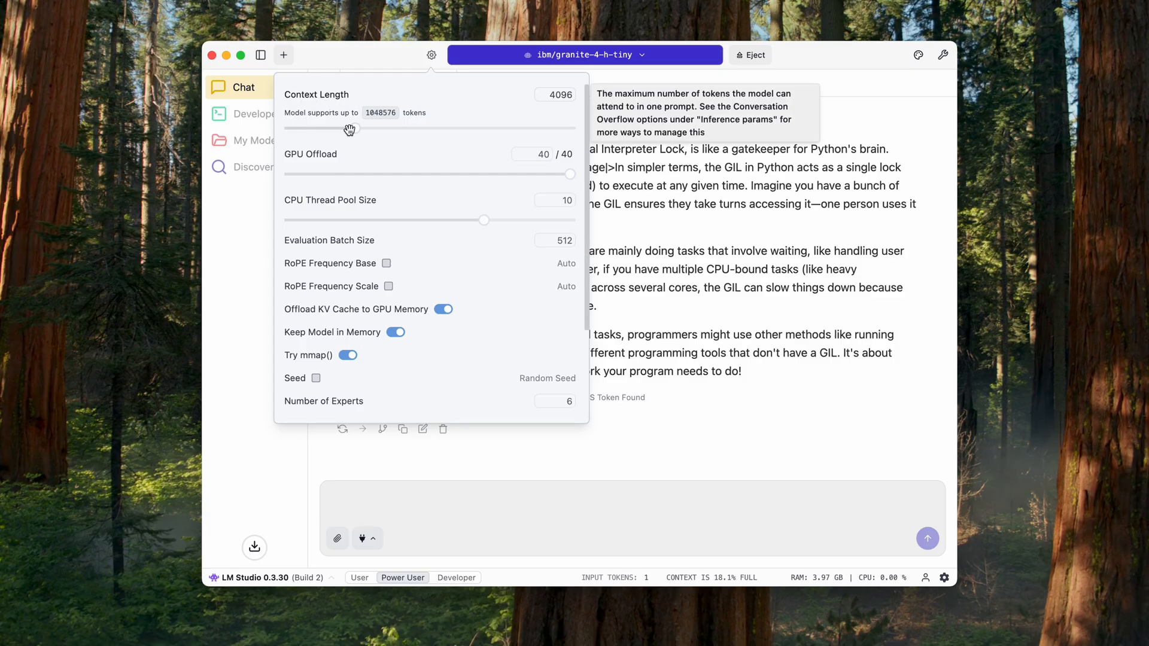
Set Granite 4 H Tiny's context length to 37126 tokens, leaving the load config change pending.
left_click_drag(359, 130, 460, 130)
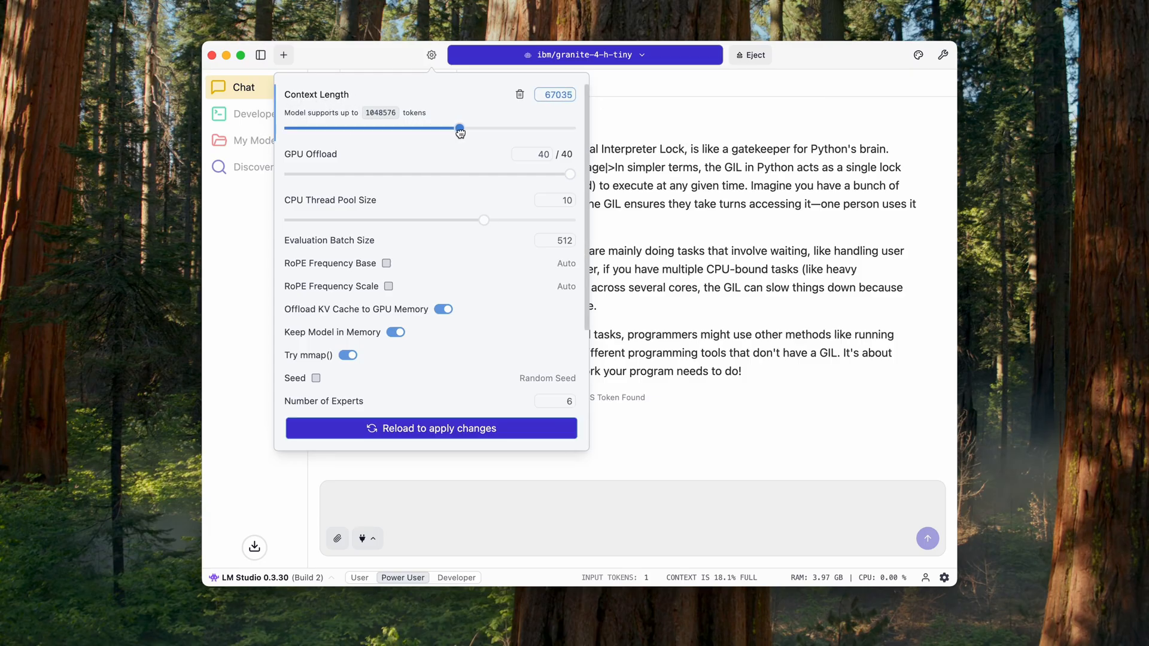
left_click_drag(460, 130, 436, 128)
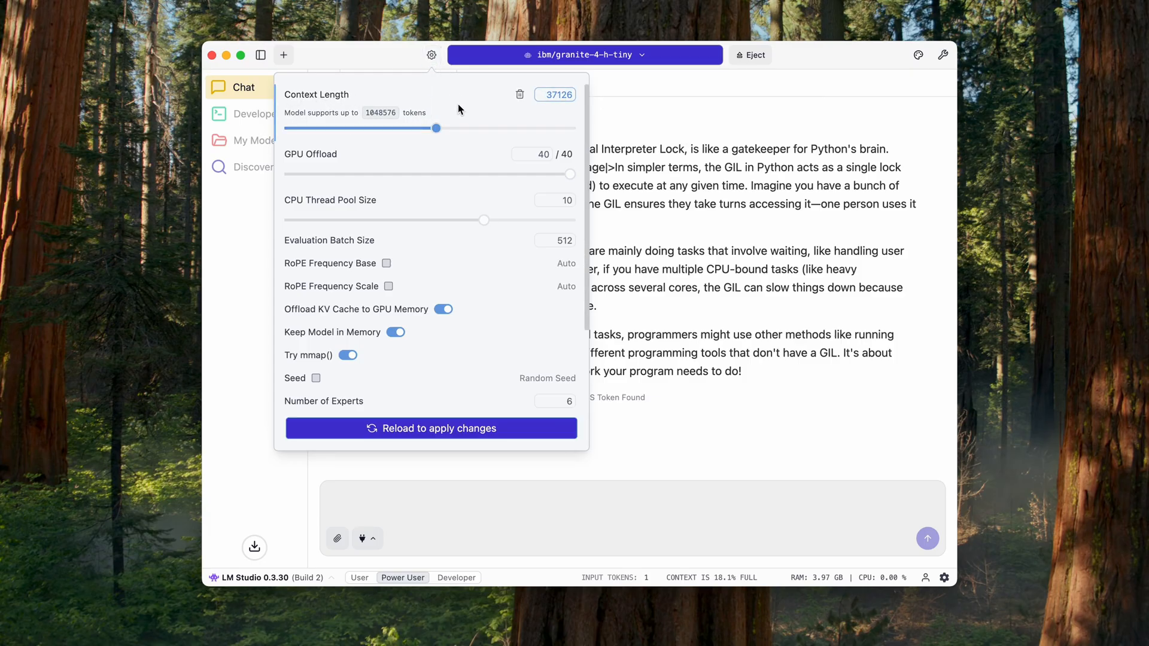
mouse_move(463, 117)
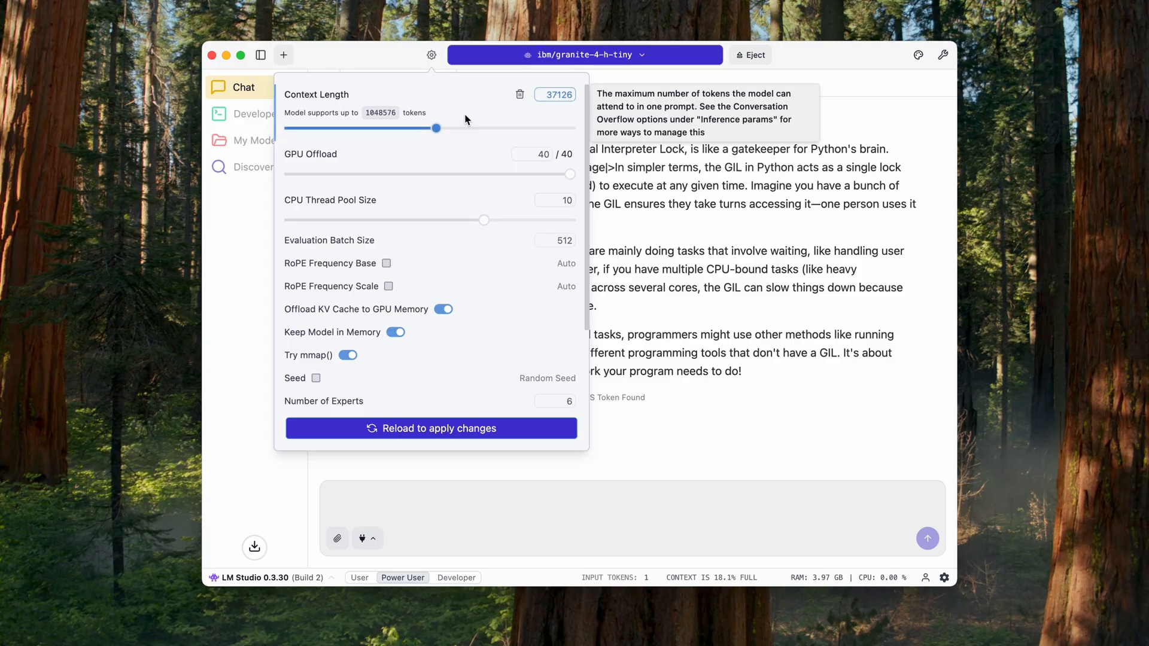
left_click(431, 54)
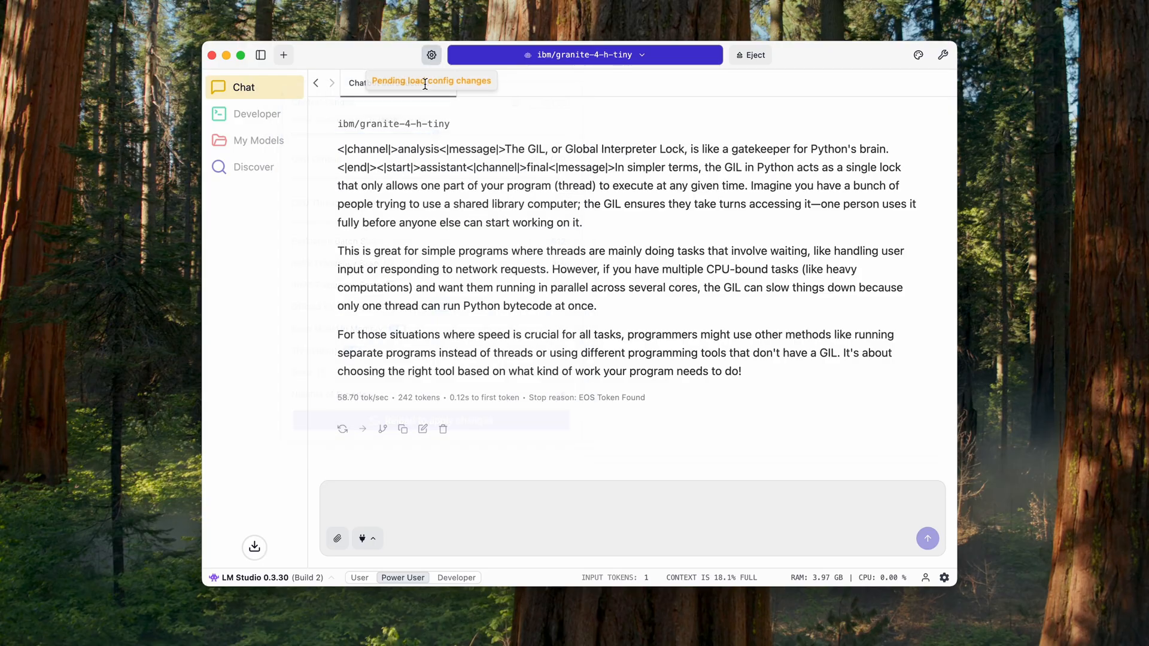
Show and dismiss the plugin integrations list in the chat input.
left_click(361, 537)
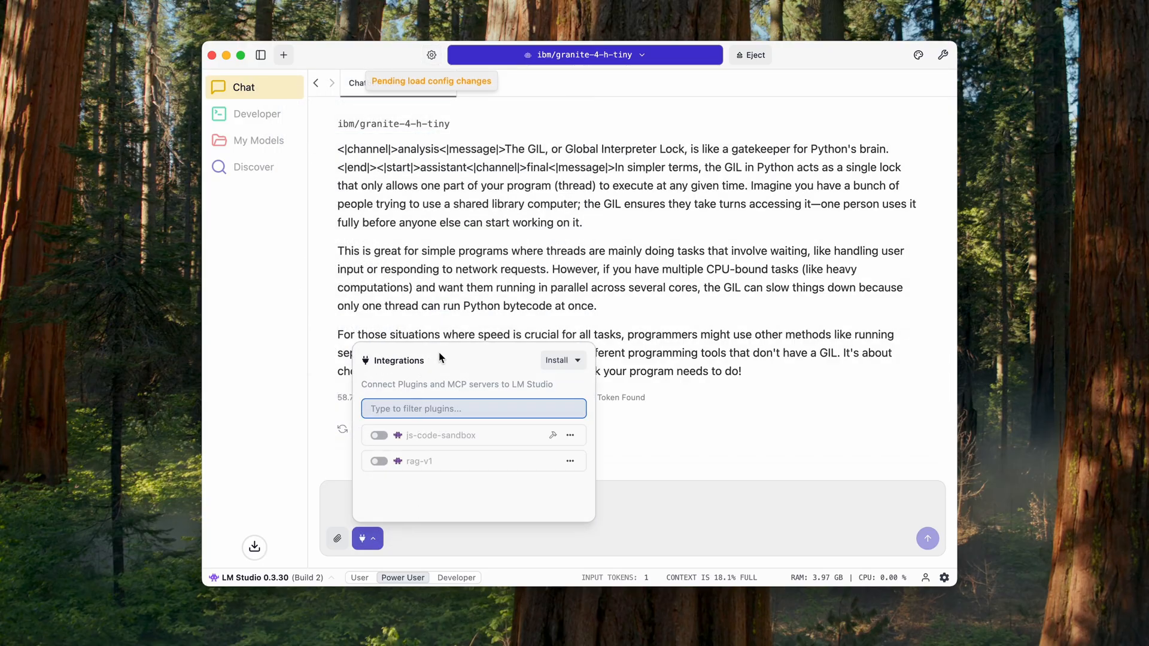
left_click(368, 537)
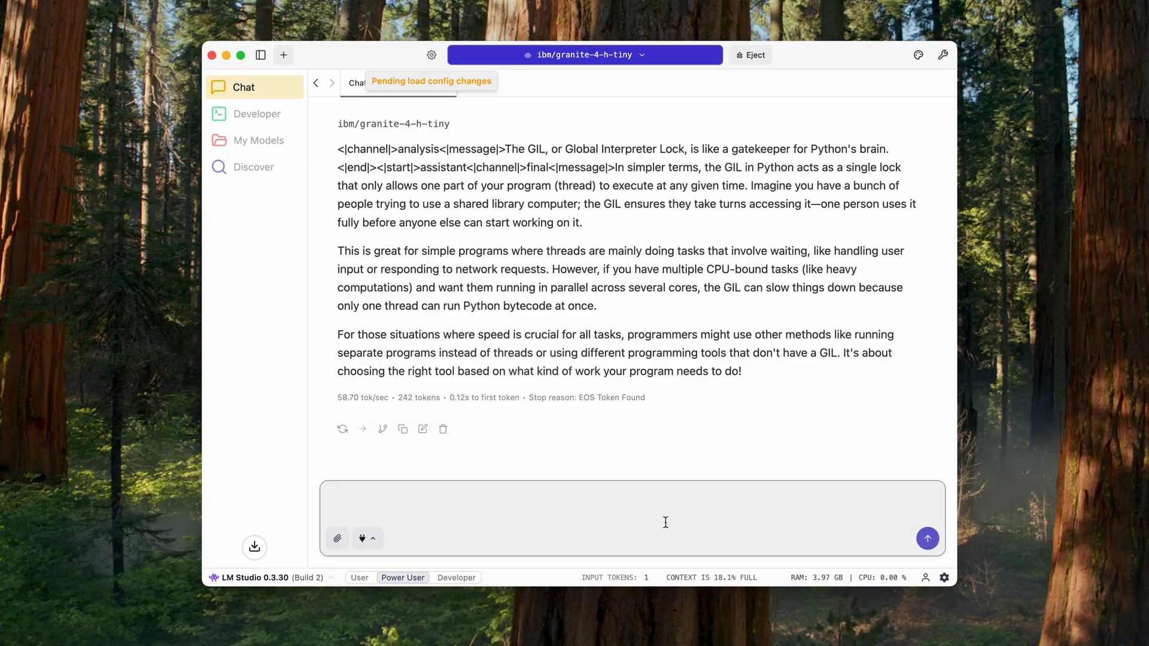
mouse_move(277, 128)
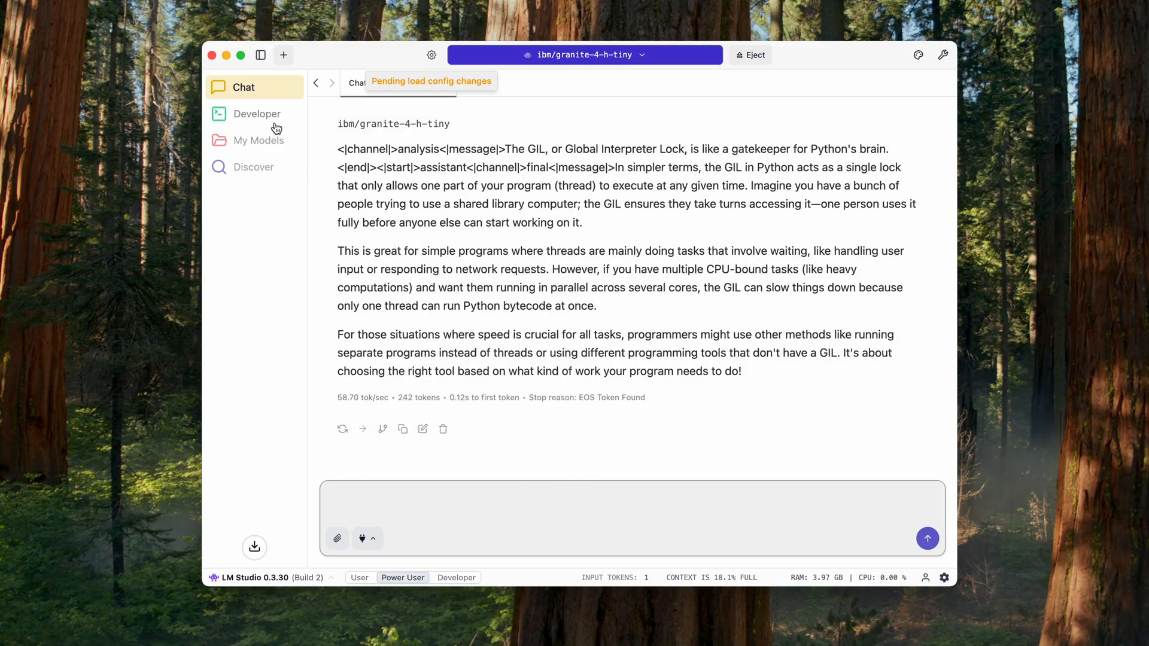
View the local server at 127.0.0.1:1234 with ibm/granite-4-h-tiny in the Developer view and its Info panel.
left_click(257, 114)
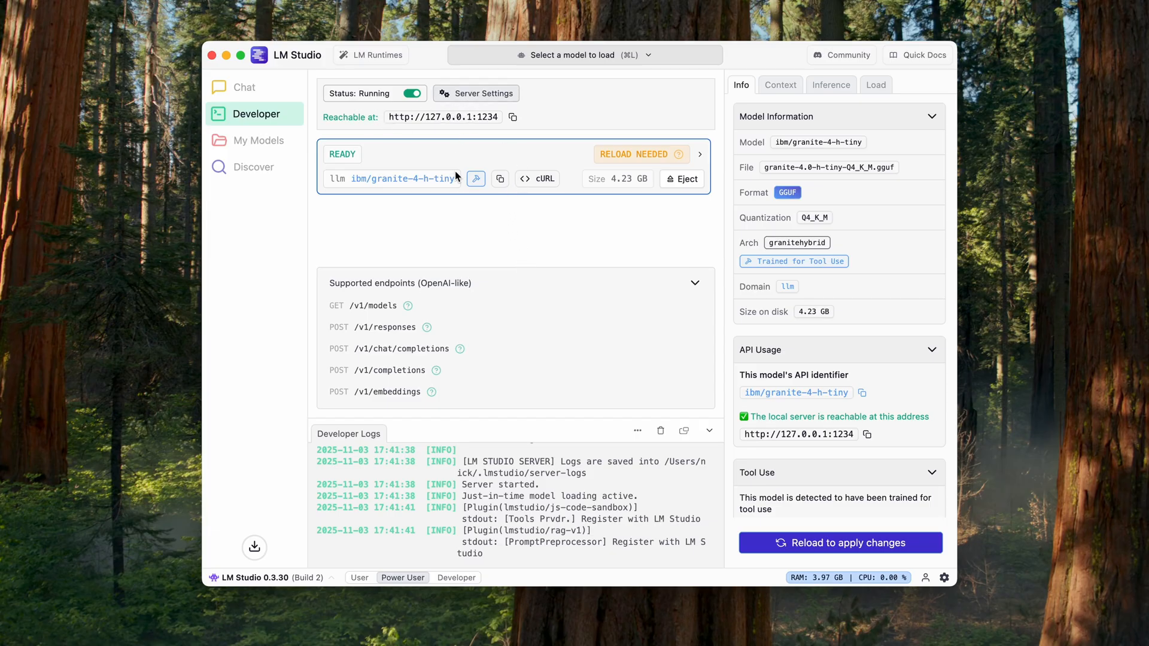
mouse_move(577, 360)
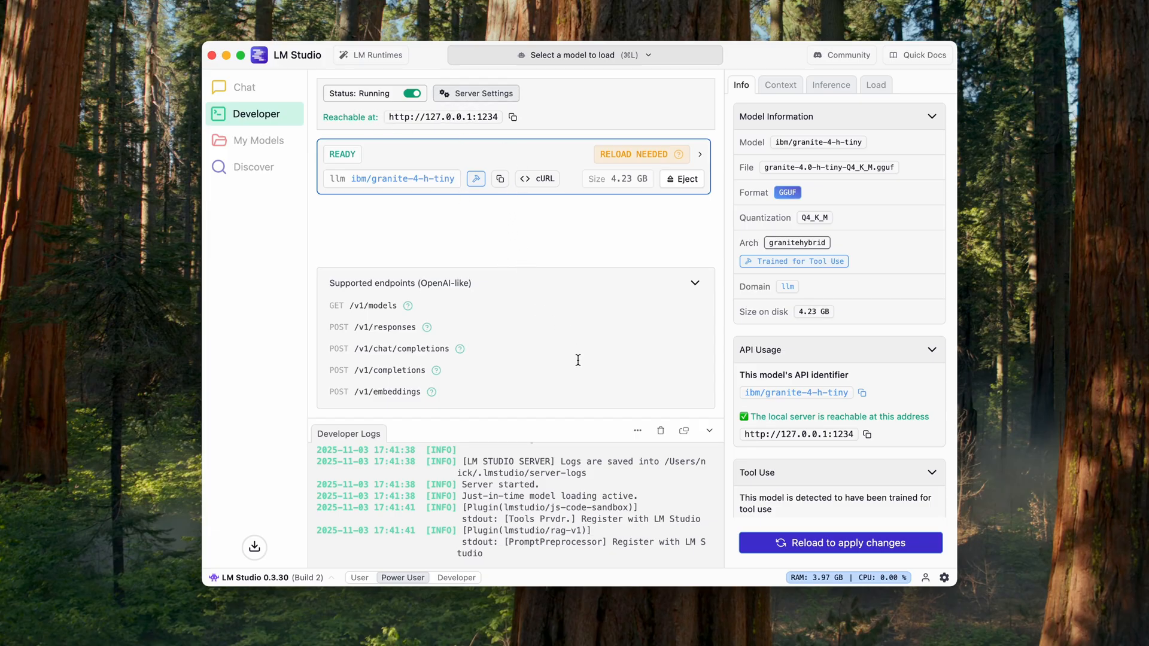
mouse_move(689, 269)
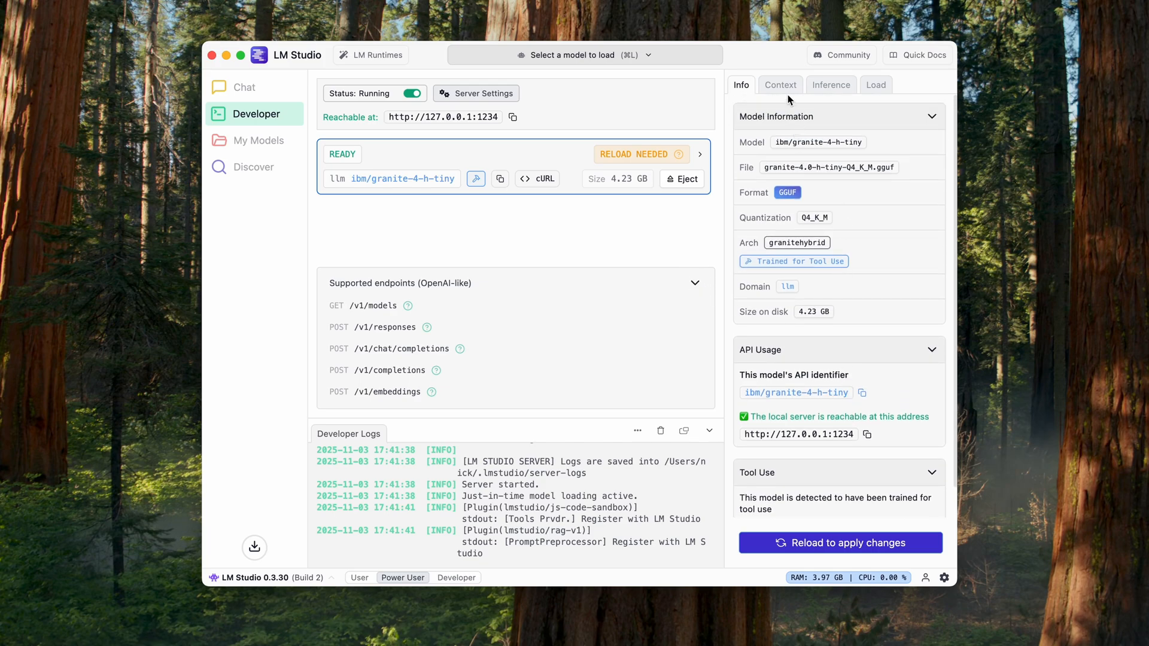
left_click(831, 85)
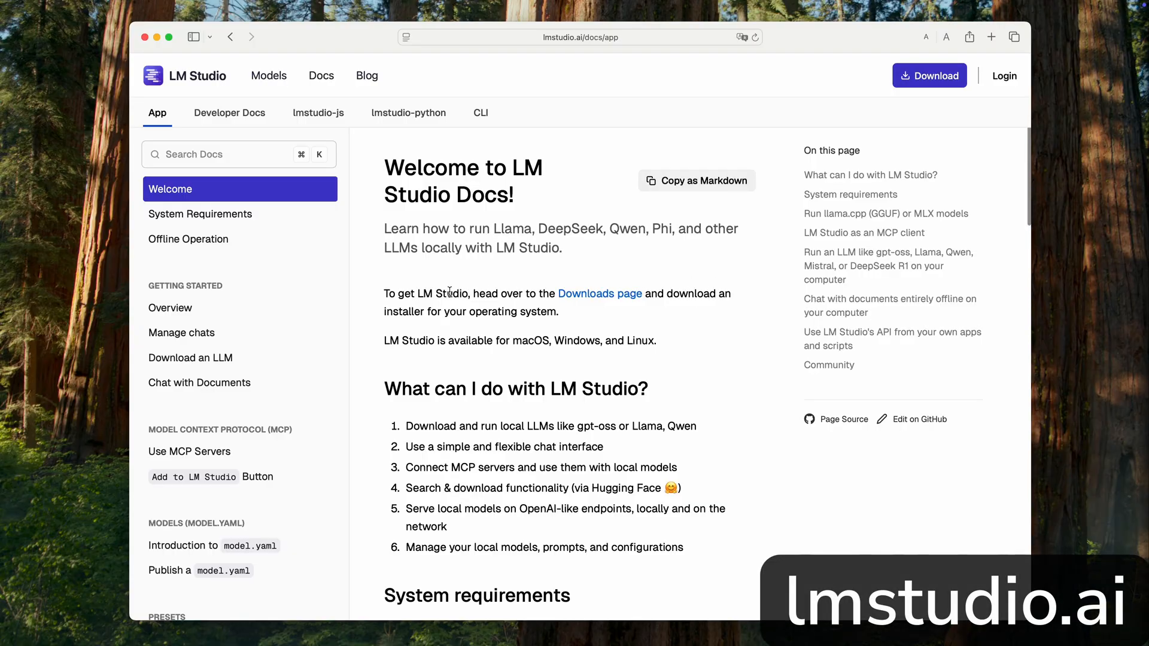
mouse_move(200, 214)
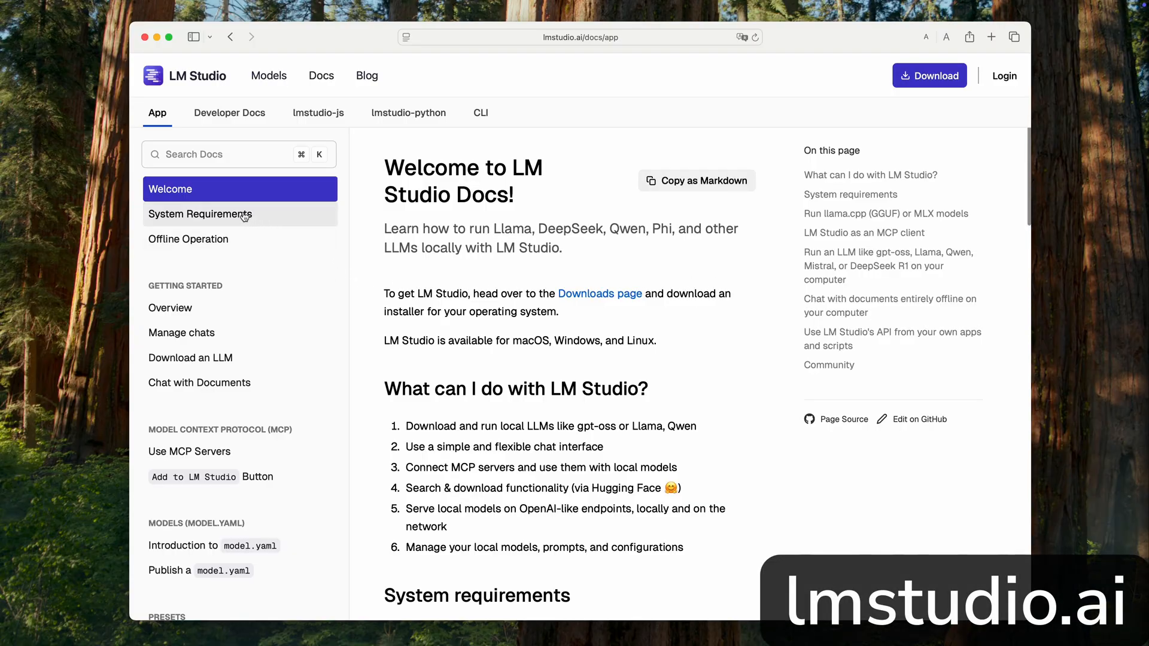
Read the System Requirements docs page covering macOS, Windows and Linux.
left_click(200, 215)
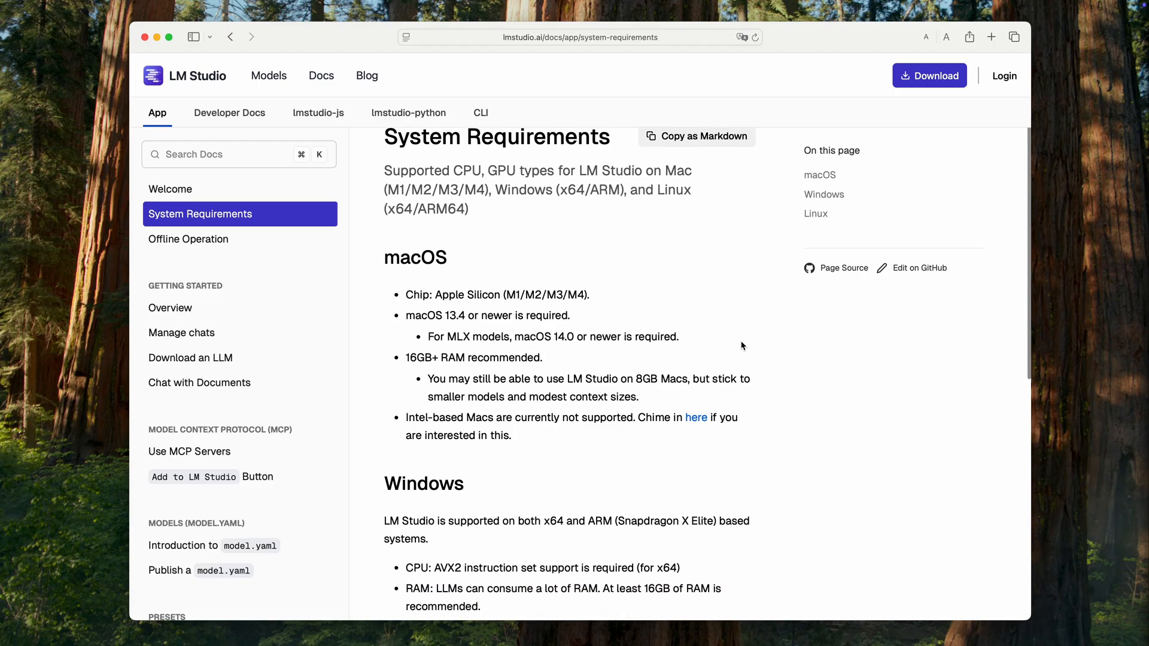
scroll("down", 3)
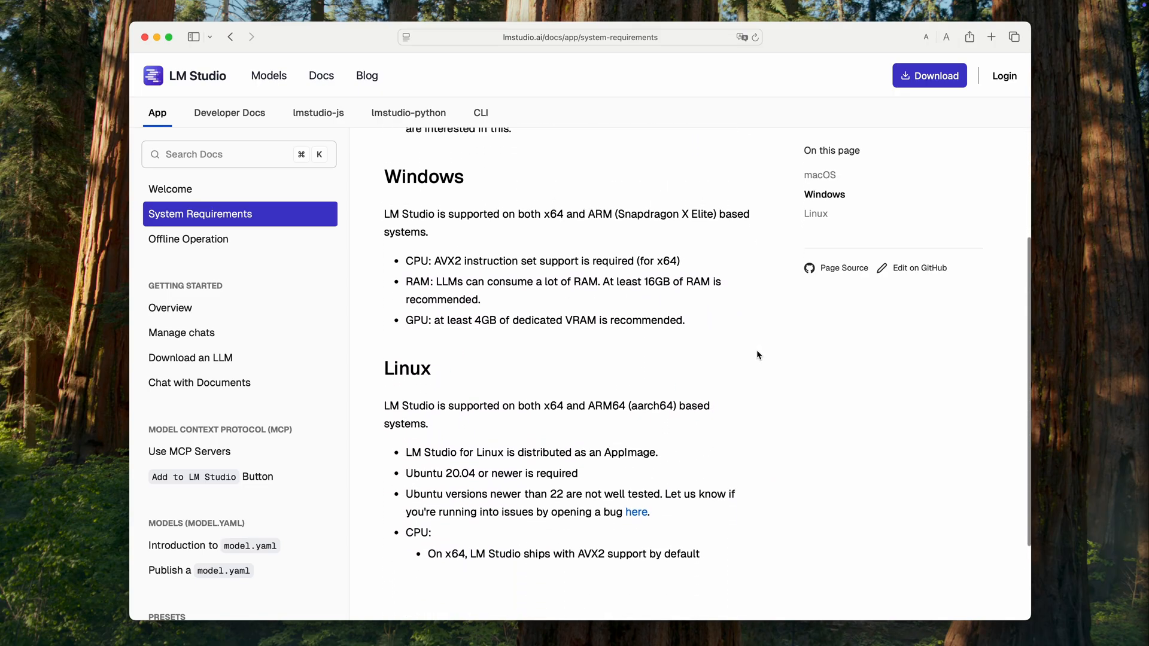
scroll("up", 3)
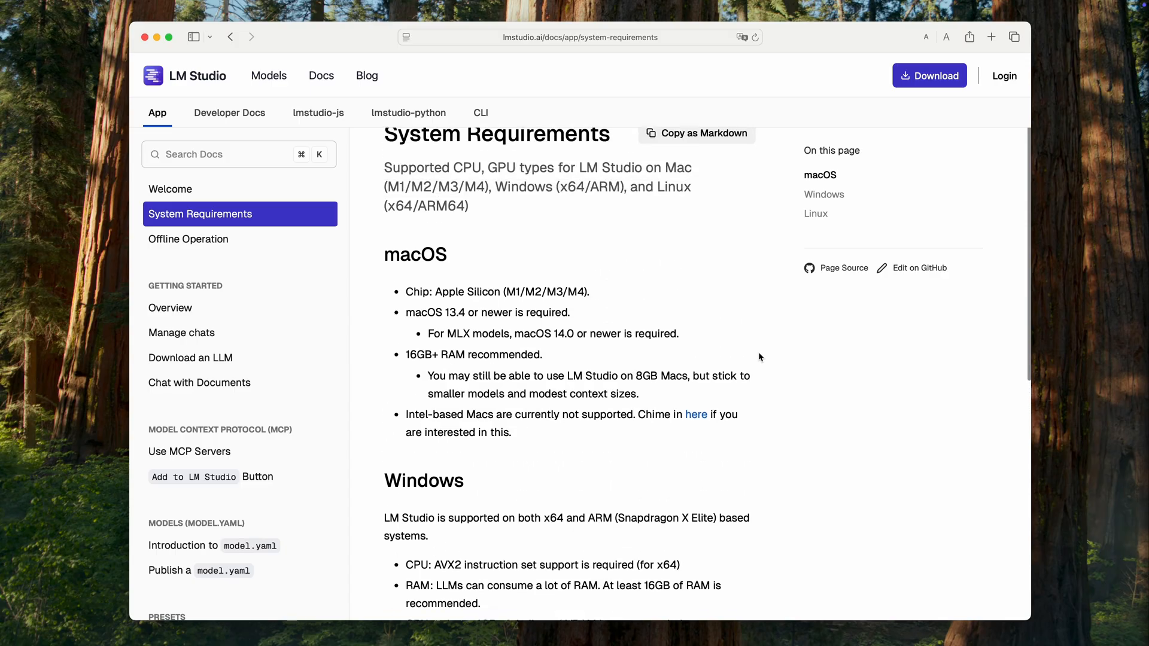
scroll("up", 3)
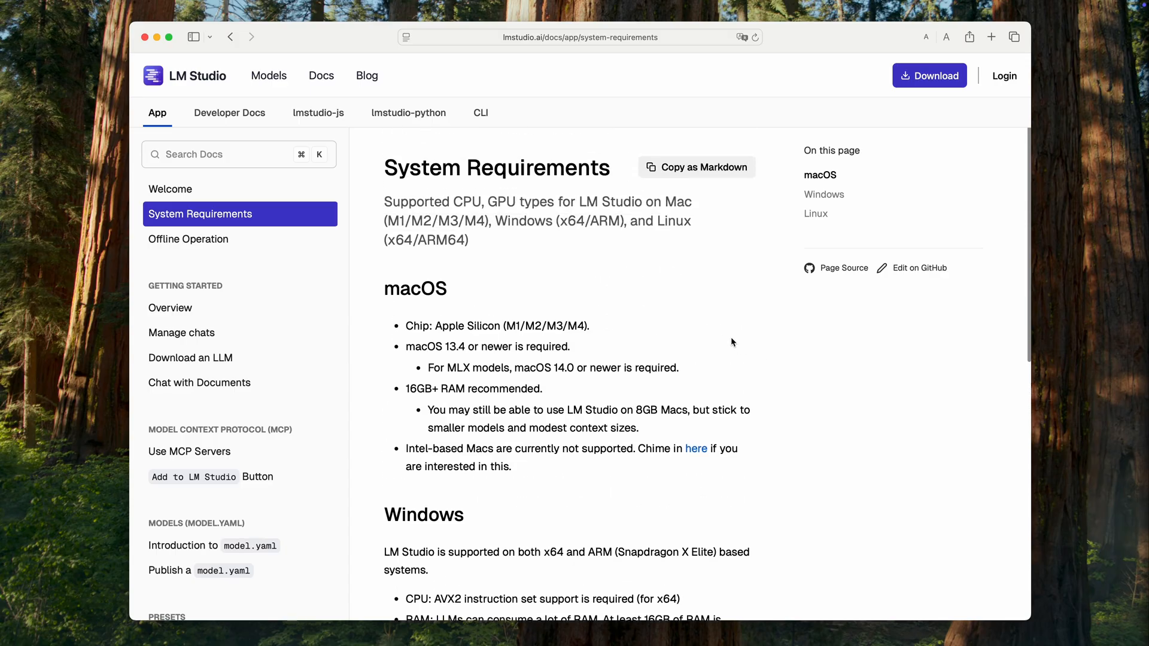
mouse_move(764, 345)
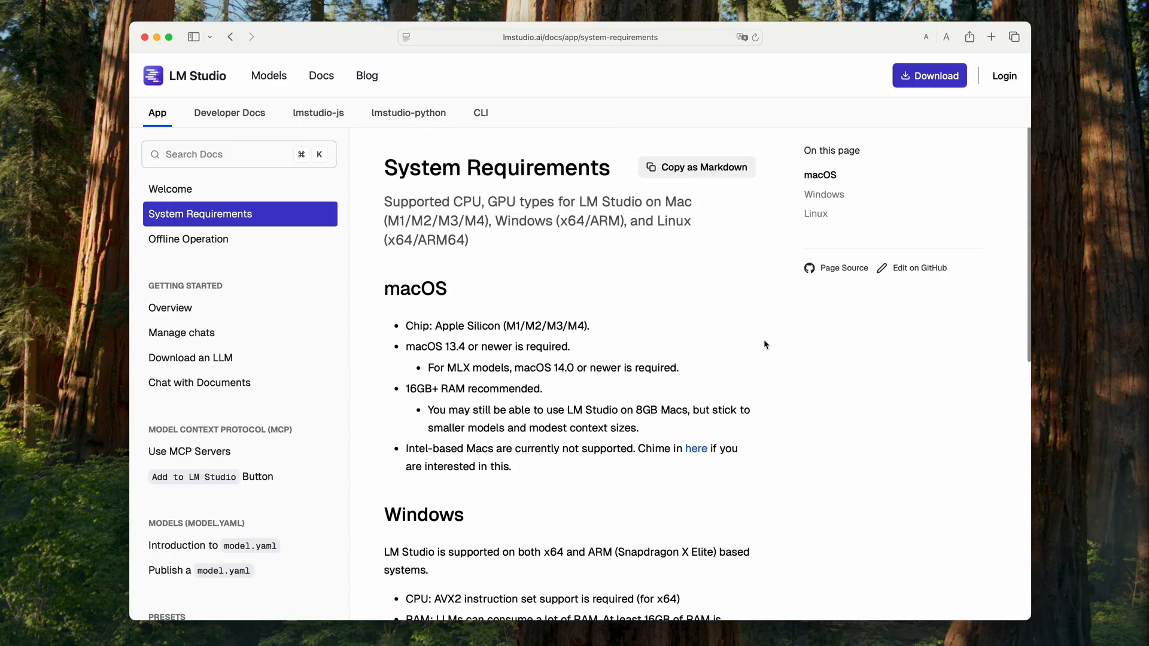
mouse_move(285, 133)
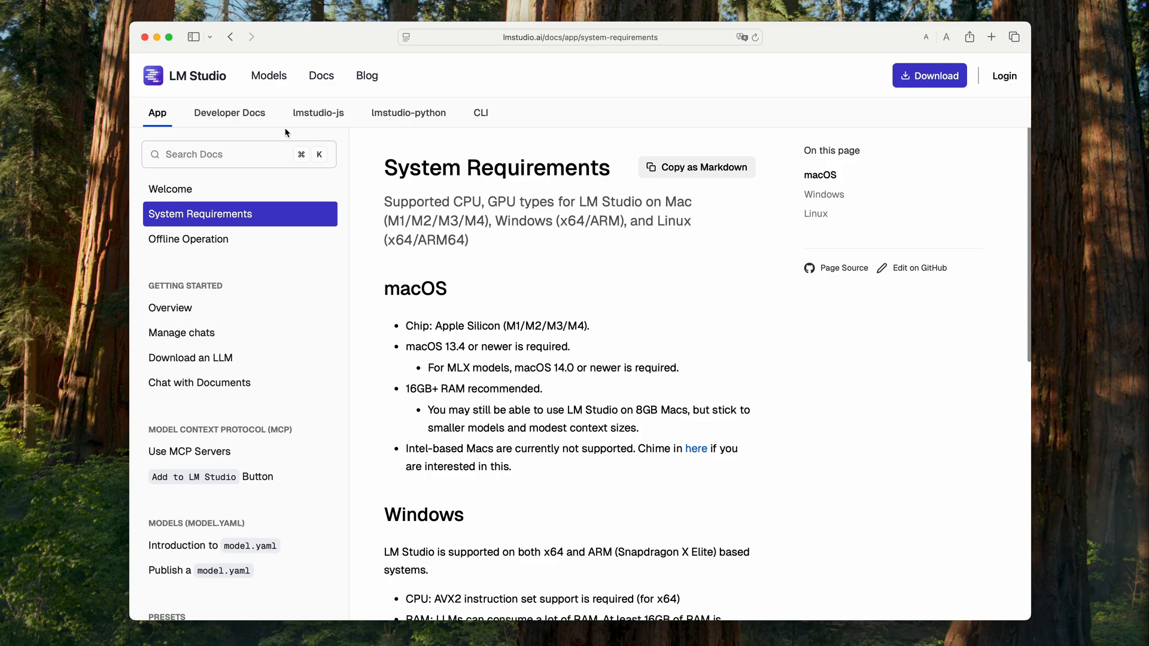
mouse_move(455, 130)
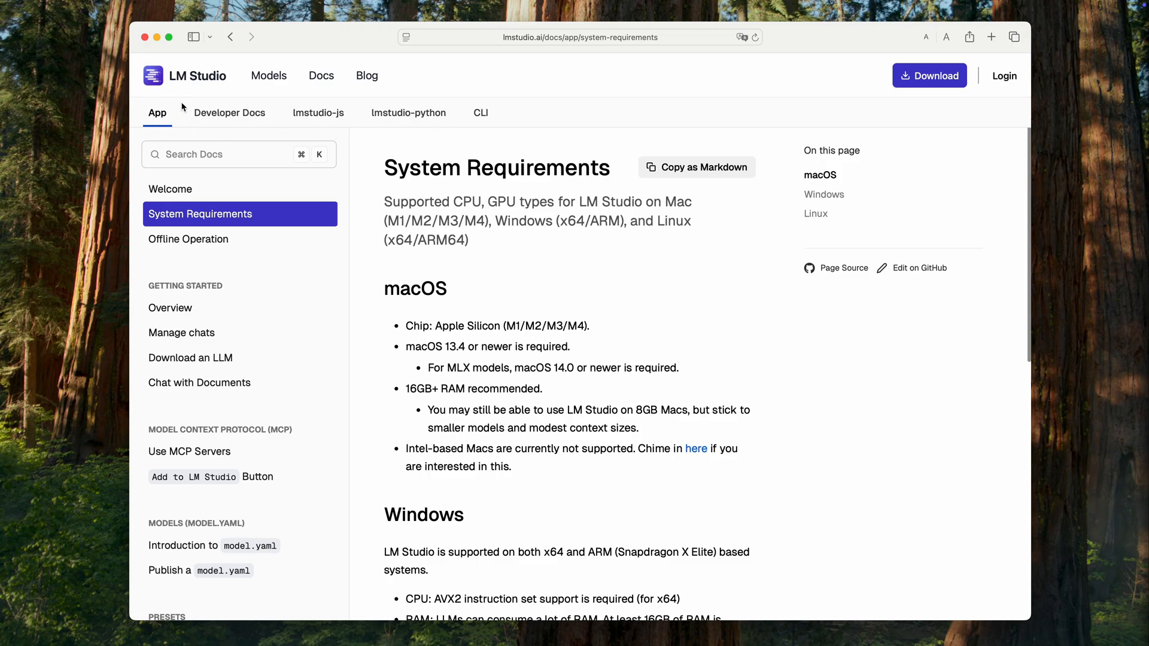
Browse the Developer Docs introduction and the lmstudio-js TypeScript SDK documentation.
left_click(229, 113)
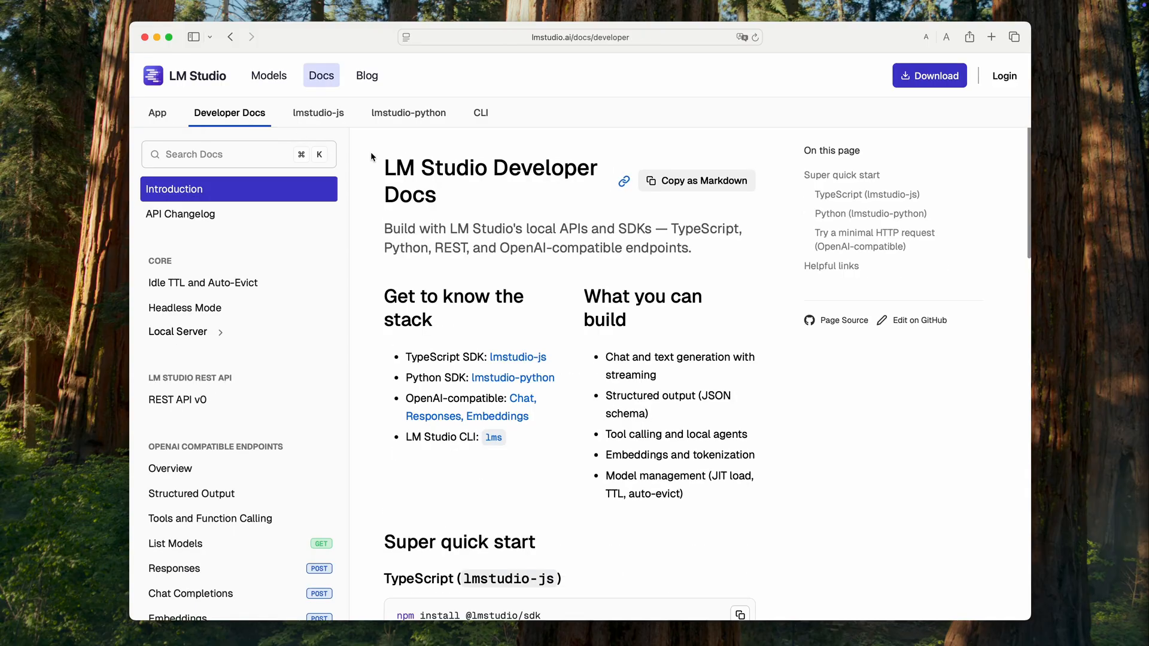
left_click(318, 113)
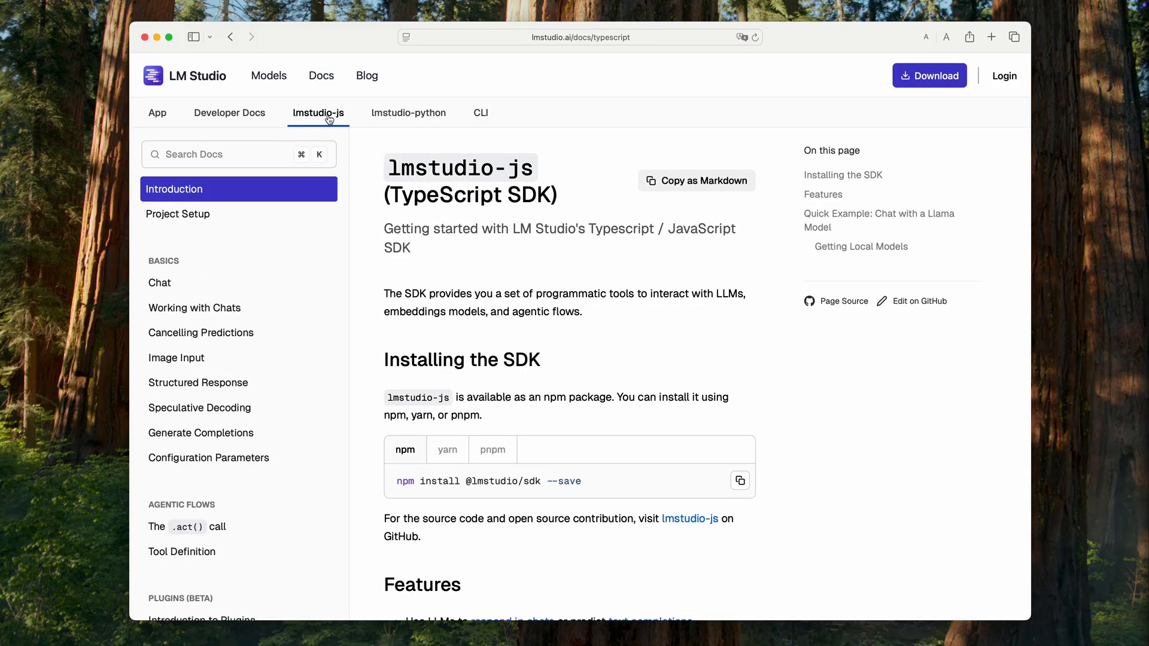
left_click(410, 112)
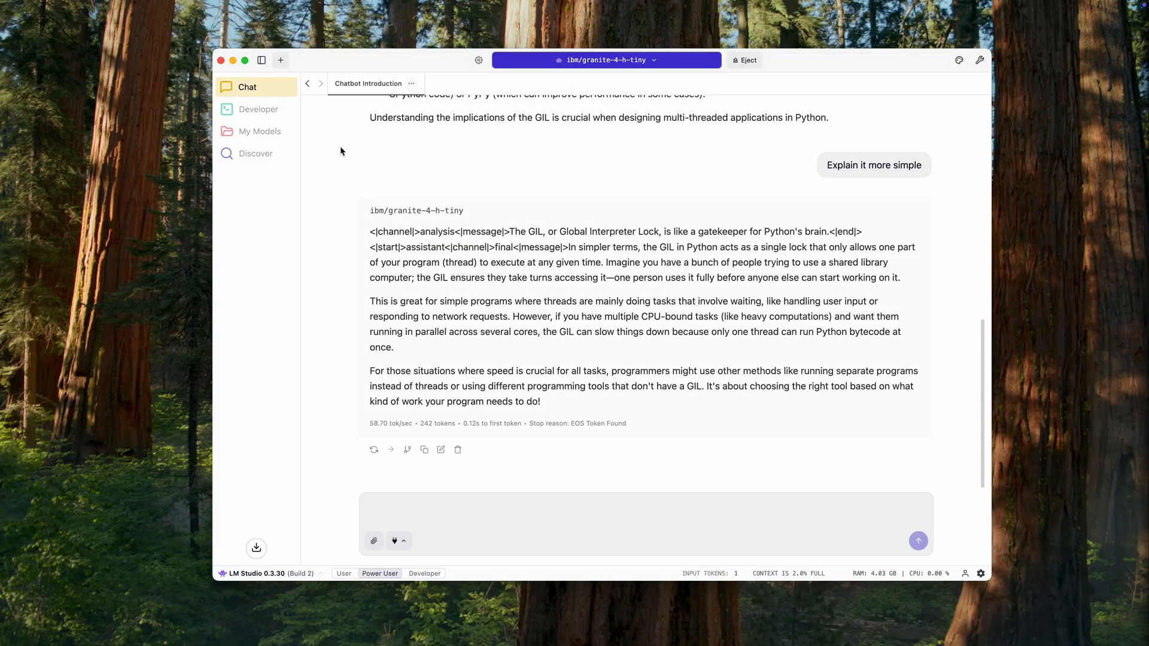
In a new chat, request a Python script counting .py file lines and read Granite's reply.
left_click(280, 60)
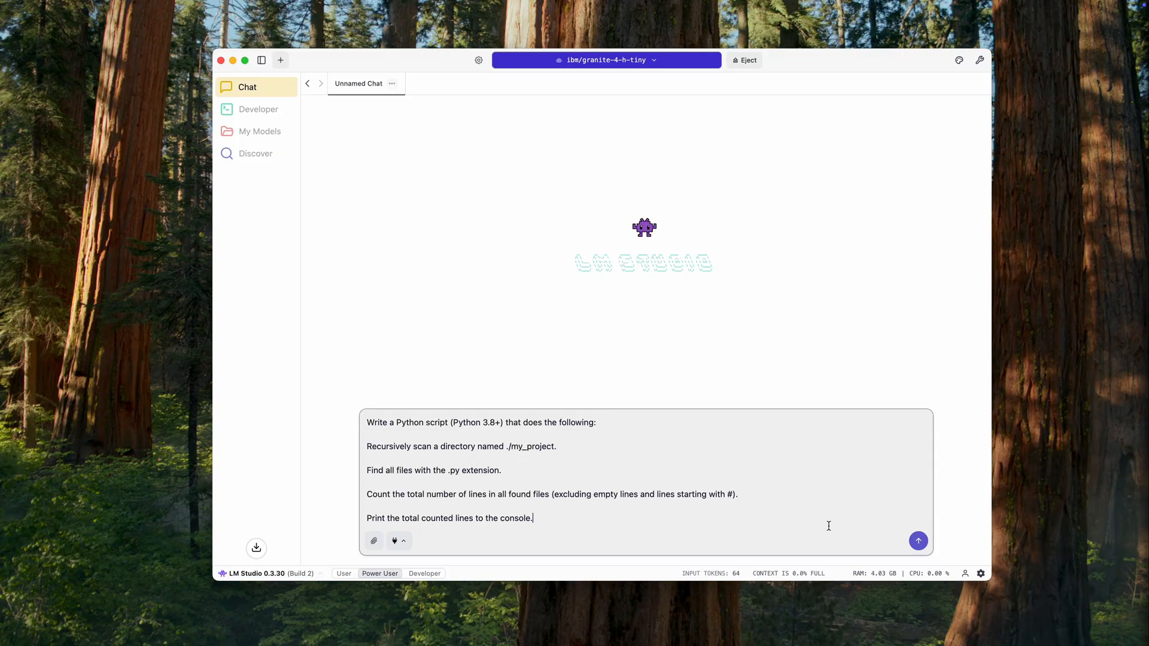
left_click(918, 541)
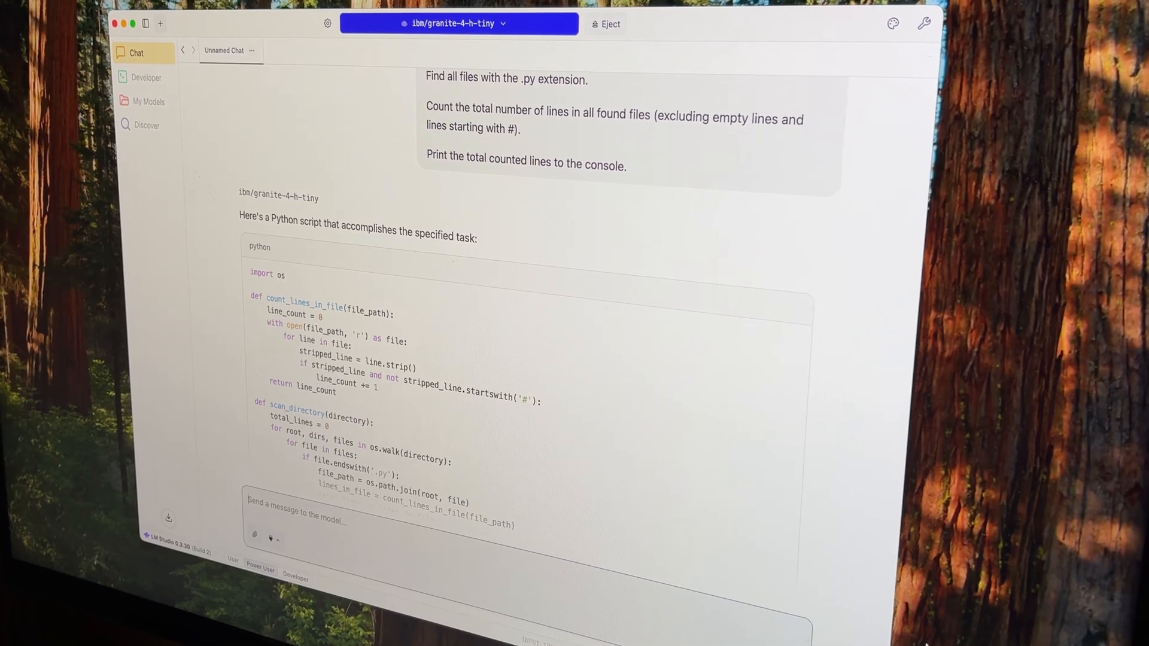
scroll("down", 3)
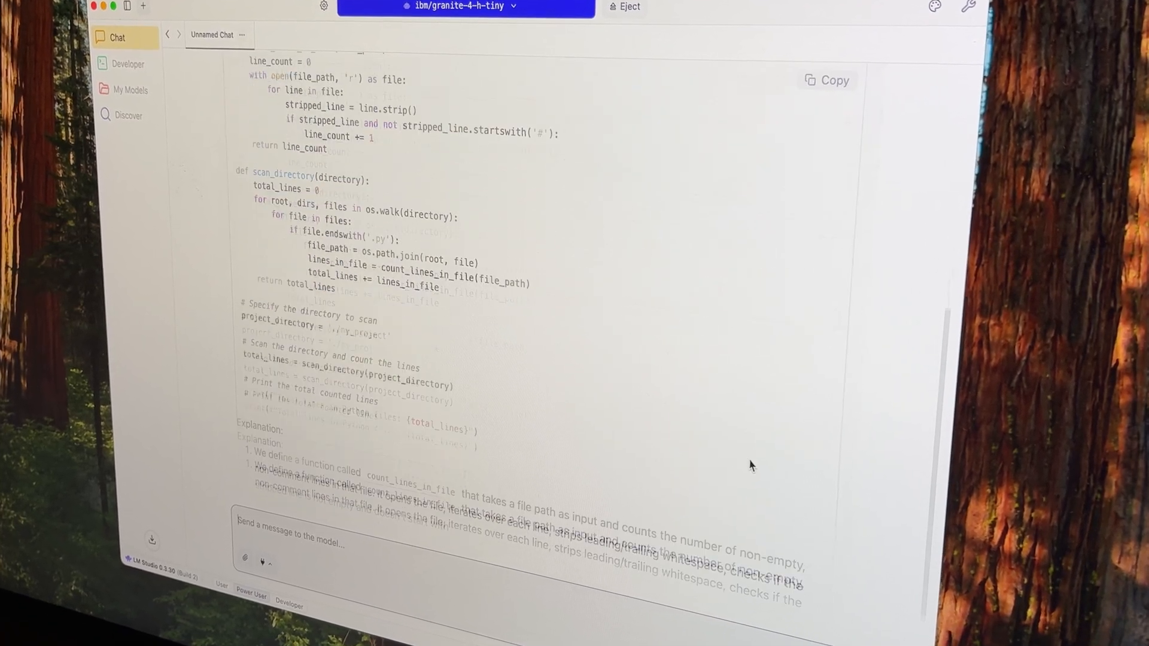
scroll("down", 3)
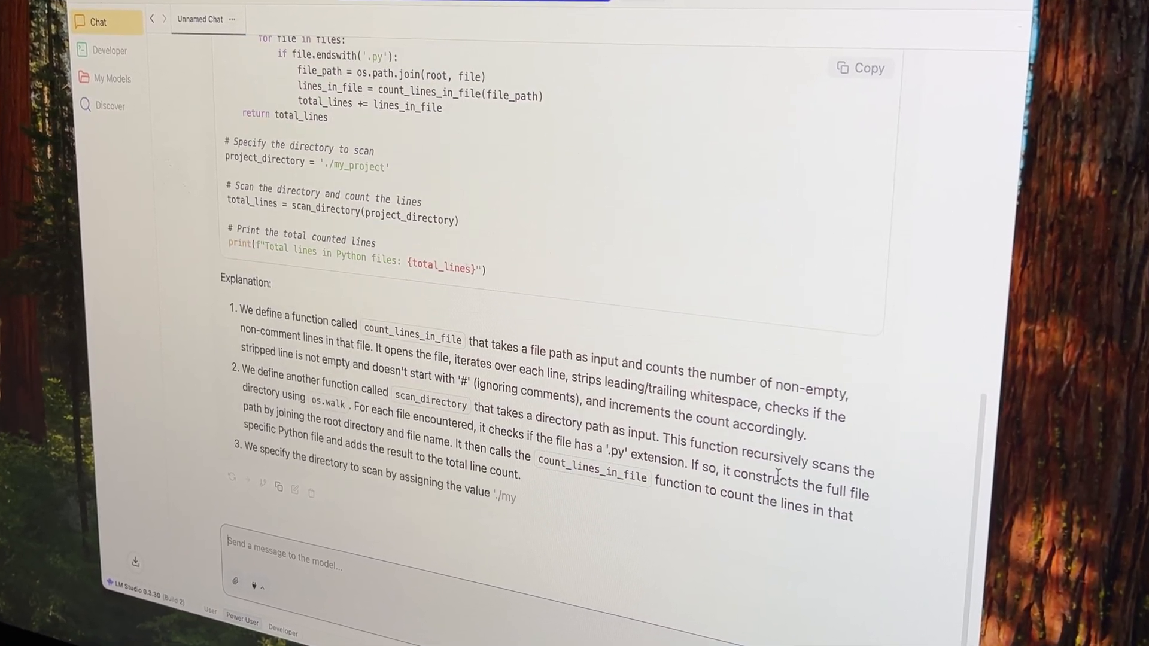
scroll("down", 3)
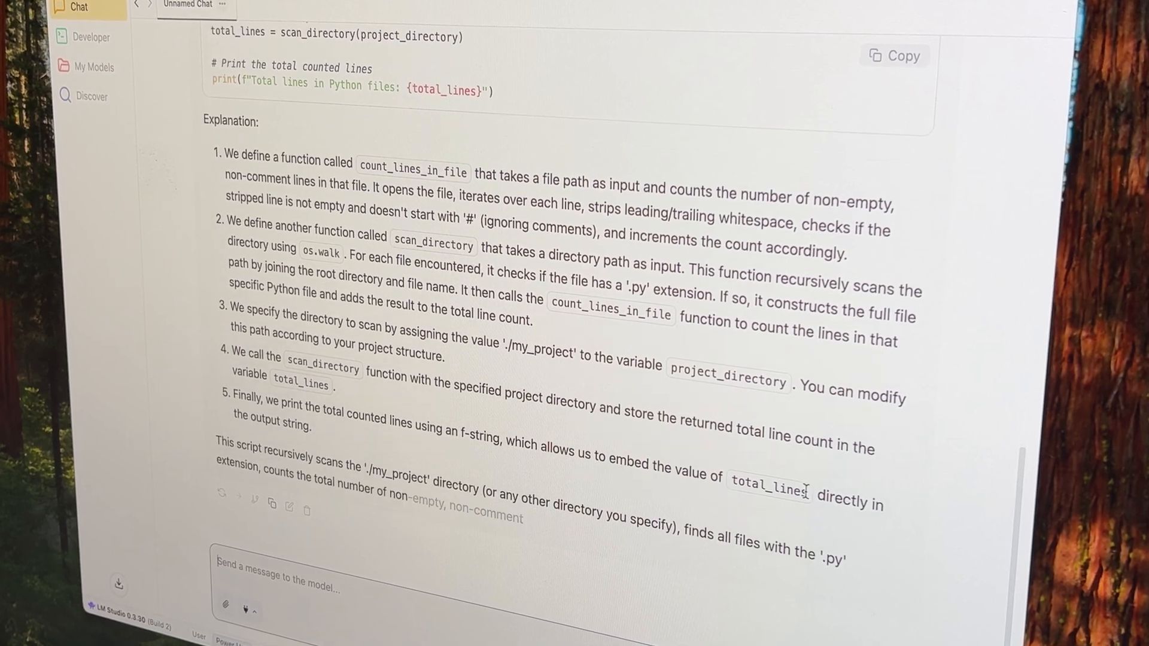